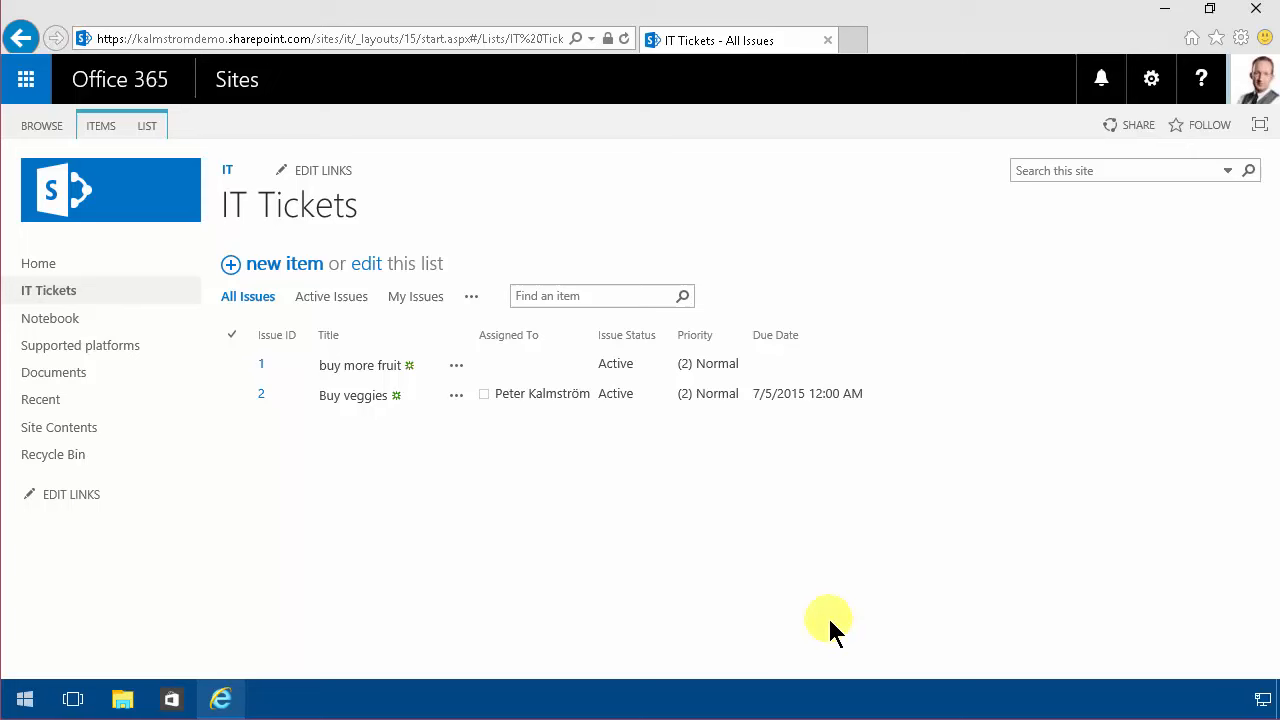
pyautogui.moveTo(556, 550)
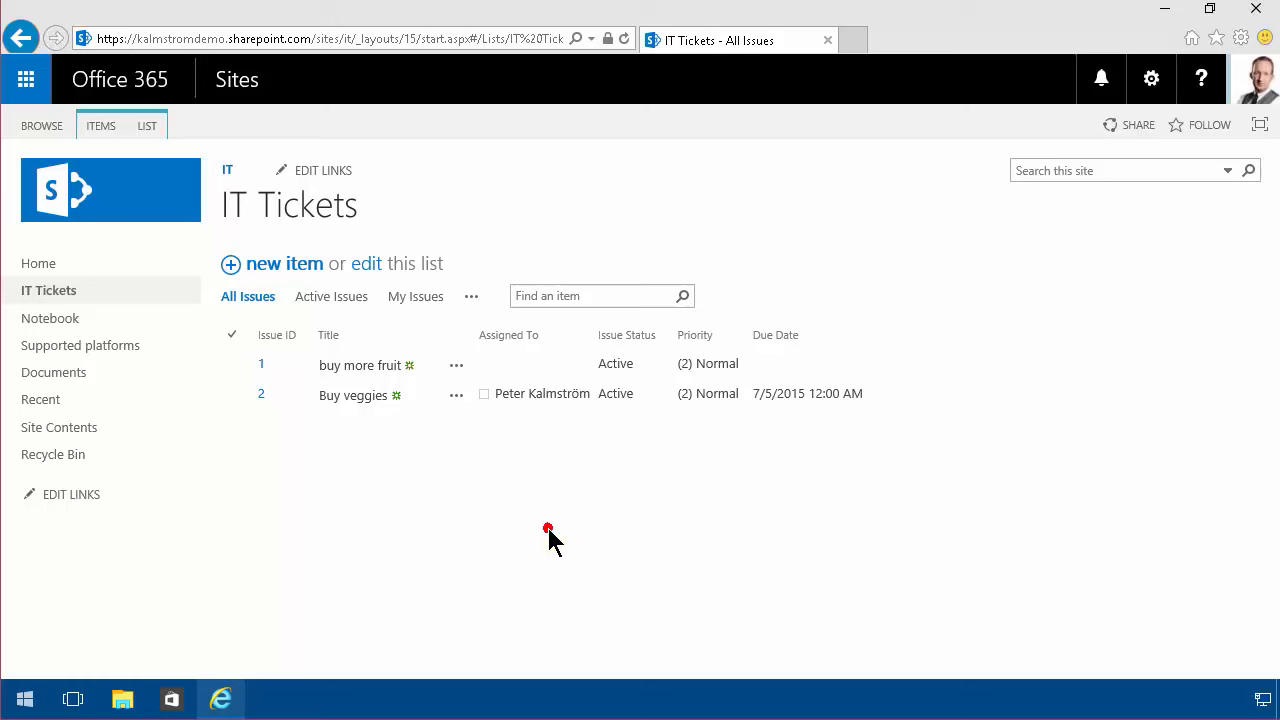
pyautogui.moveTo(148, 124)
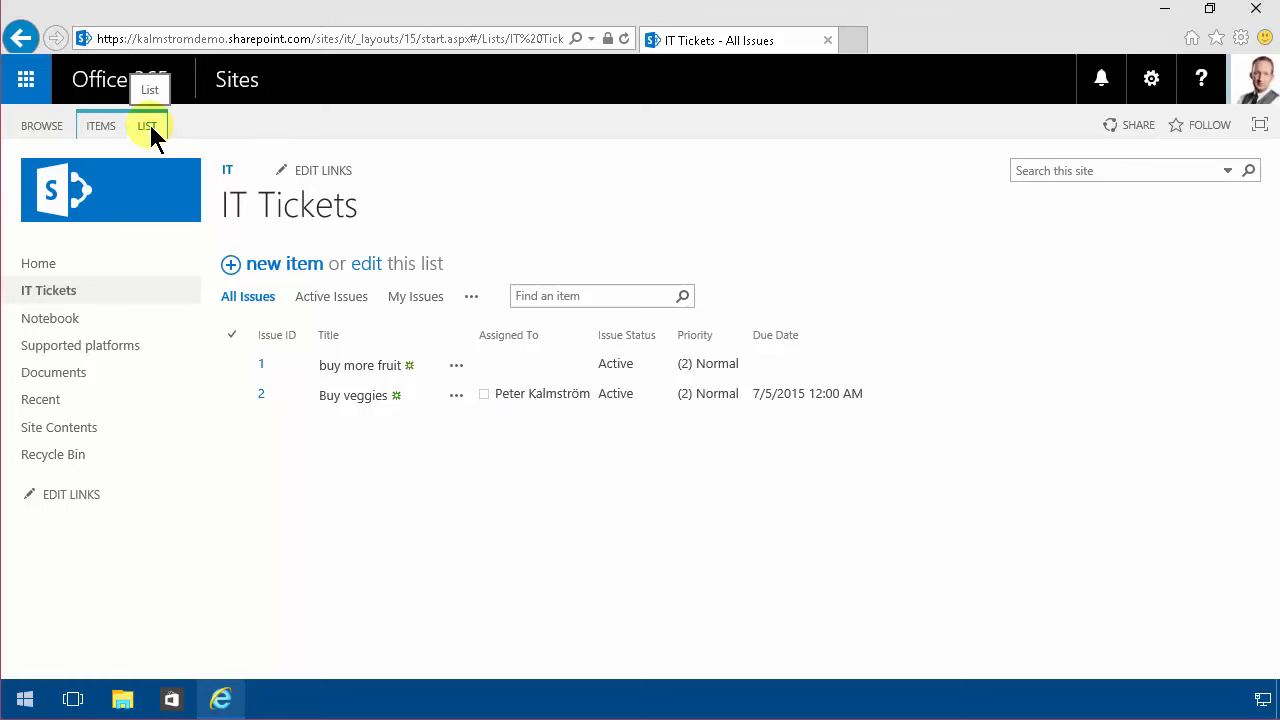
# Review the IT Tickets list's advanced settings in SharePoint Online and return to the list view.
pyautogui.click(100, 124)
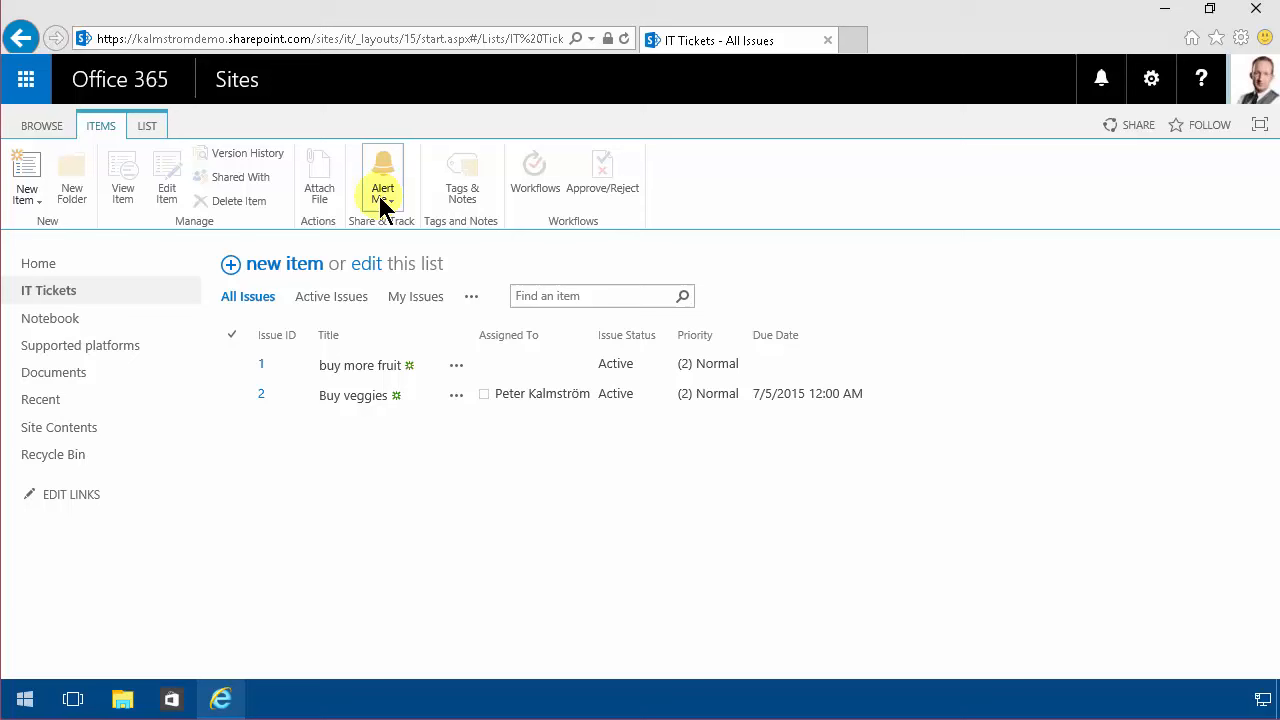
pyautogui.click(148, 124)
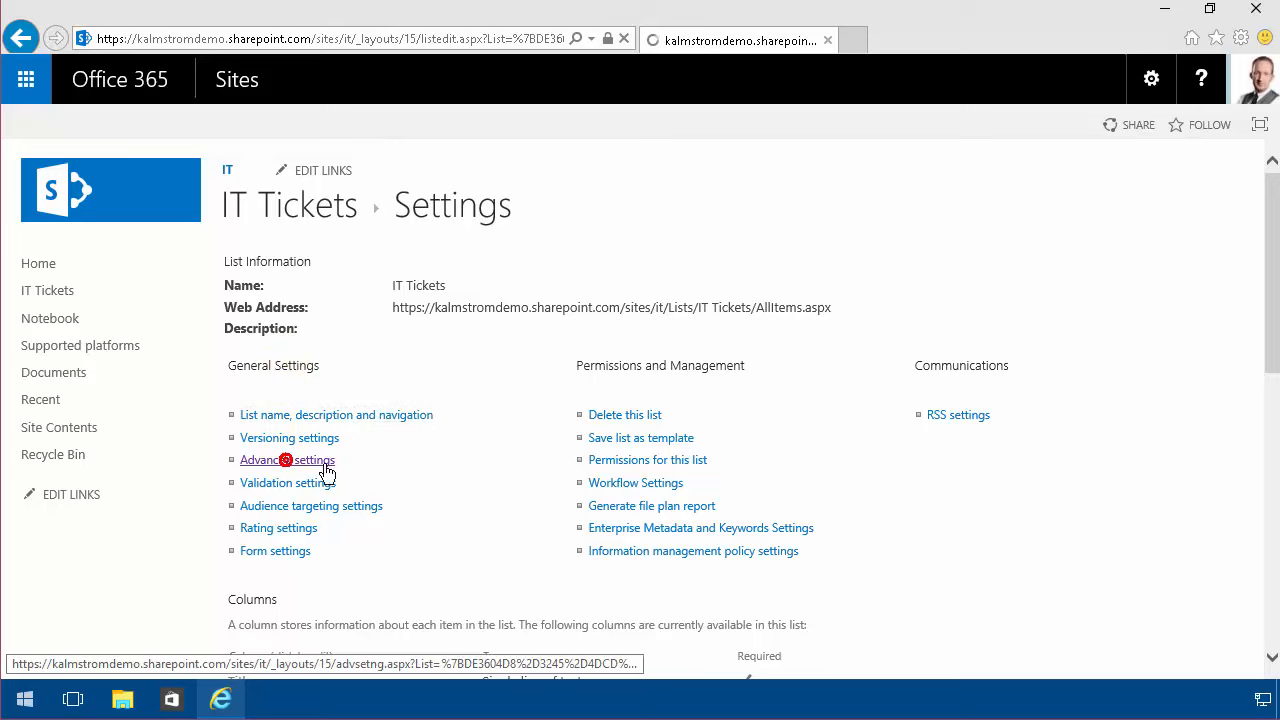
pyautogui.click(288, 458)
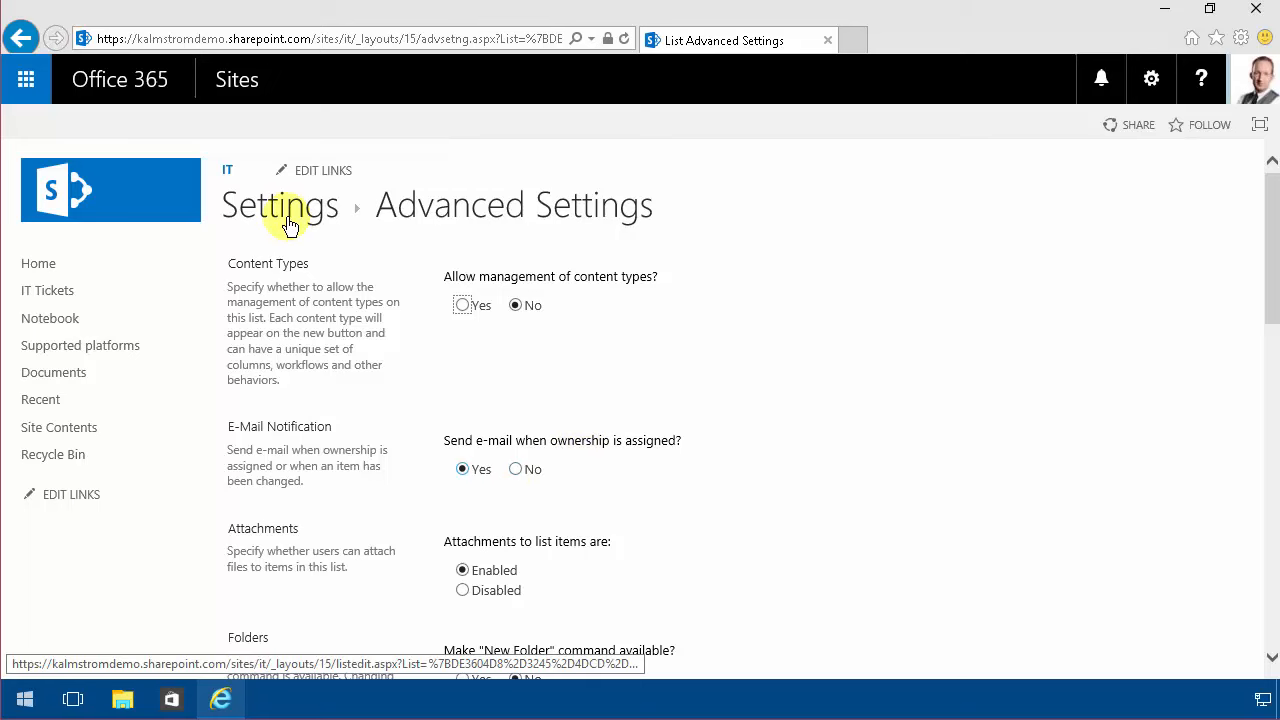
pyautogui.moveTo(736, 356)
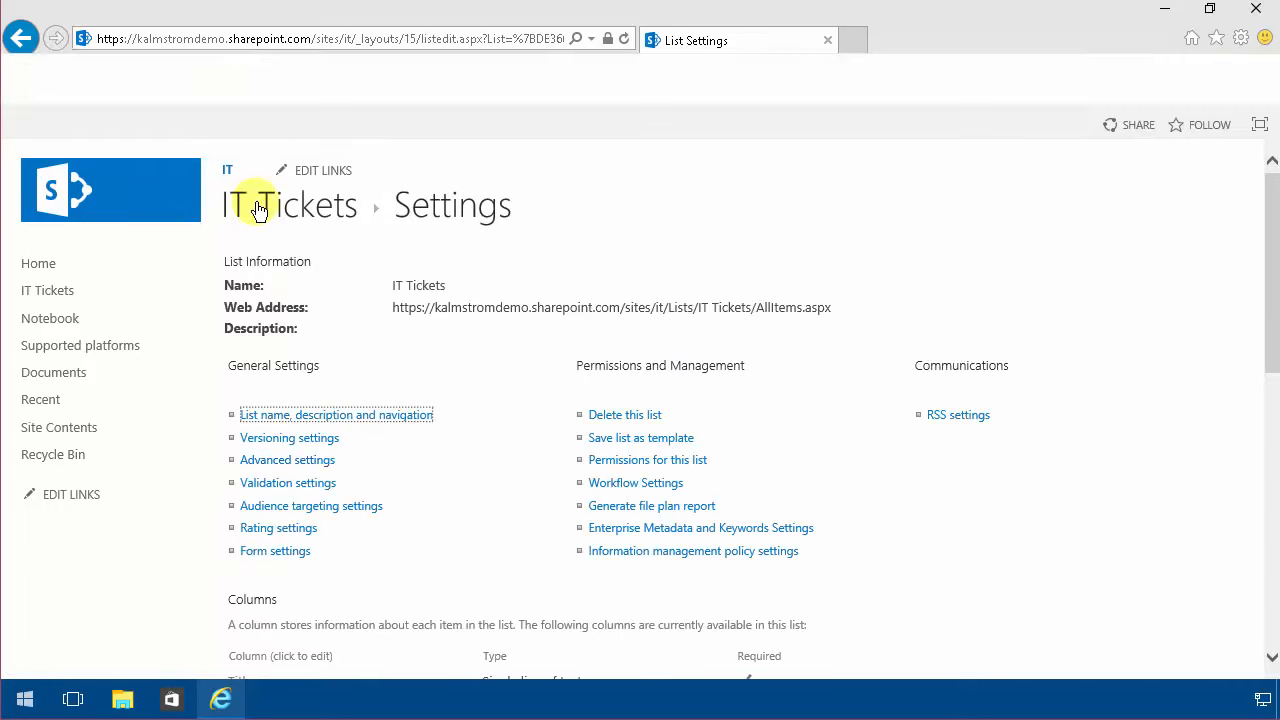
pyautogui.click(288, 204)
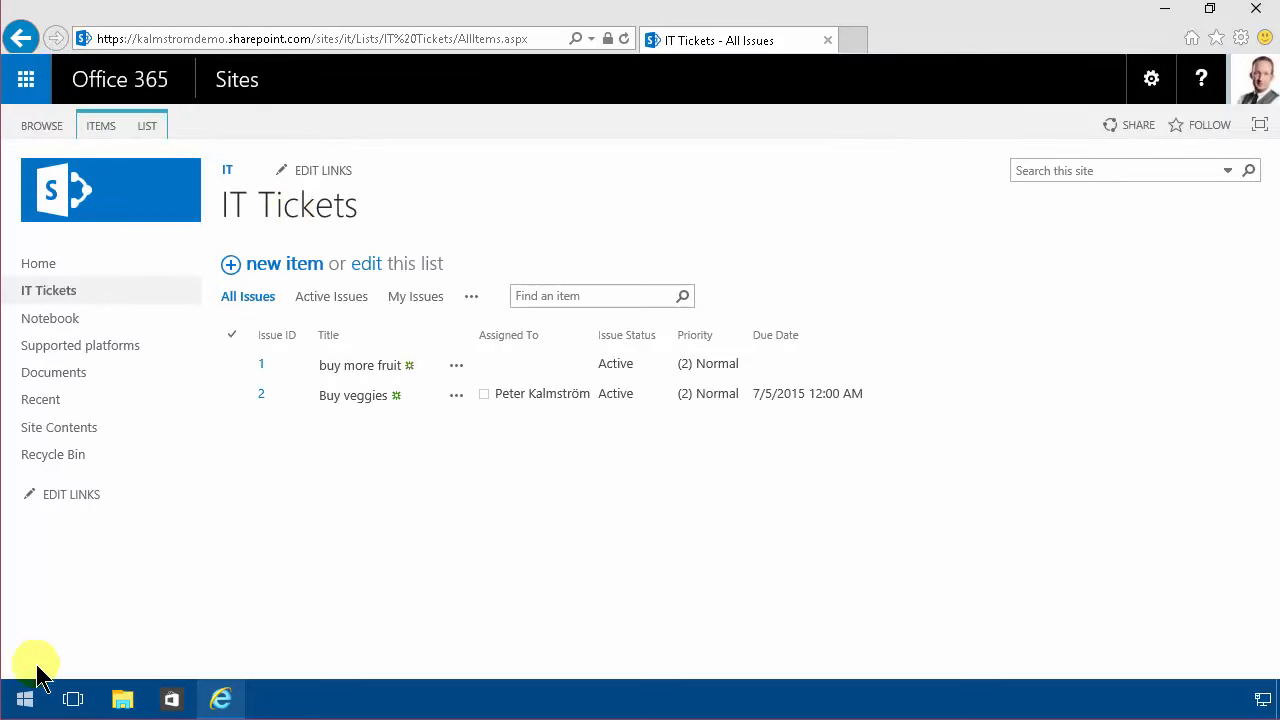
# Launch SharePoint Designer 2013 from Windows search and allow it through User Account Control.
pyautogui.click(24, 698)
pyautogui.write('designer')
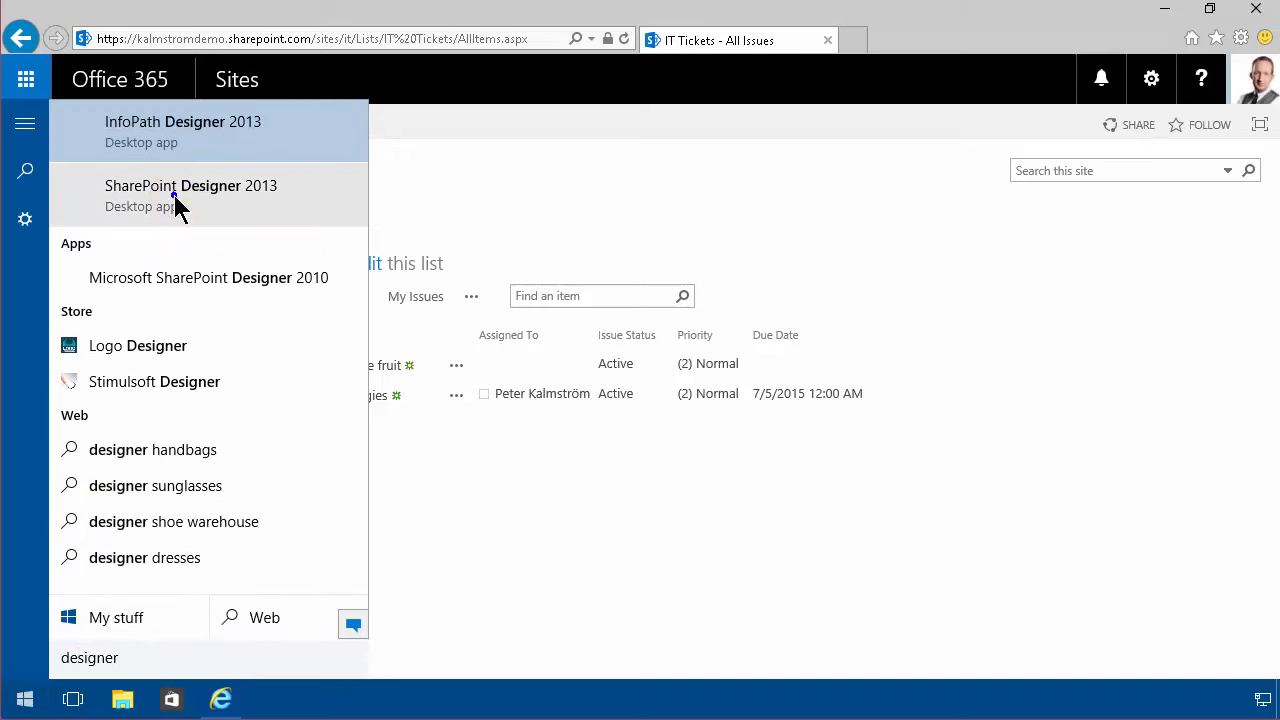
pyautogui.click(190, 184)
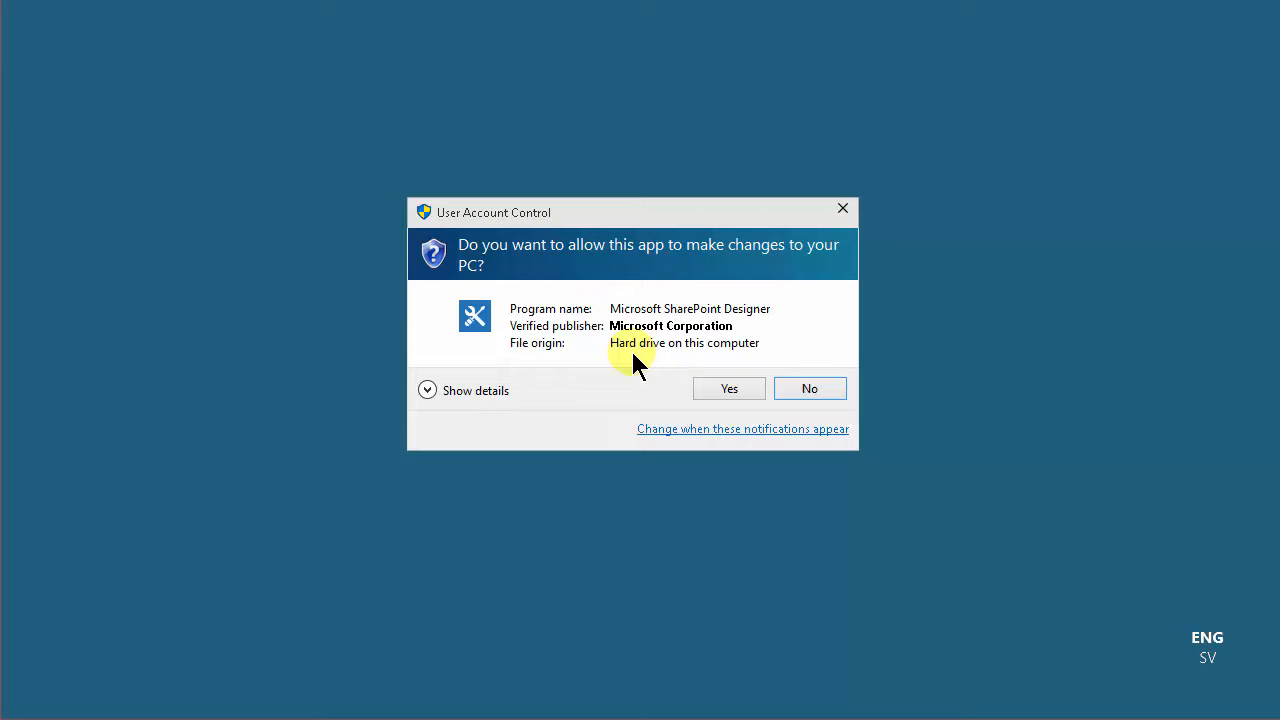
pyautogui.click(728, 388)
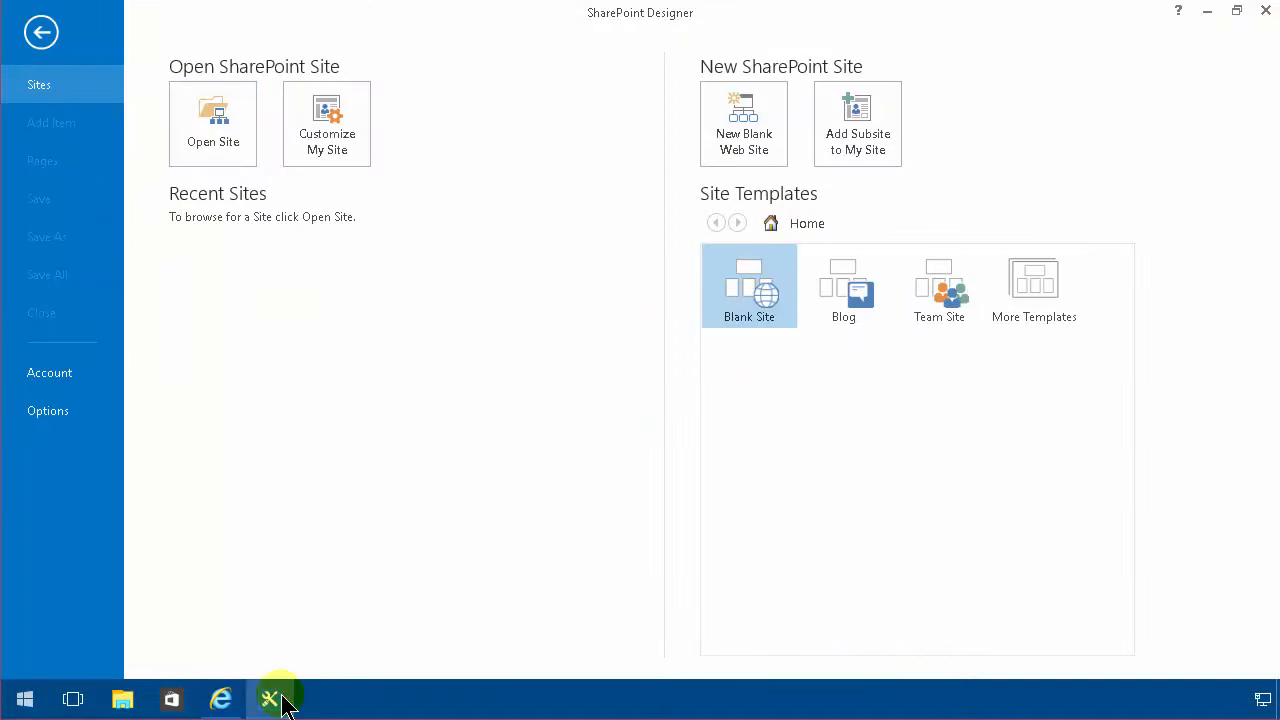
pyautogui.click(212, 120)
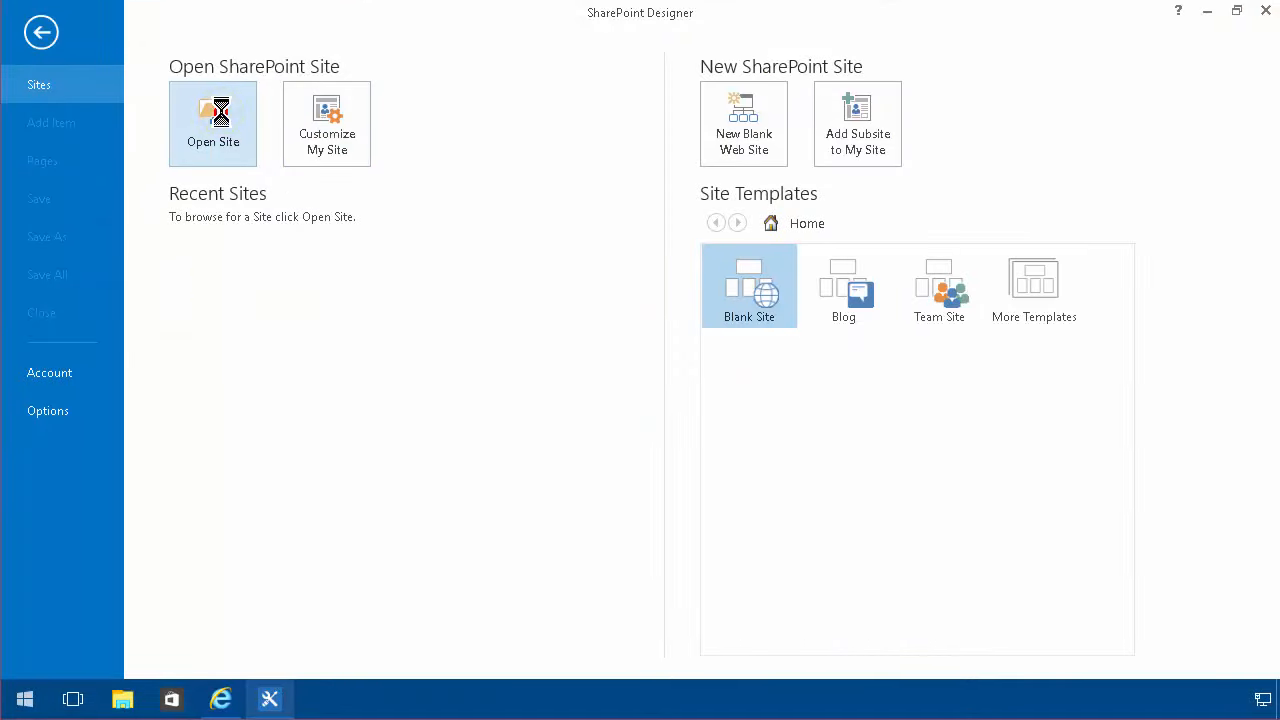
# Open the IT site in Designer using its SharePoint Online address copied from the browser.
pyautogui.click(212, 124)
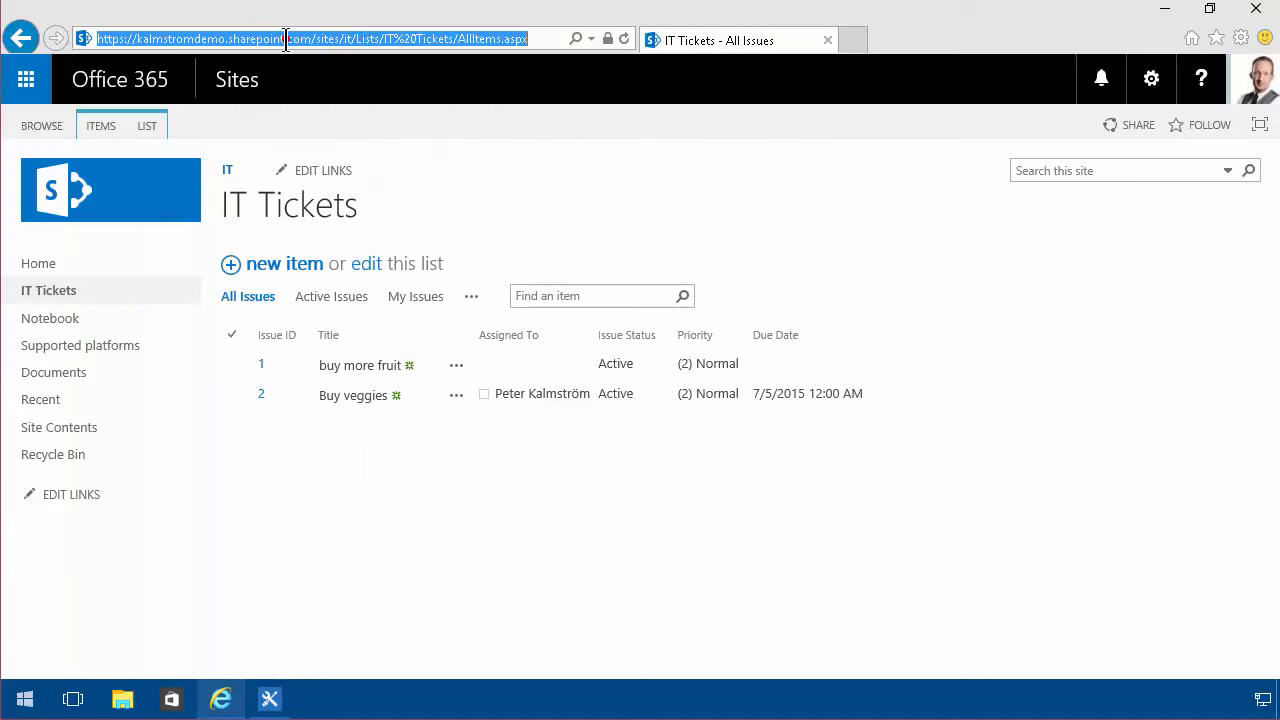
pyautogui.click(360, 40)
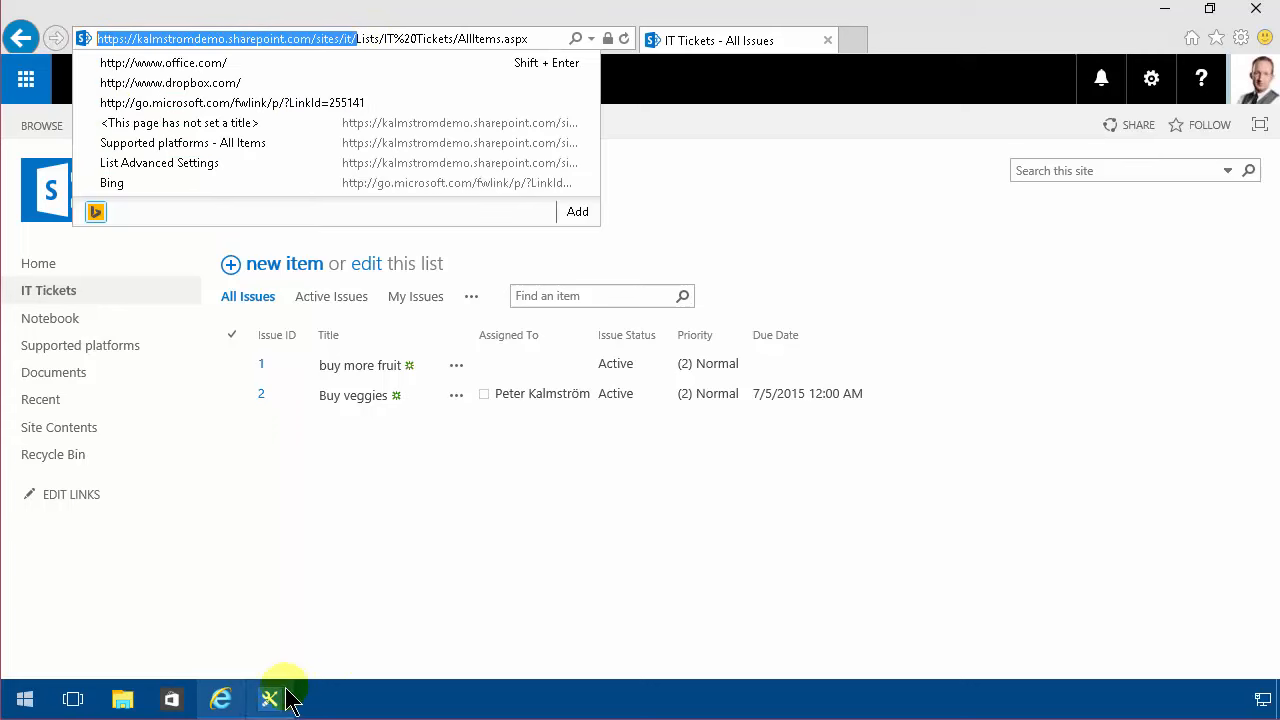
pyautogui.click(268, 698)
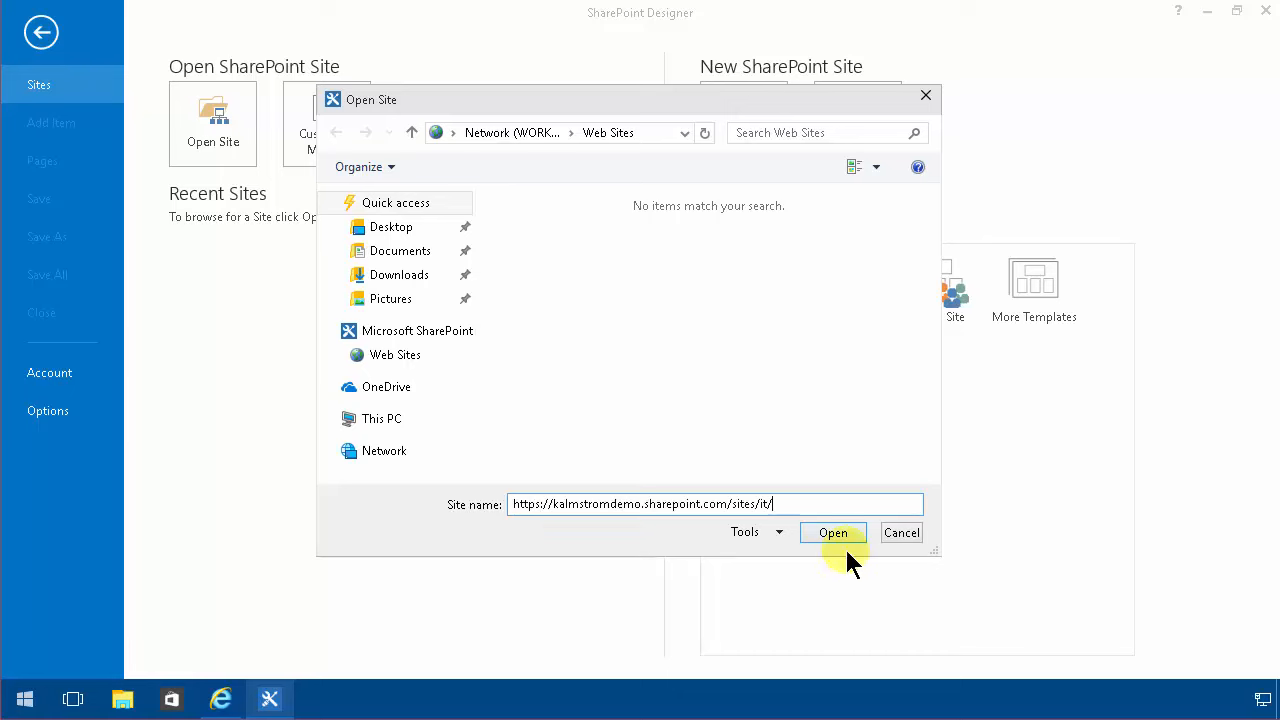
pyautogui.click(832, 532)
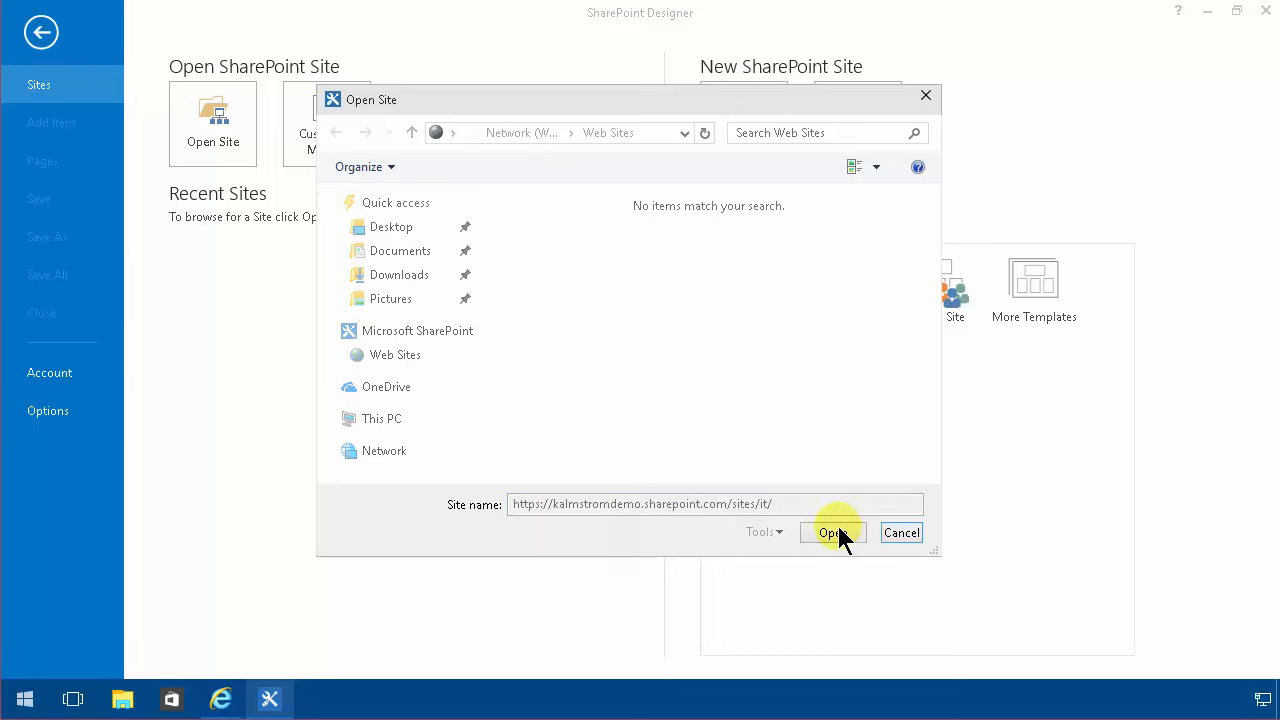
pyautogui.moveTo(776, 520)
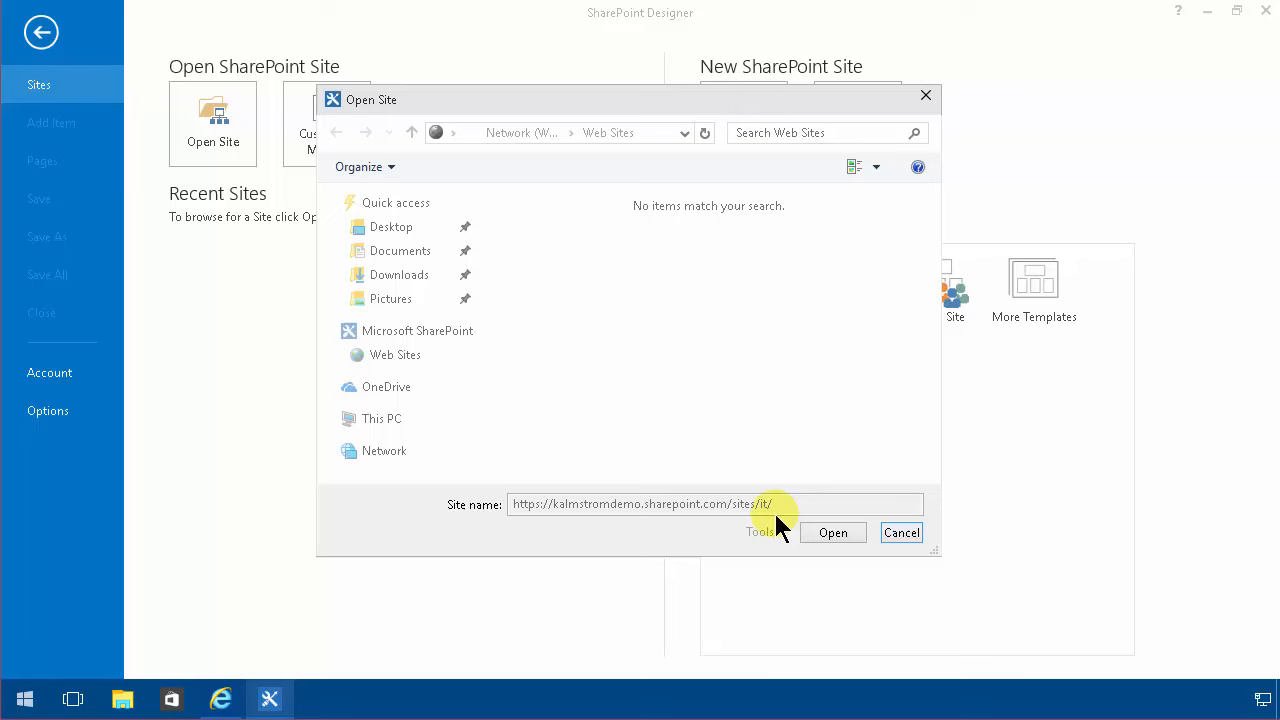
pyautogui.moveTo(756, 516)
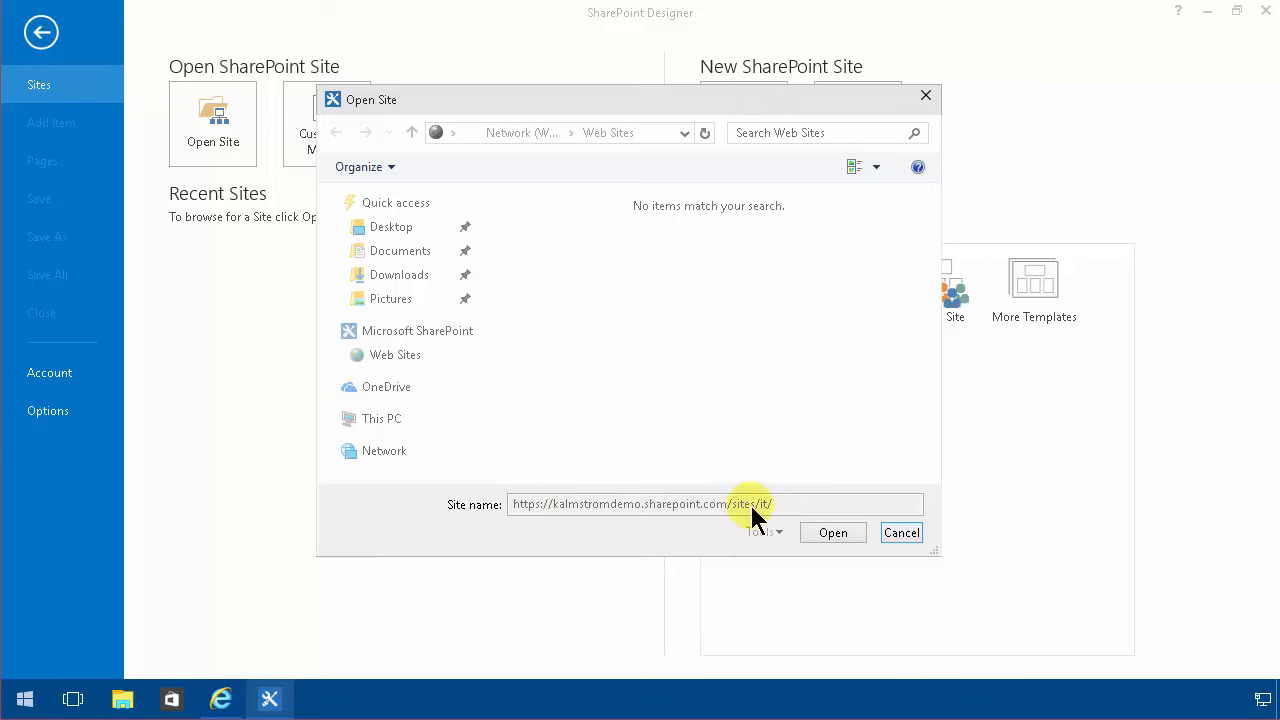
pyautogui.click(832, 532)
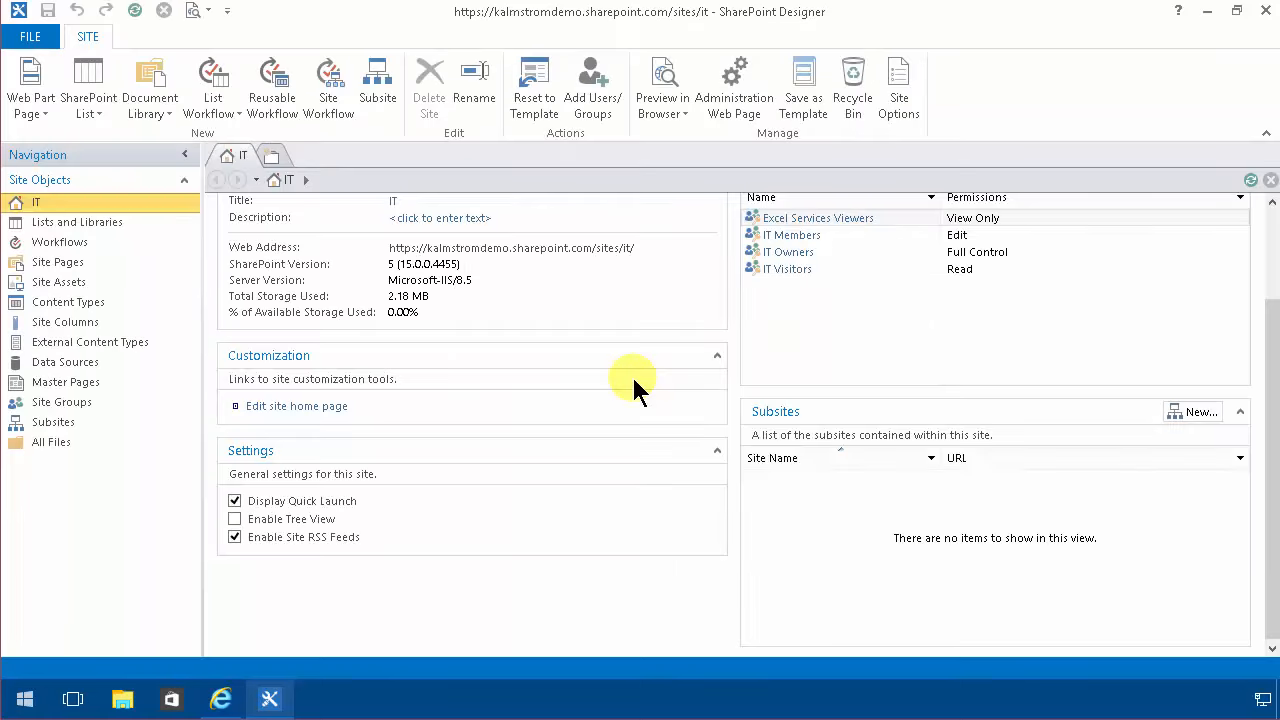
pyautogui.moveTo(76, 220)
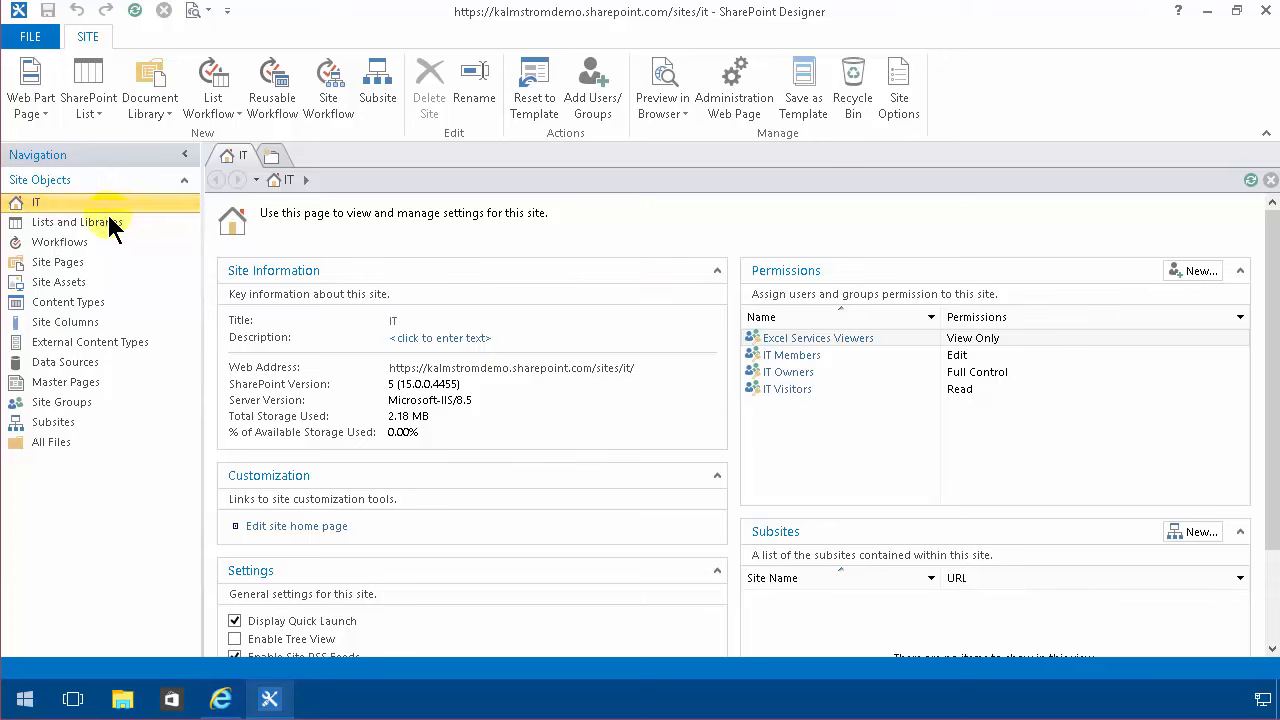
# From Lists and Libraries open the IT Tickets list and scroll to its empty Workflows section.
pyautogui.click(78, 222)
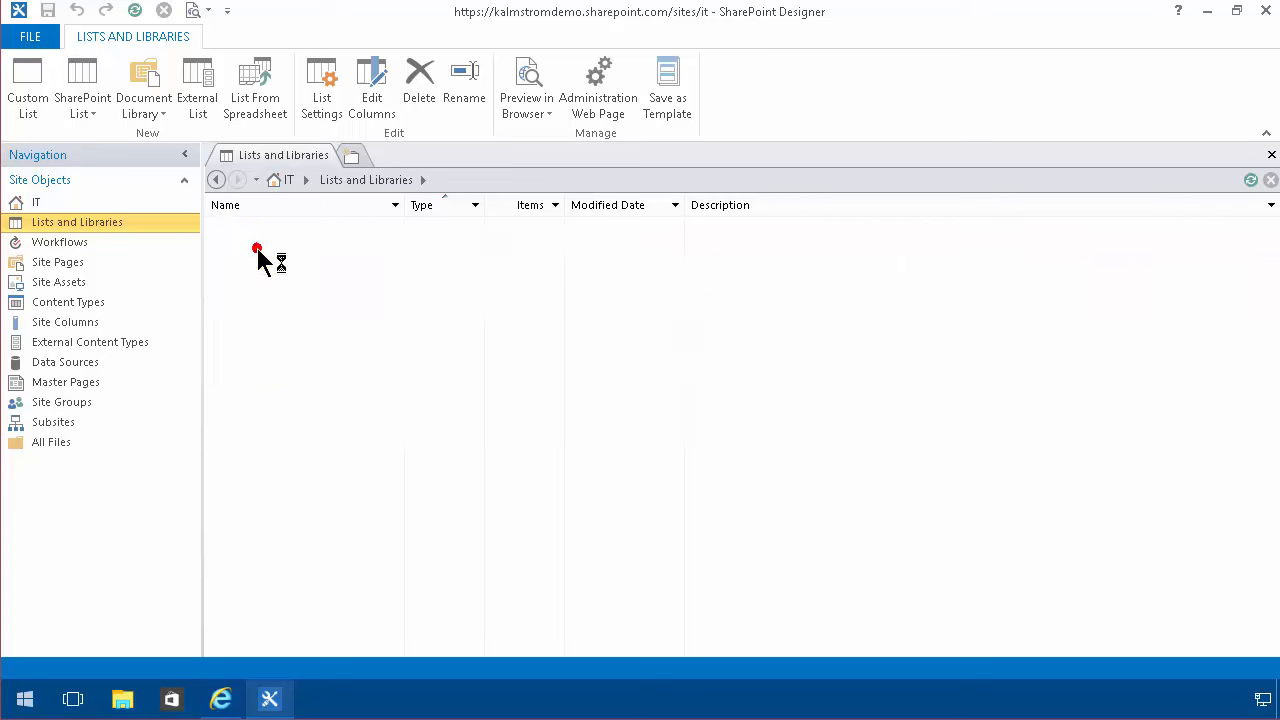
pyautogui.doubleClick(256, 248)
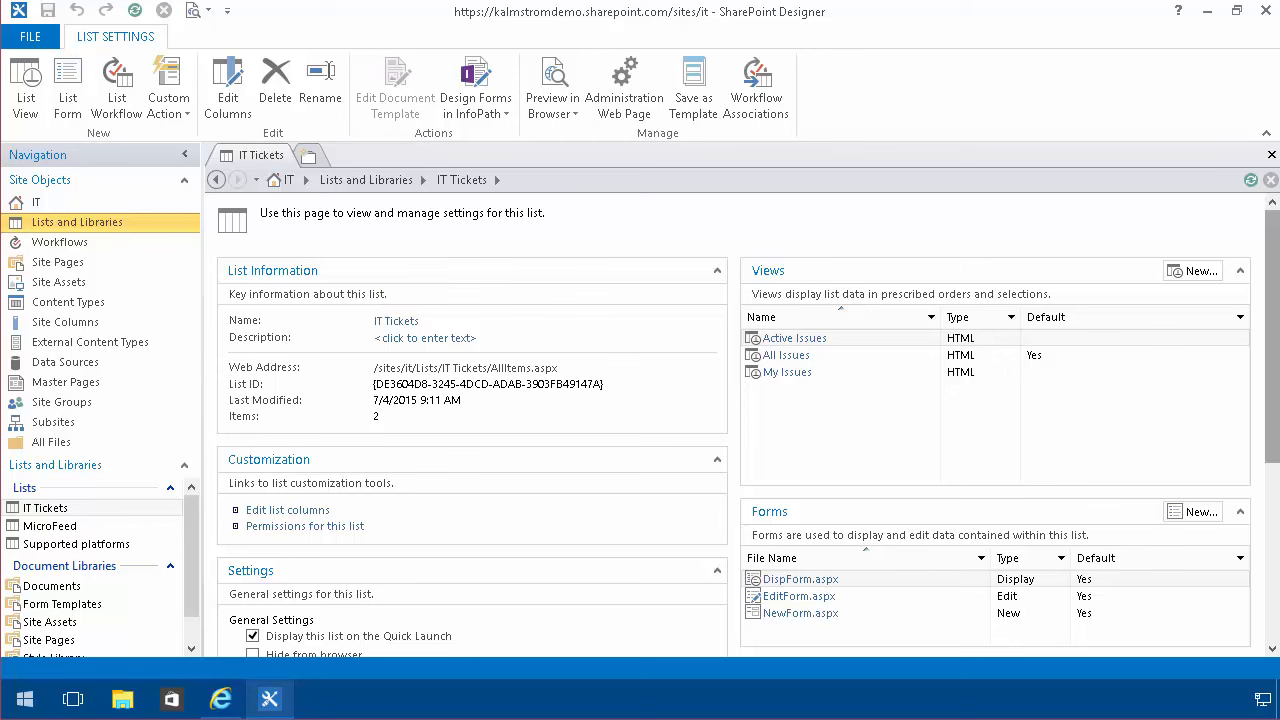
pyautogui.scroll(-3)
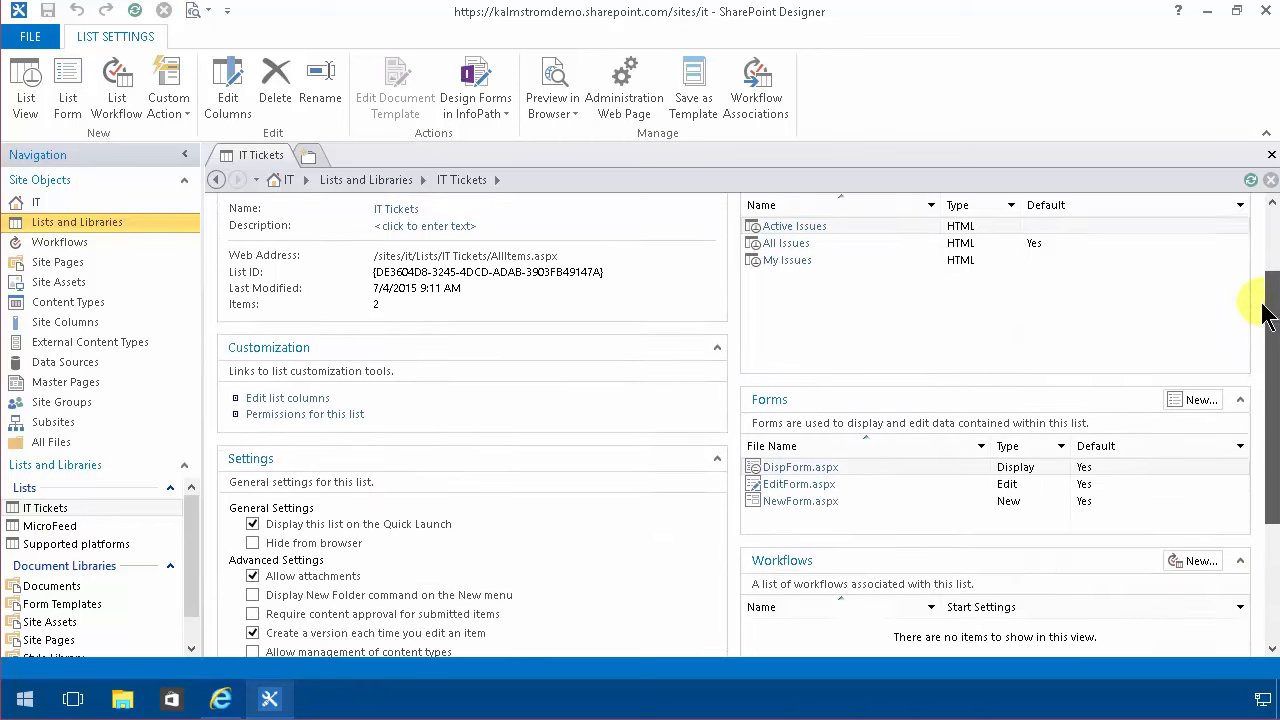
pyautogui.scroll(-3)
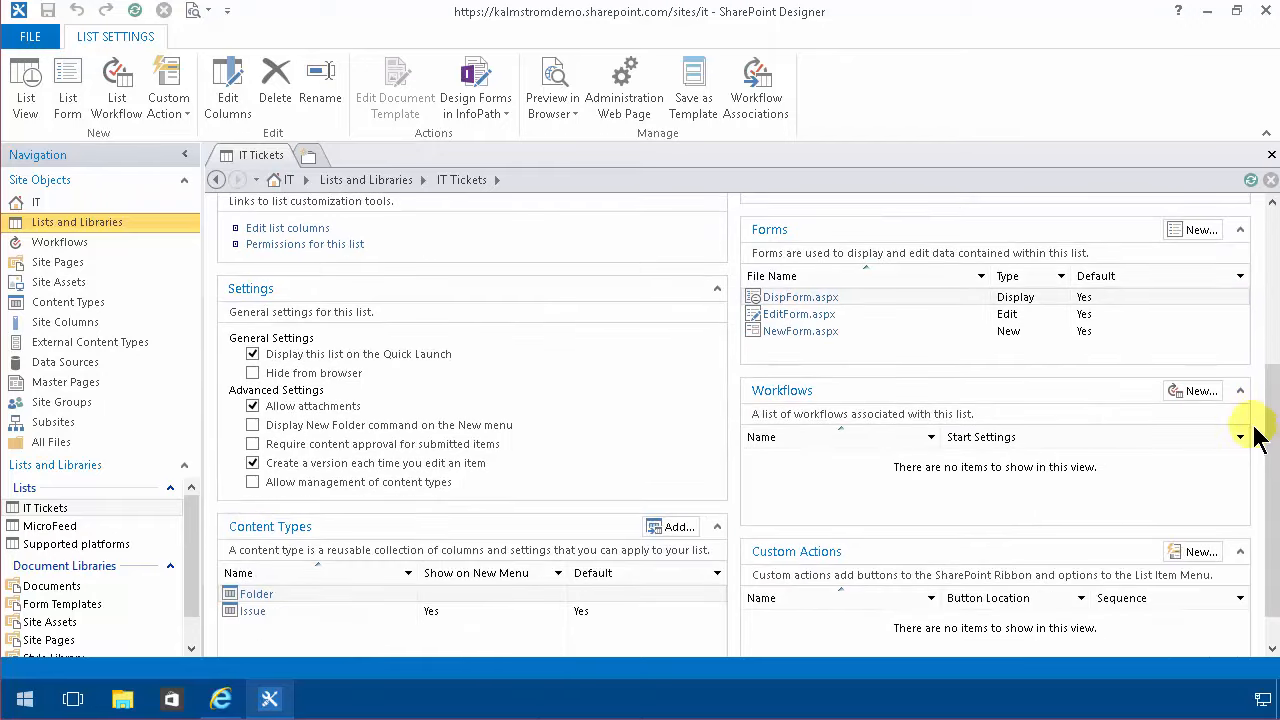
pyautogui.moveTo(1200, 390)
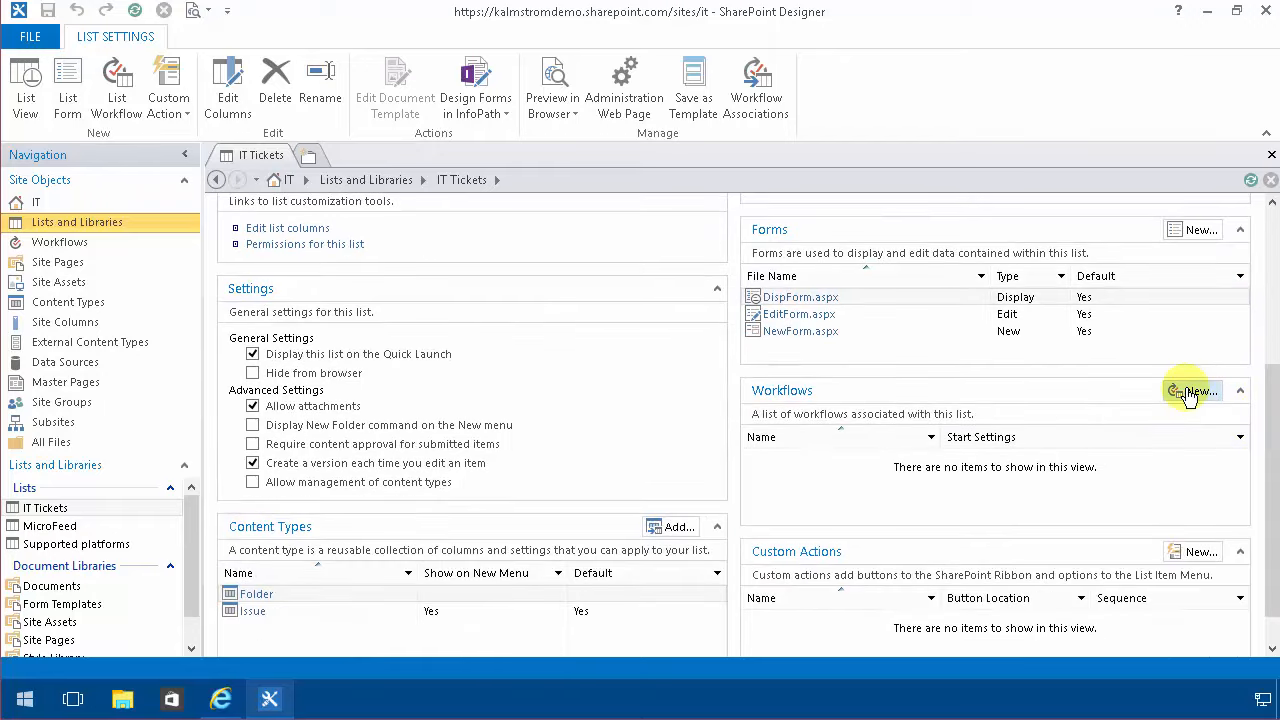
# Start a new list workflow for IT Tickets on the SharePoint 2010 Workflow platform.
pyautogui.click(1192, 390)
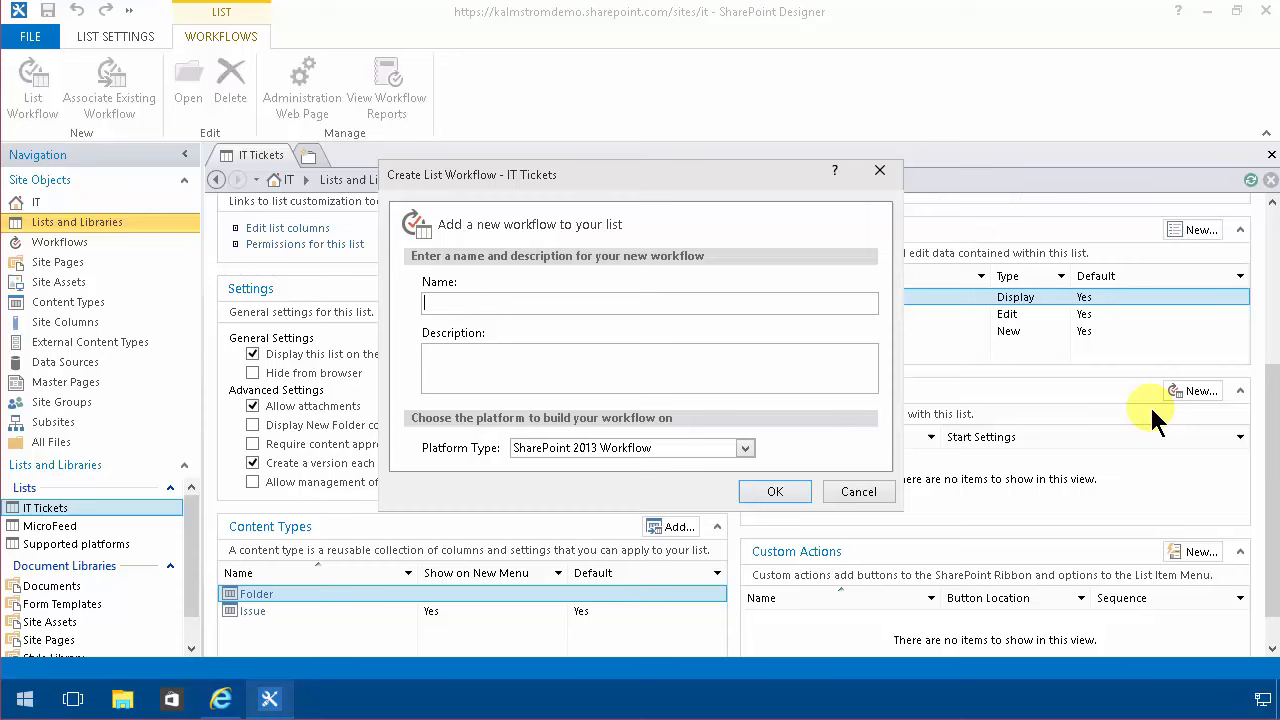
pyautogui.click(744, 448)
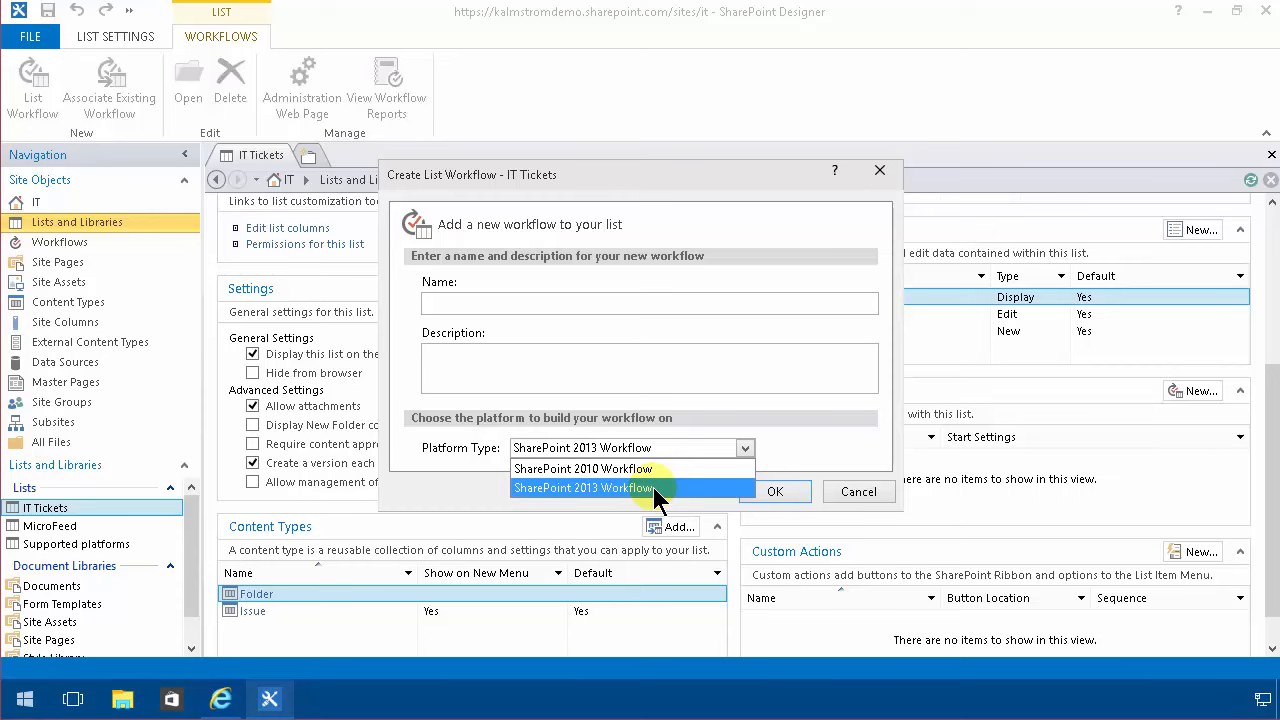
pyautogui.moveTo(636, 478)
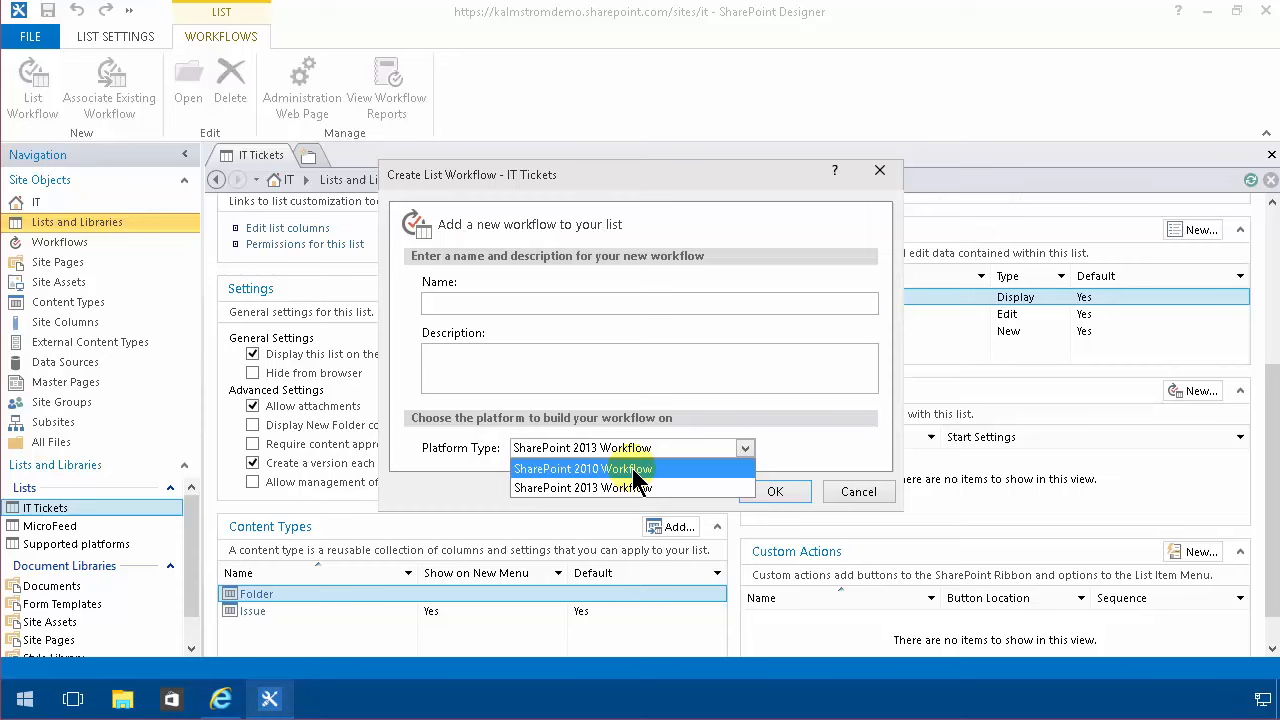
pyautogui.click(582, 468)
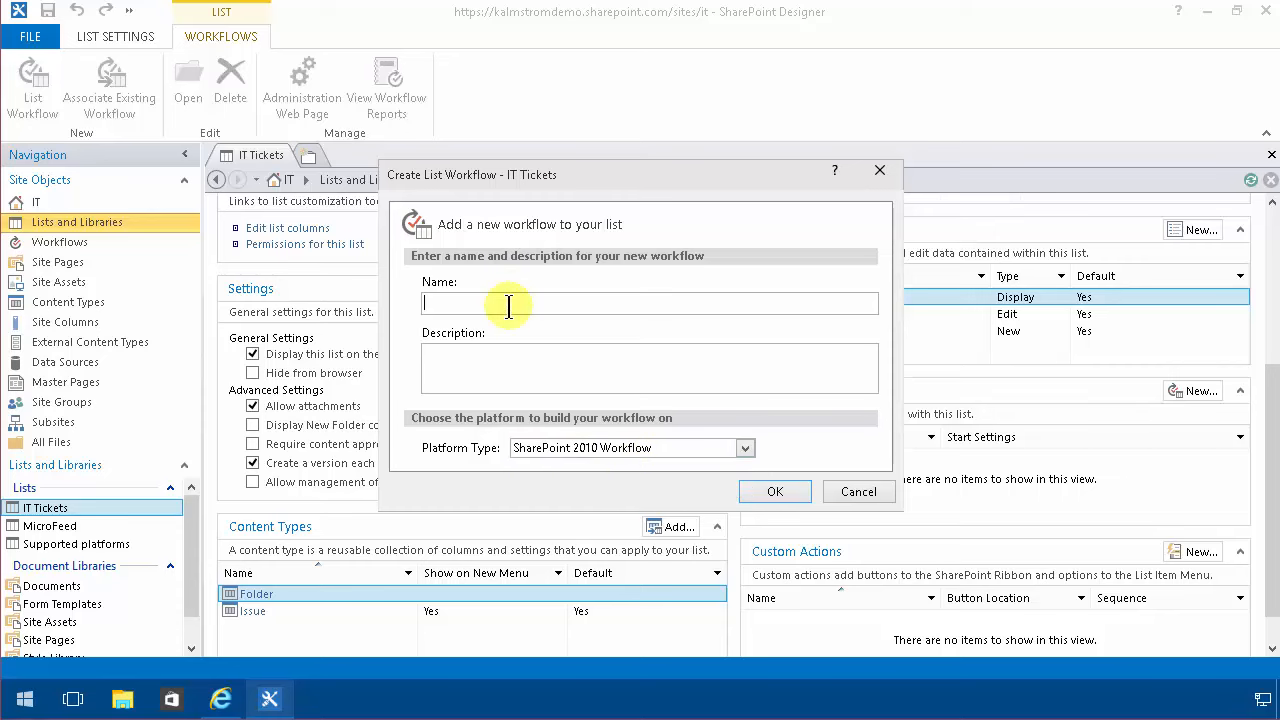
pyautogui.click(744, 448)
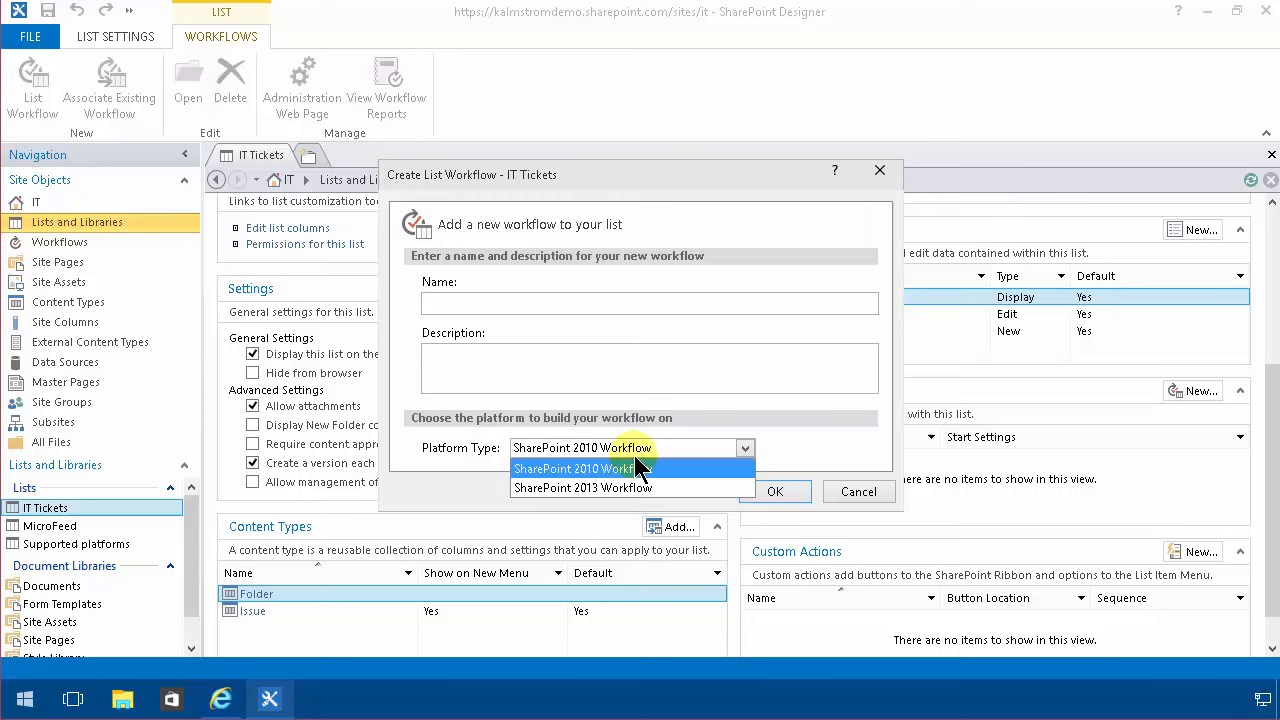
pyautogui.click(572, 468)
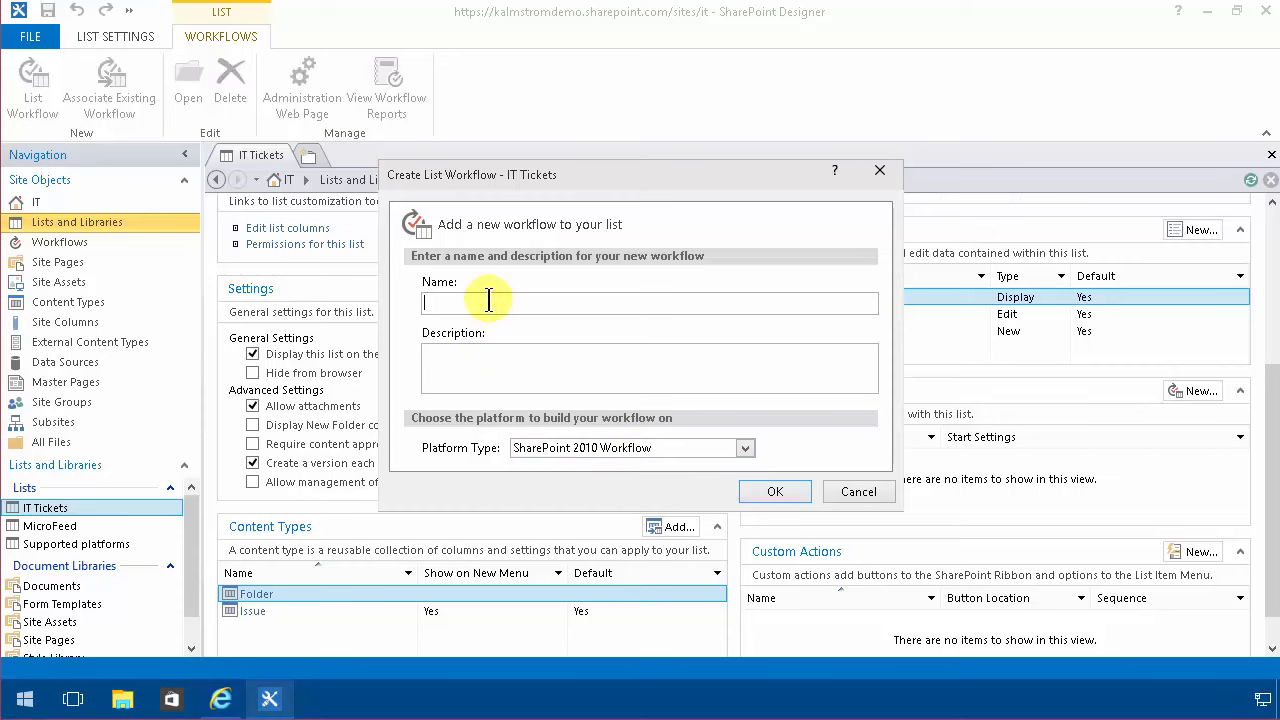
# Name it 'Notify high importance tickets', describe emailing the assigned person on high priority, and create it.
pyautogui.write('Notify')
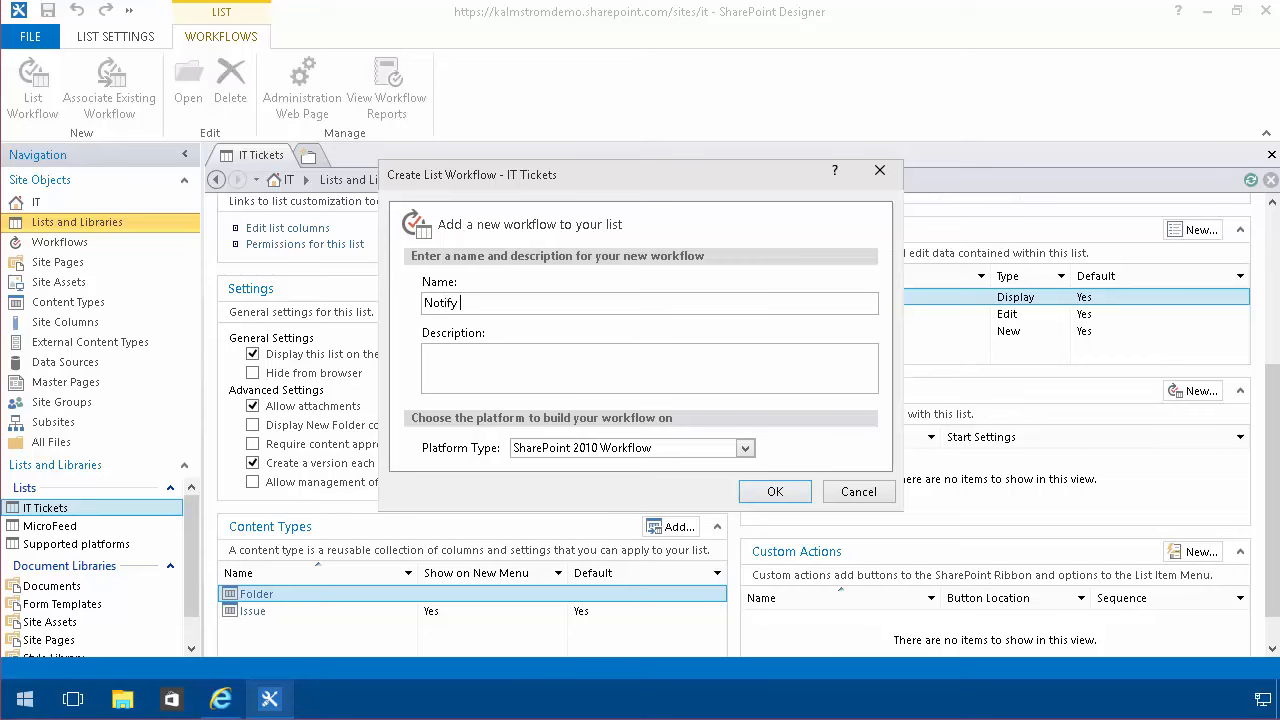
pyautogui.write('high importance ti')
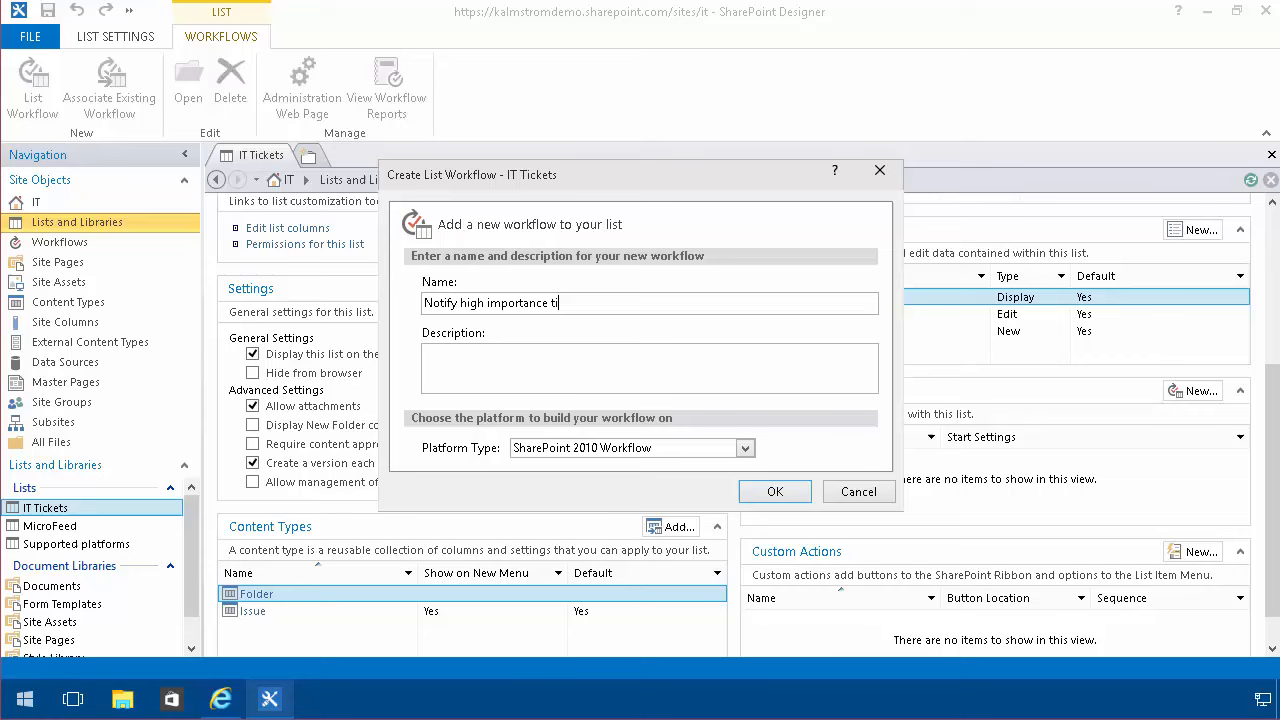
pyautogui.write('If a ticket has hig')
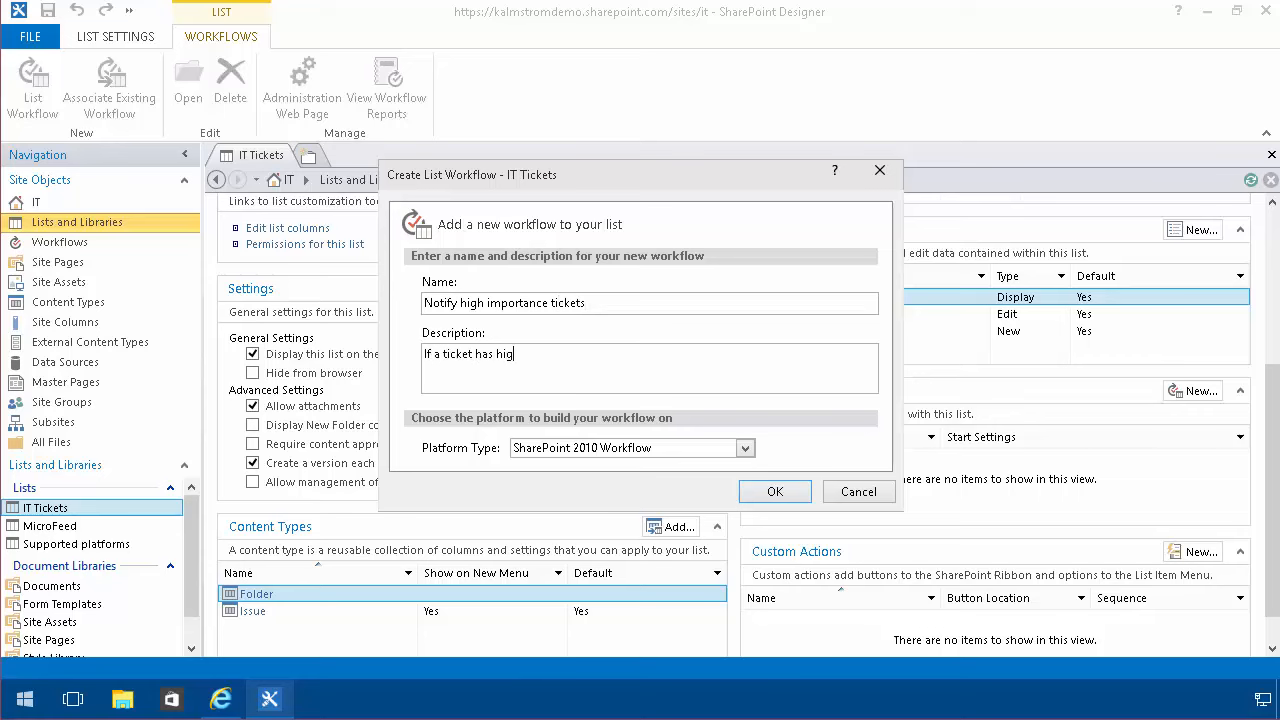
pyautogui.write('h prio send email to th')
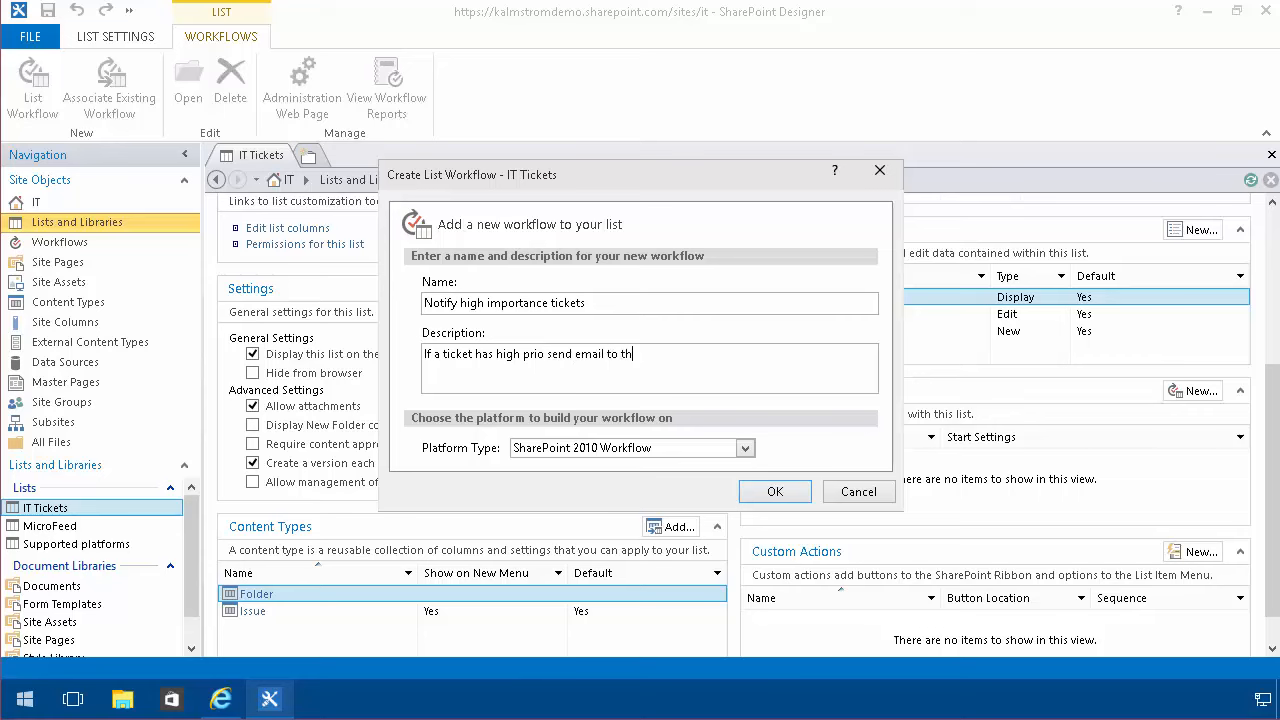
pyautogui.write('e assigned person')
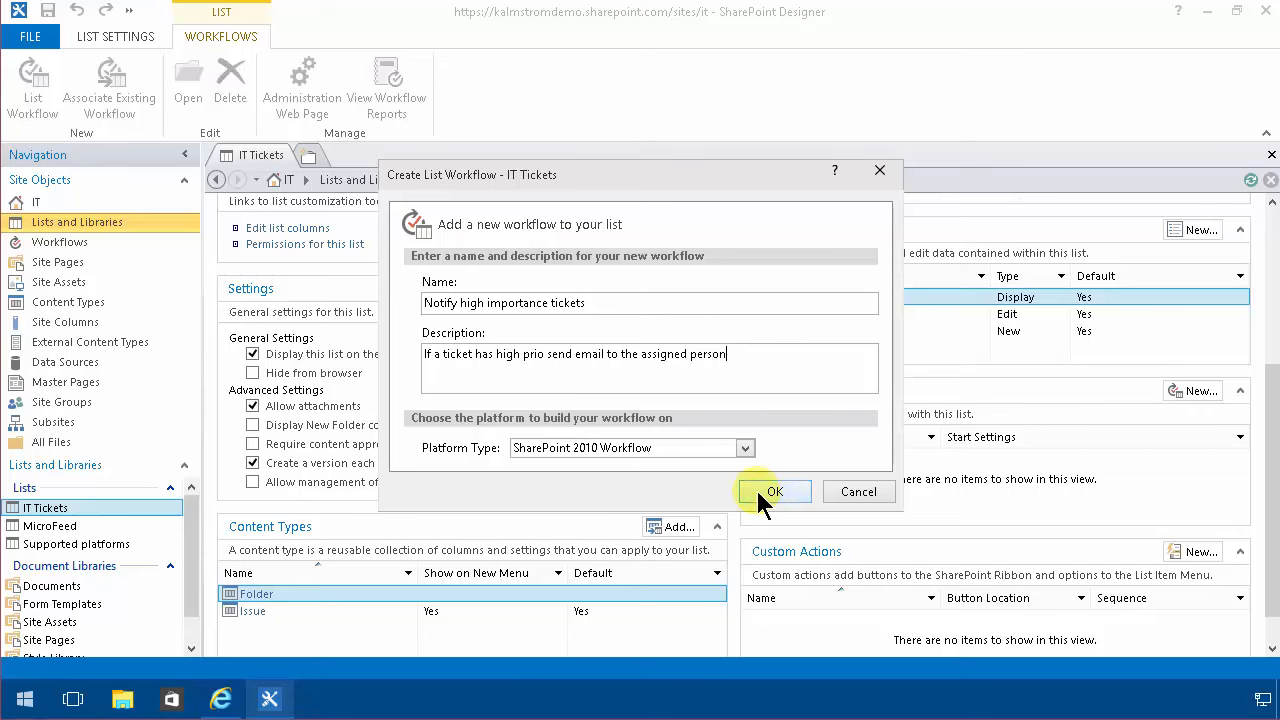
pyautogui.click(774, 492)
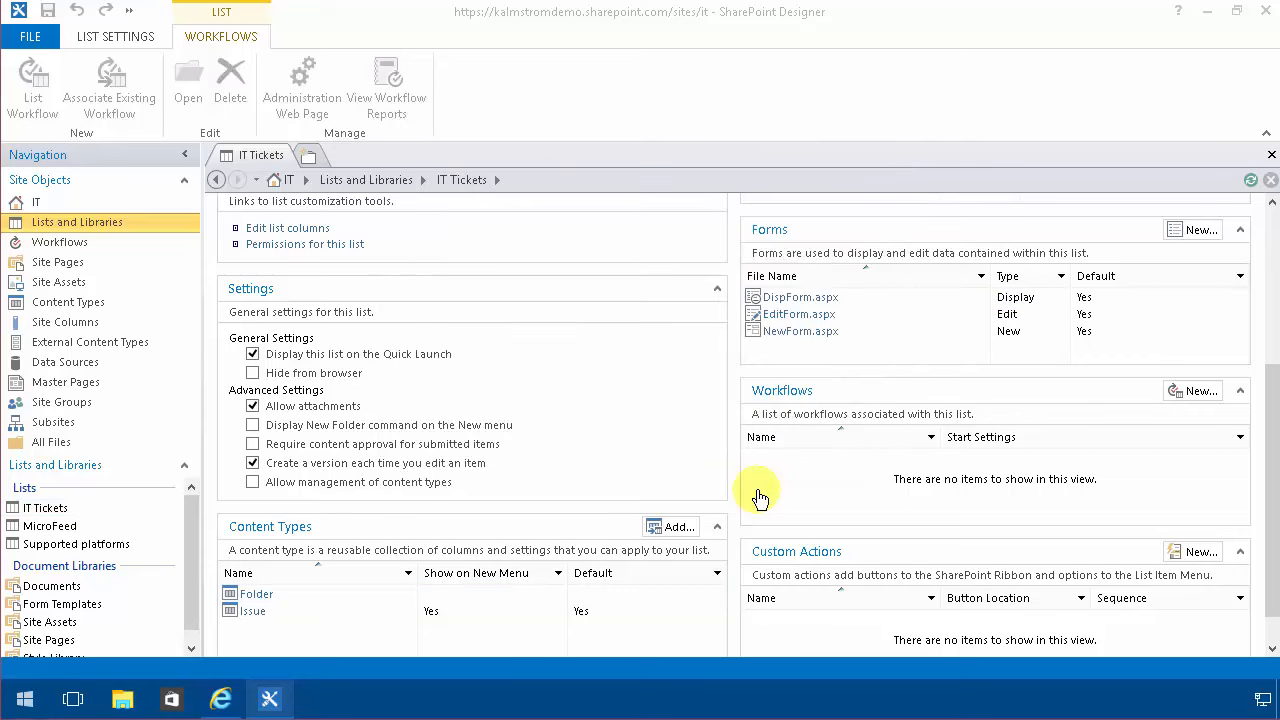
# Add an 'If any value equals value' condition checking Current Item:Priority equals (1) High.
pyautogui.click(1192, 390)
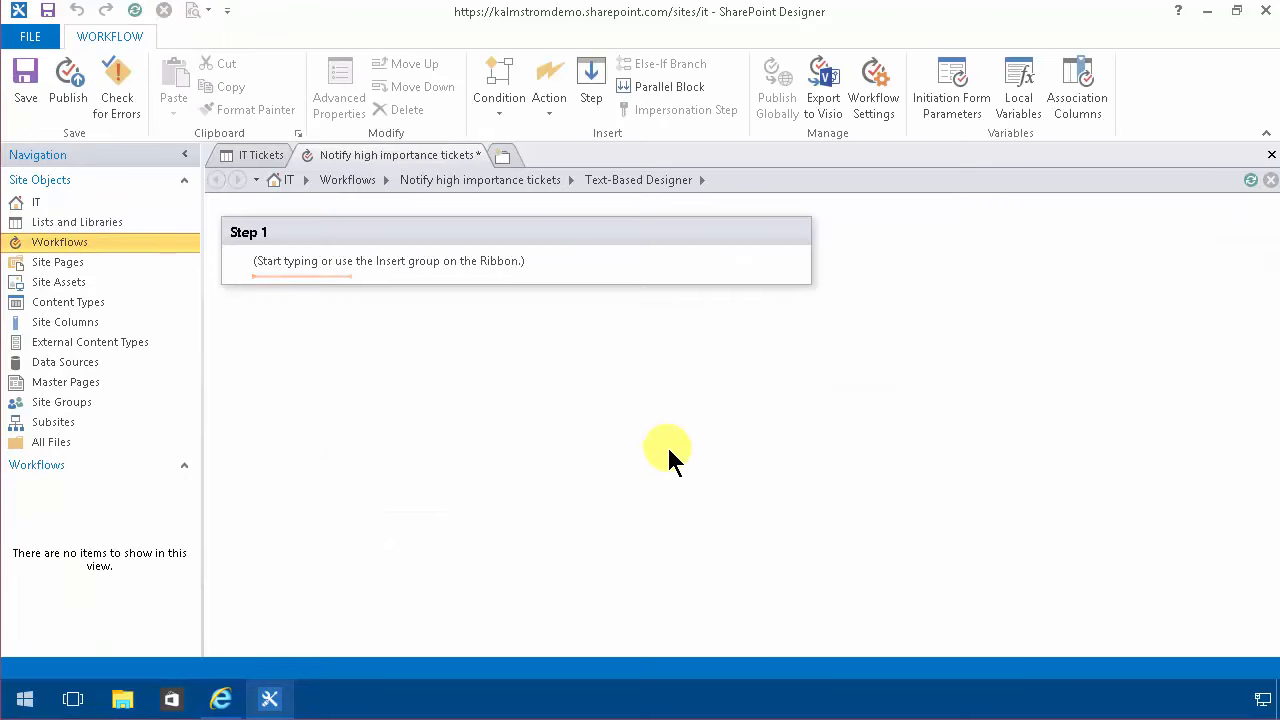
pyautogui.moveTo(630, 344)
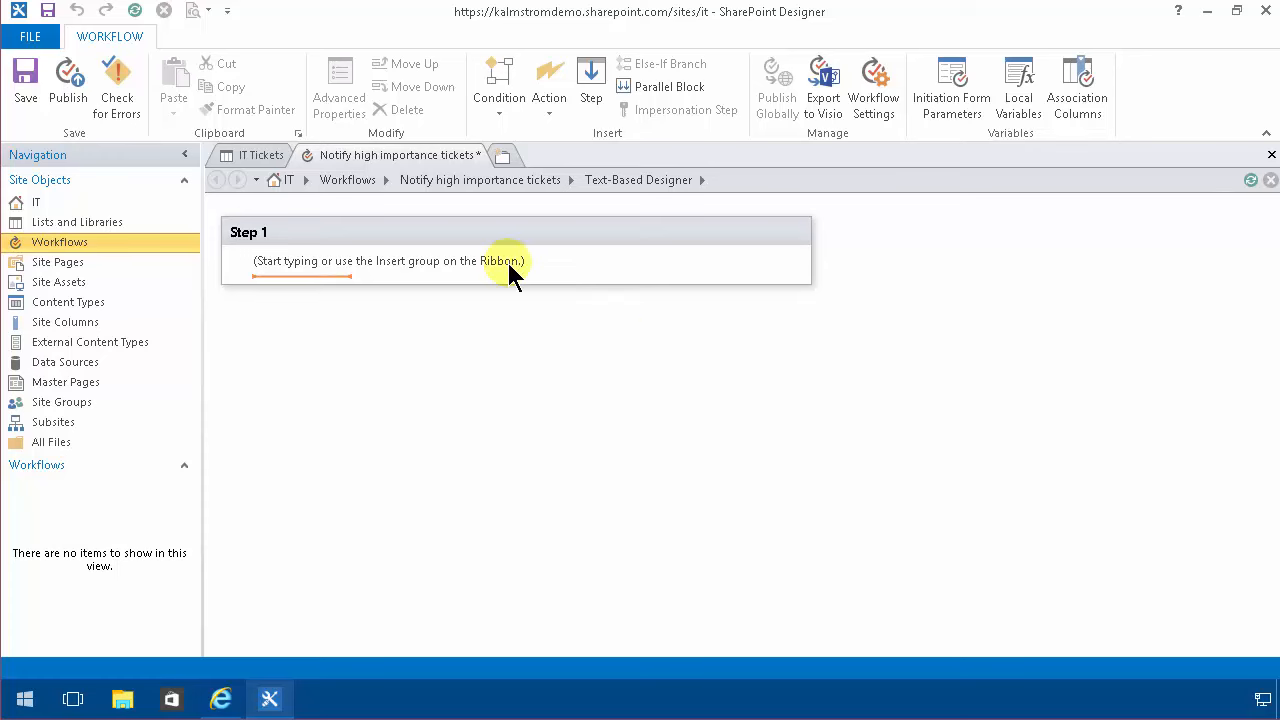
pyautogui.moveTo(410, 278)
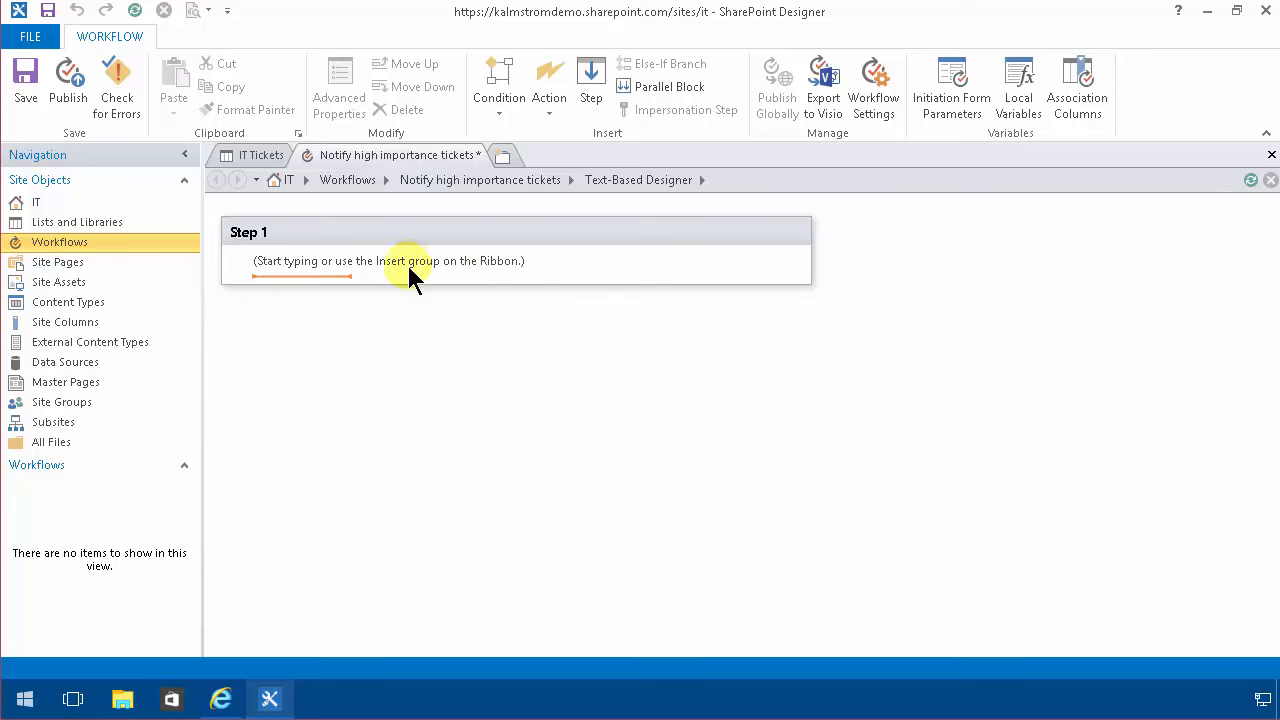
pyautogui.click(498, 84)
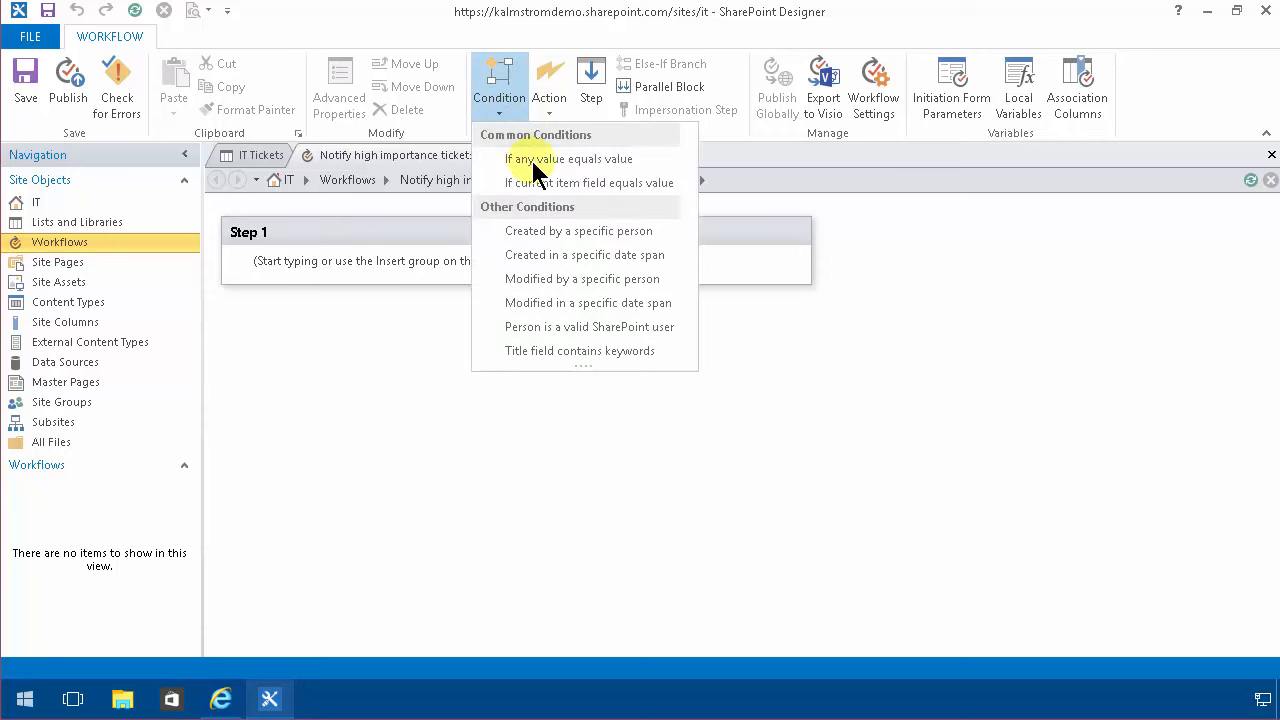
pyautogui.click(568, 160)
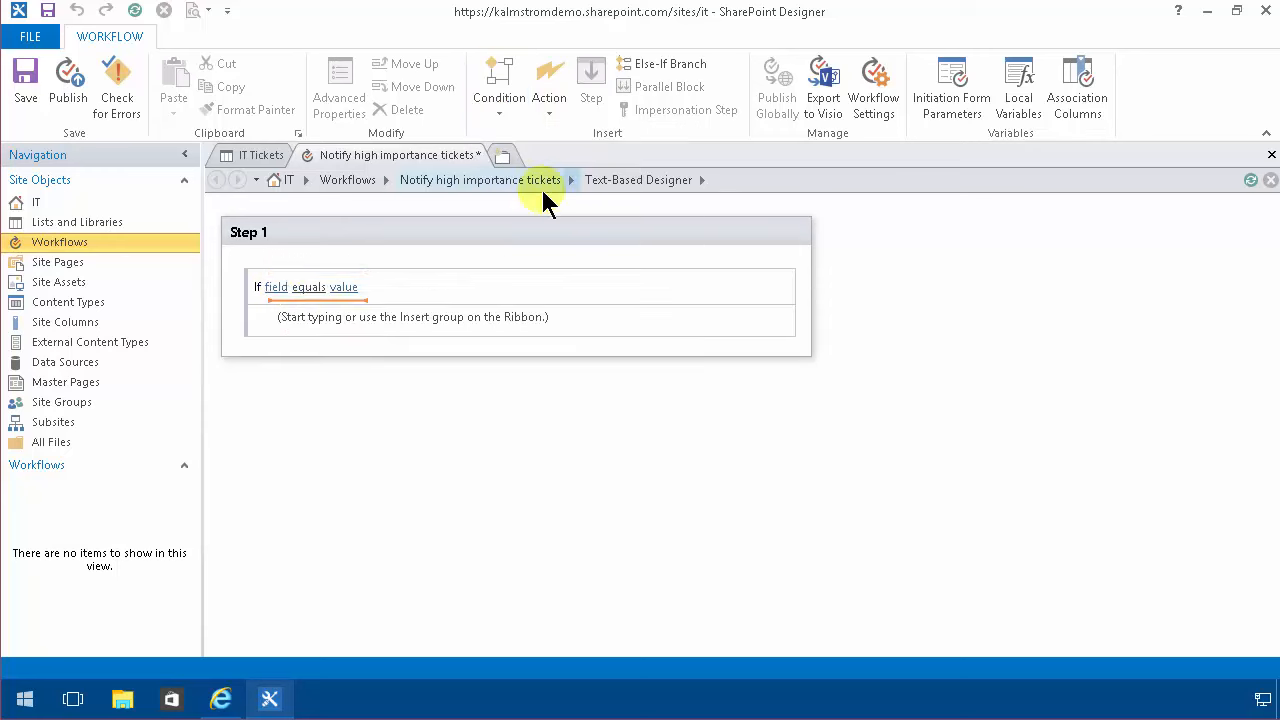
pyautogui.click(276, 288)
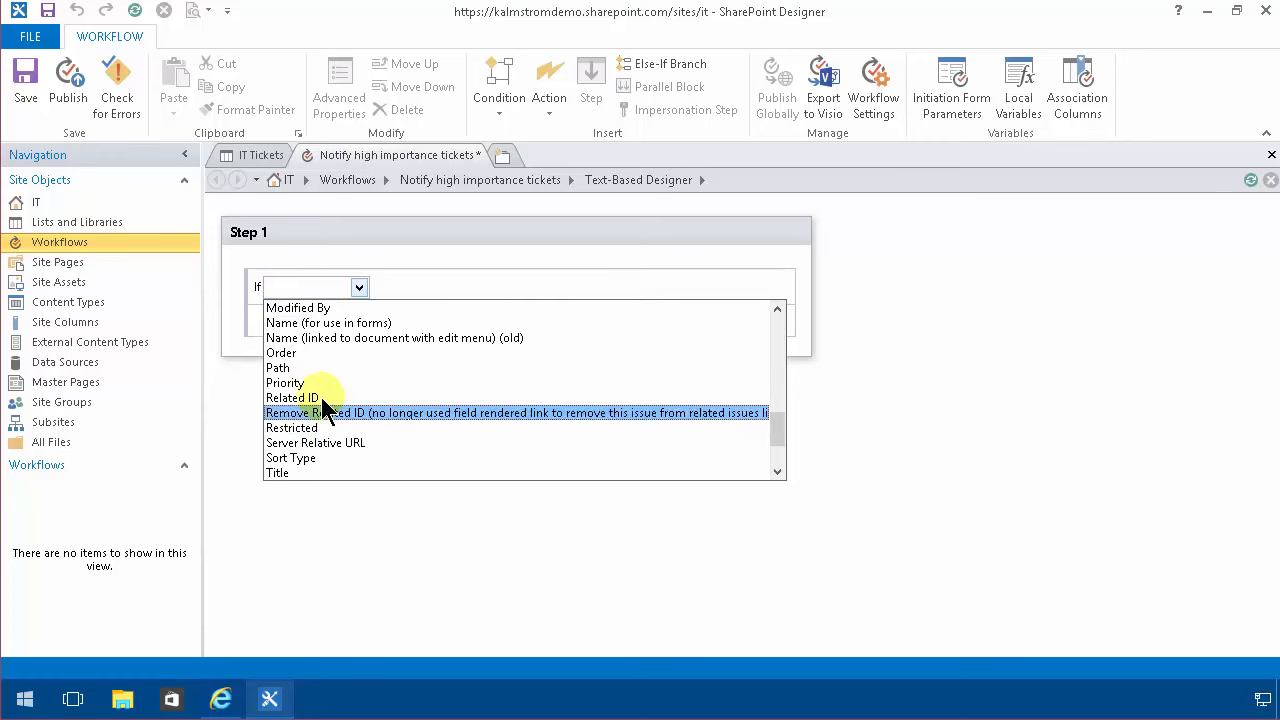
pyautogui.click(284, 384)
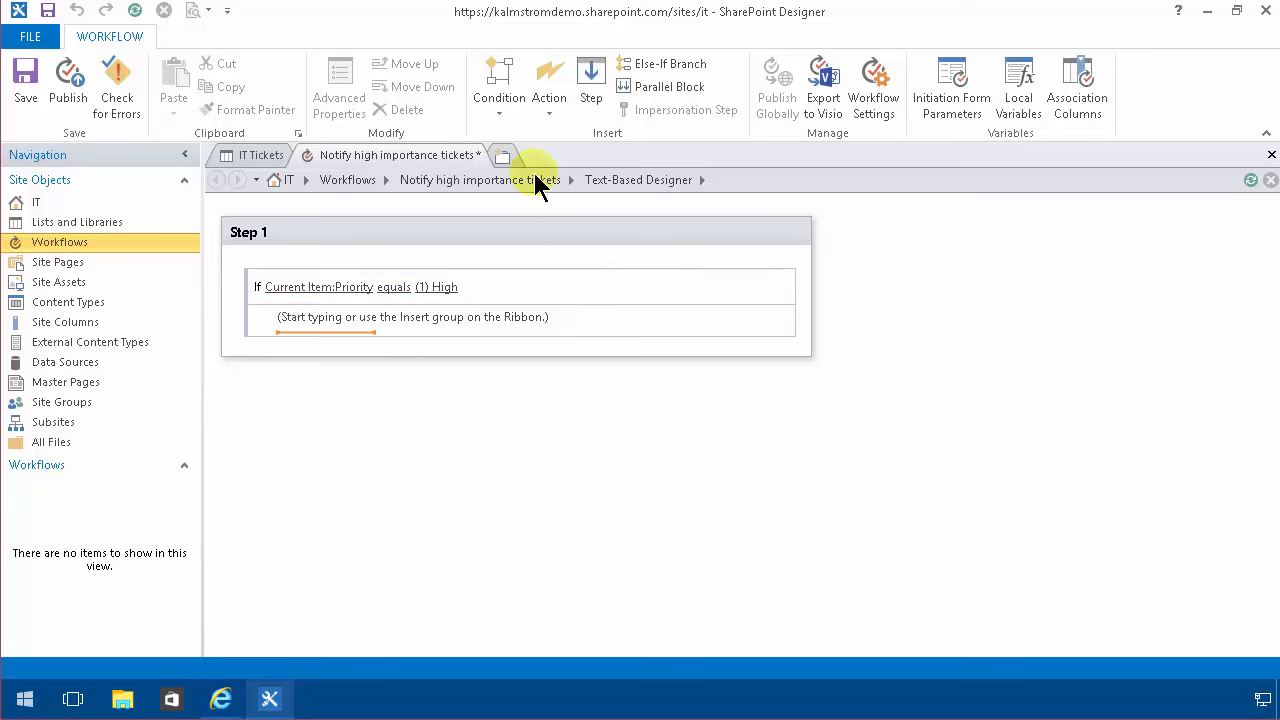
# Add a Send an Email action addressed to Current Item:Assigned To returned as Email Address.
pyautogui.click(548, 84)
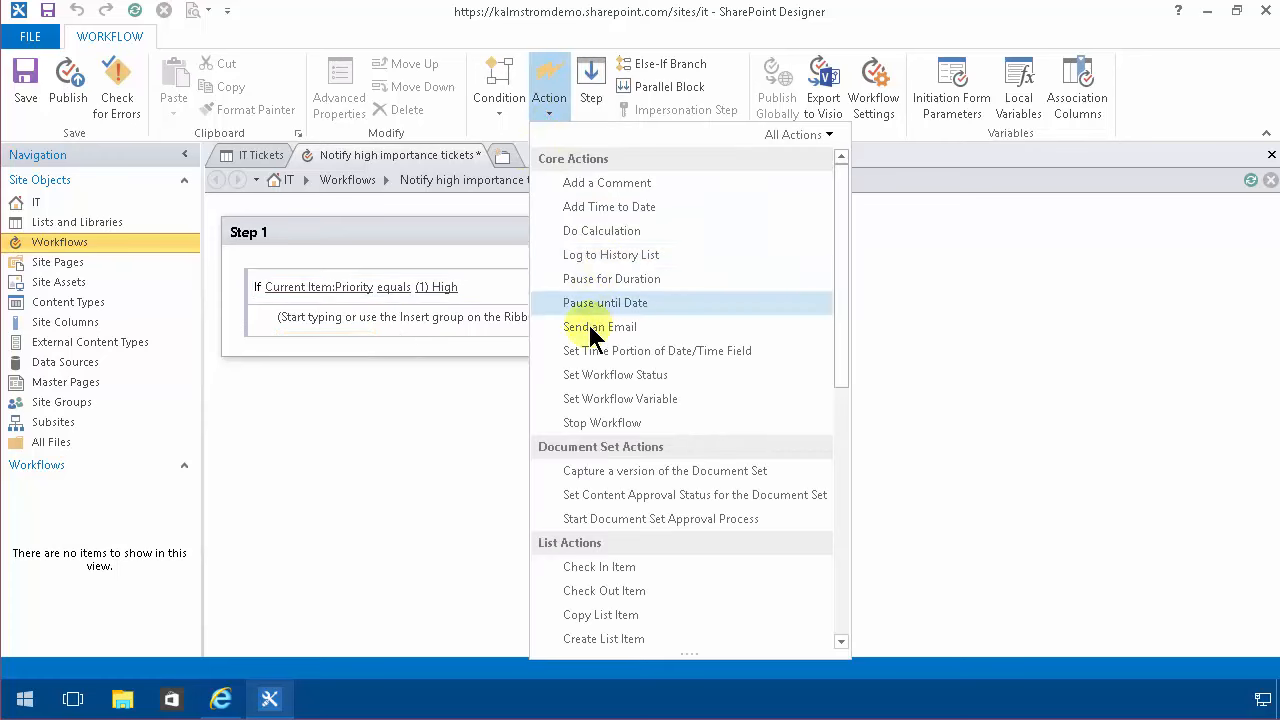
pyautogui.click(598, 328)
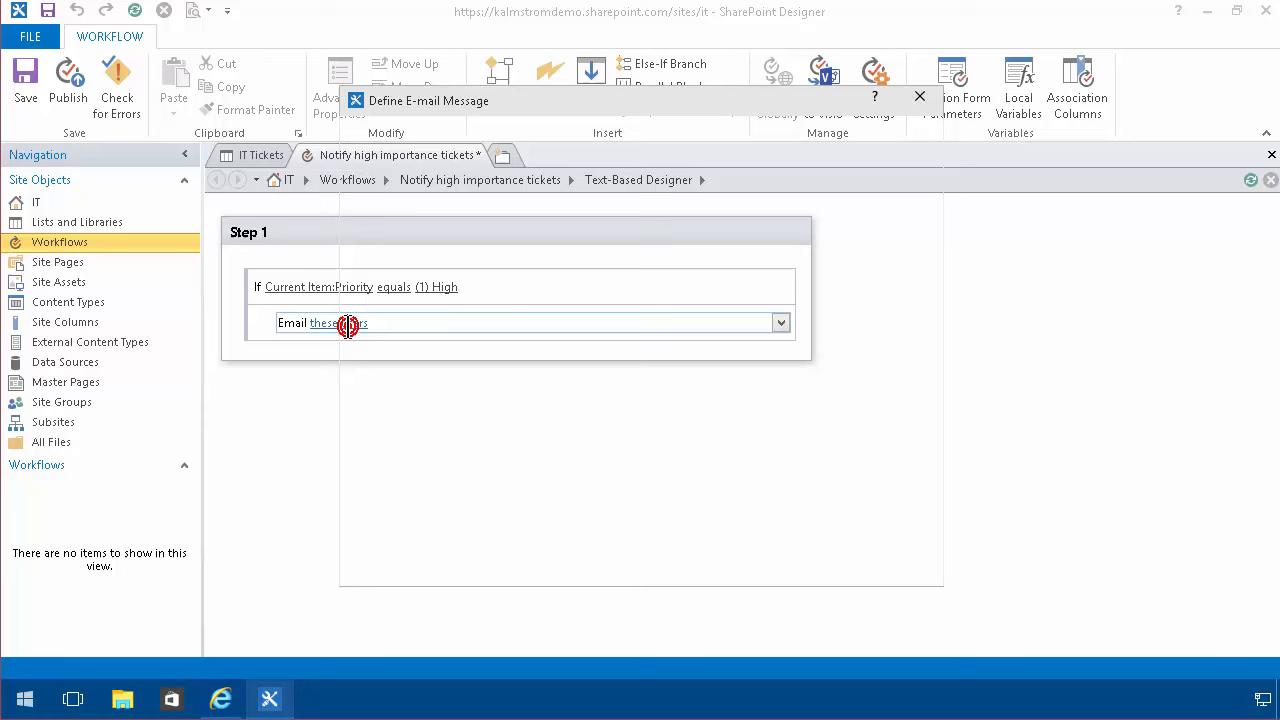
pyautogui.click(322, 322)
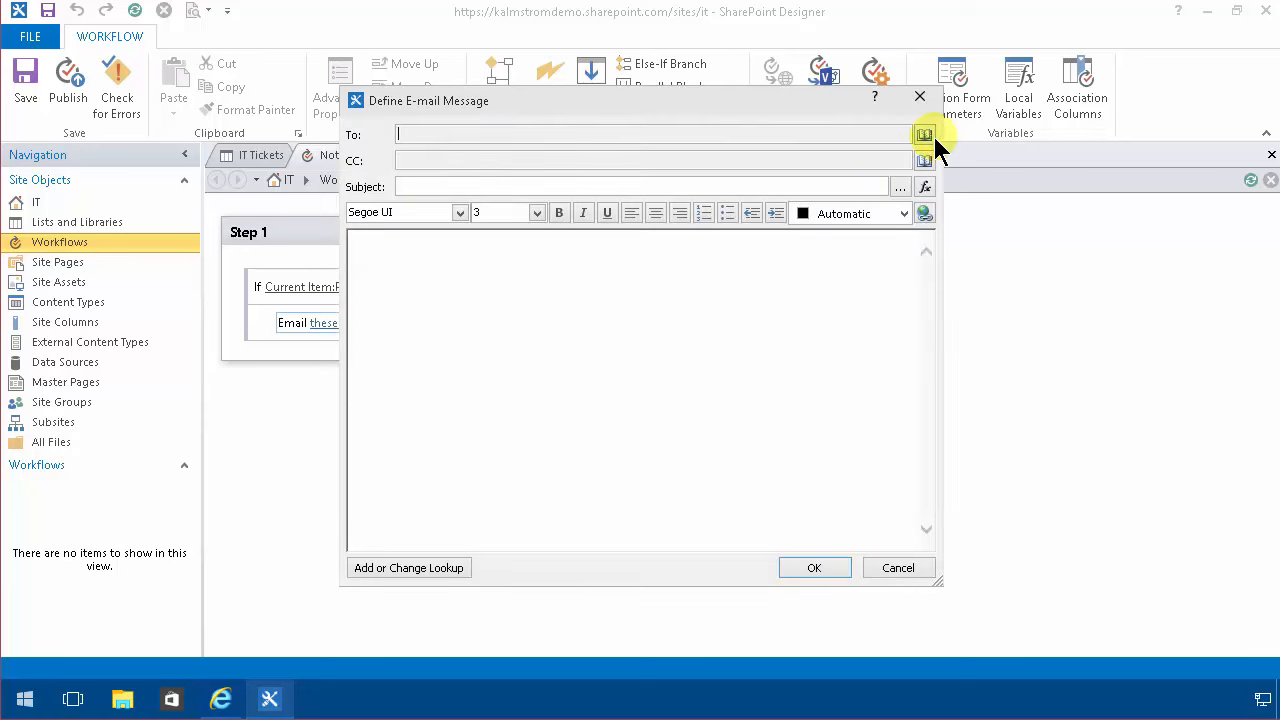
pyautogui.click(924, 134)
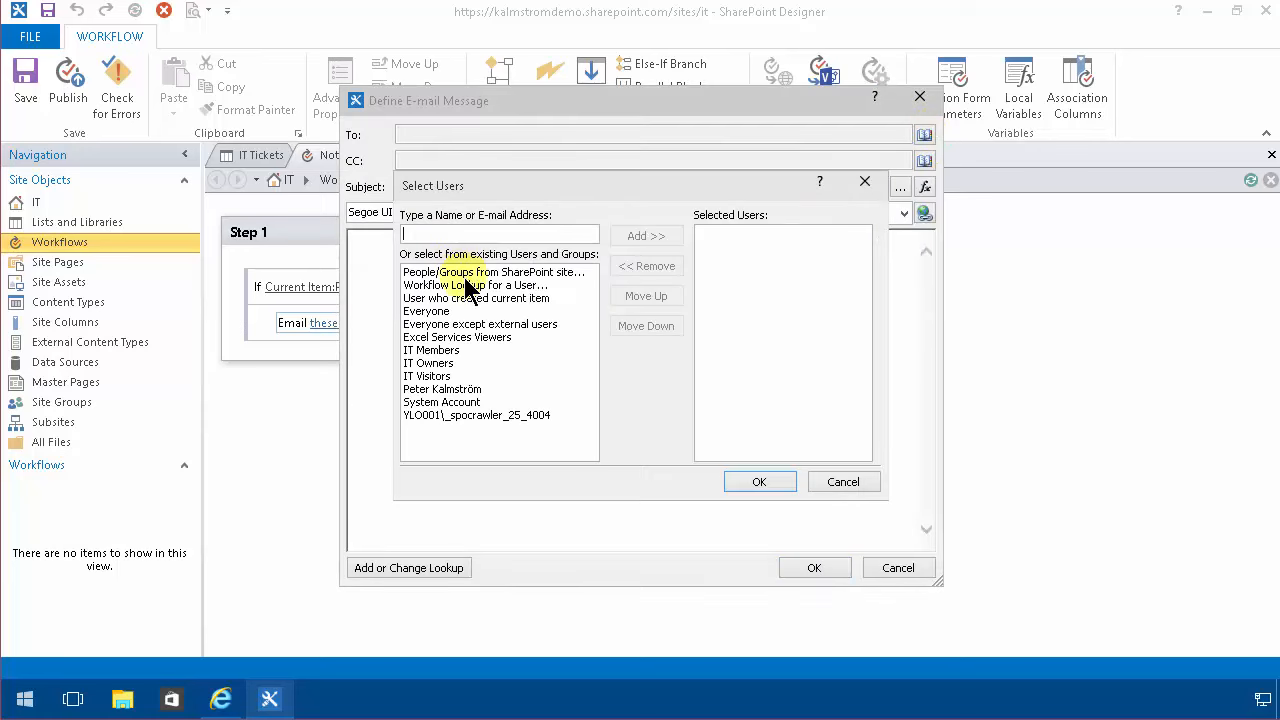
pyautogui.click(470, 284)
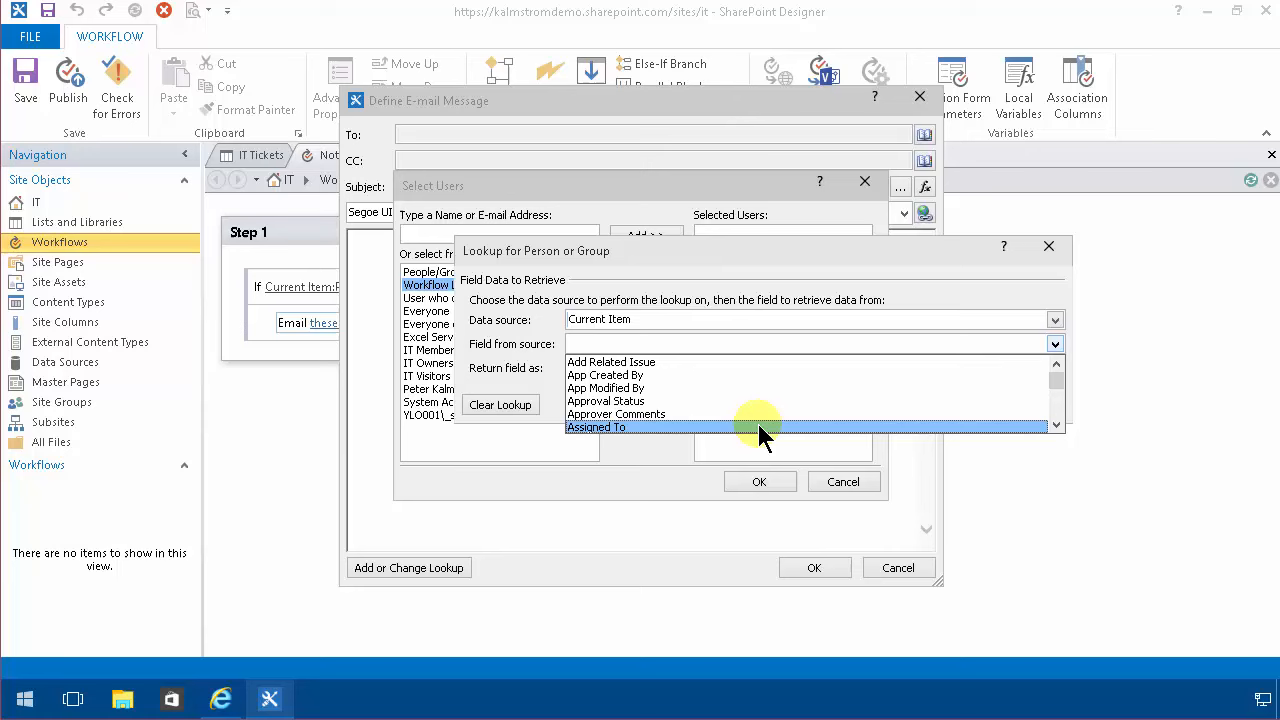
pyautogui.click(596, 428)
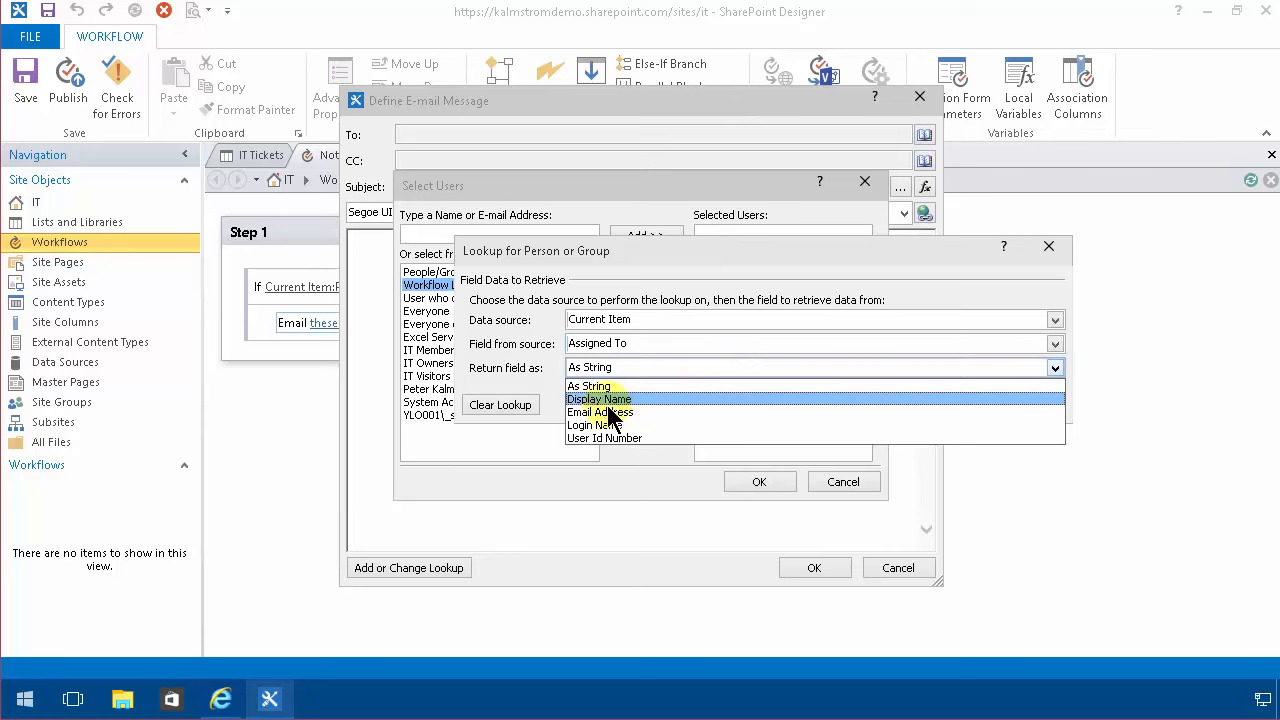
pyautogui.click(600, 412)
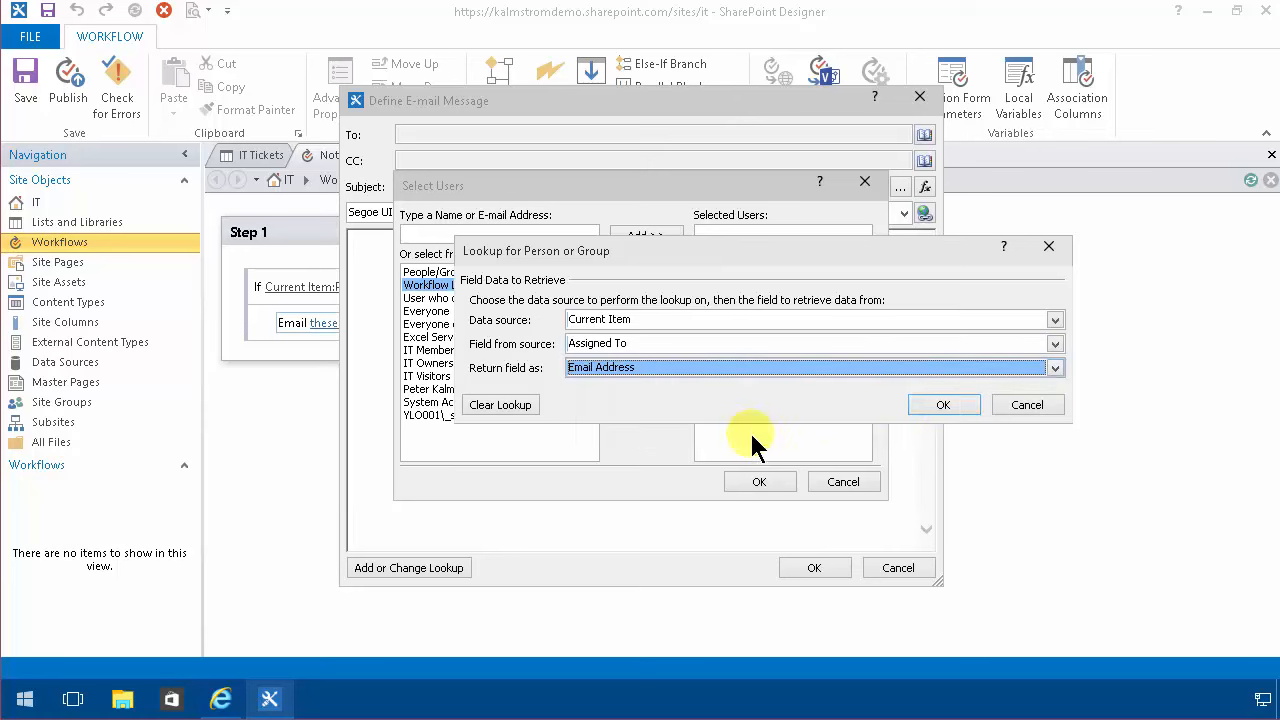
pyautogui.click(942, 404)
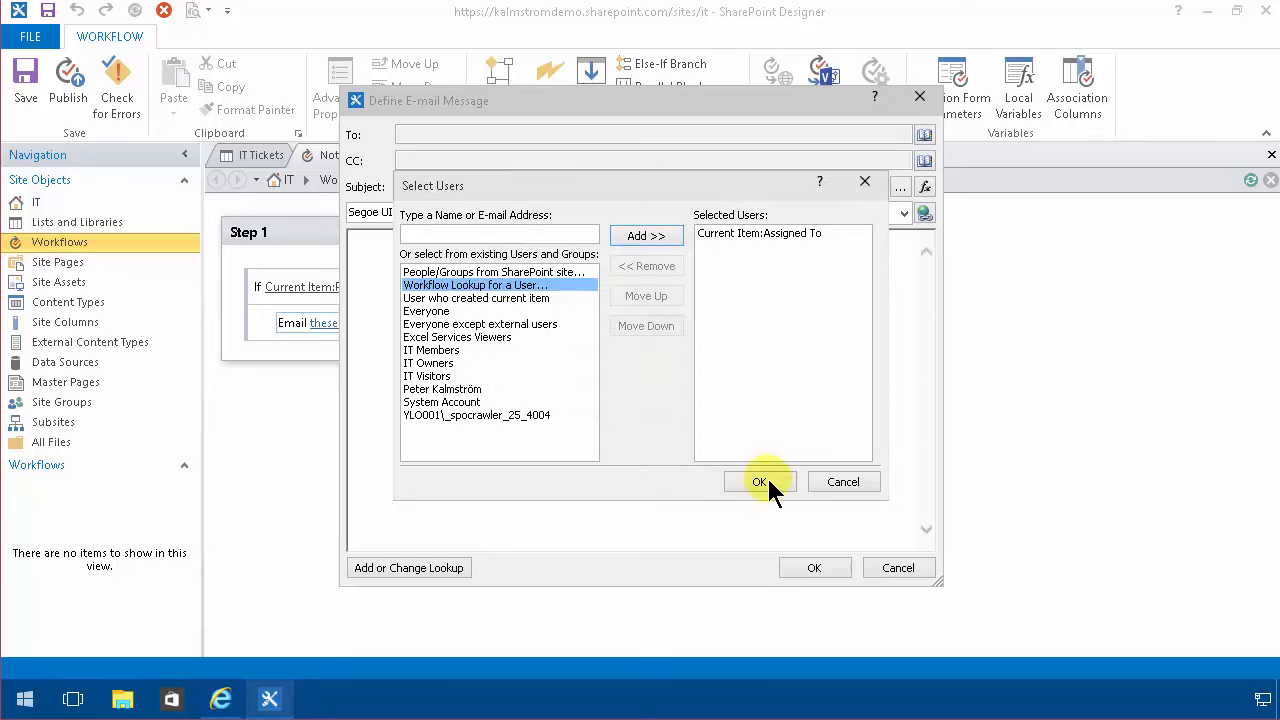
pyautogui.click(760, 480)
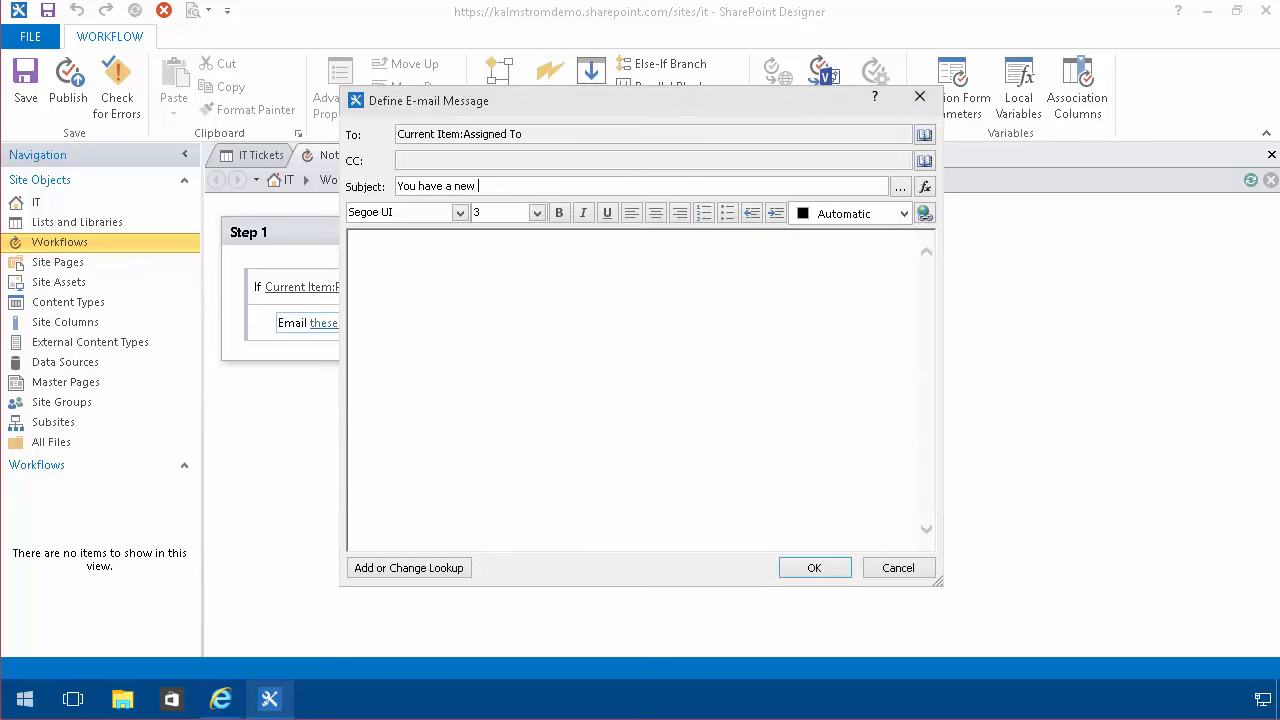
# Set the email subject to 'You have a new ticket assigned to you'.
pyautogui.write('ticket assigned')
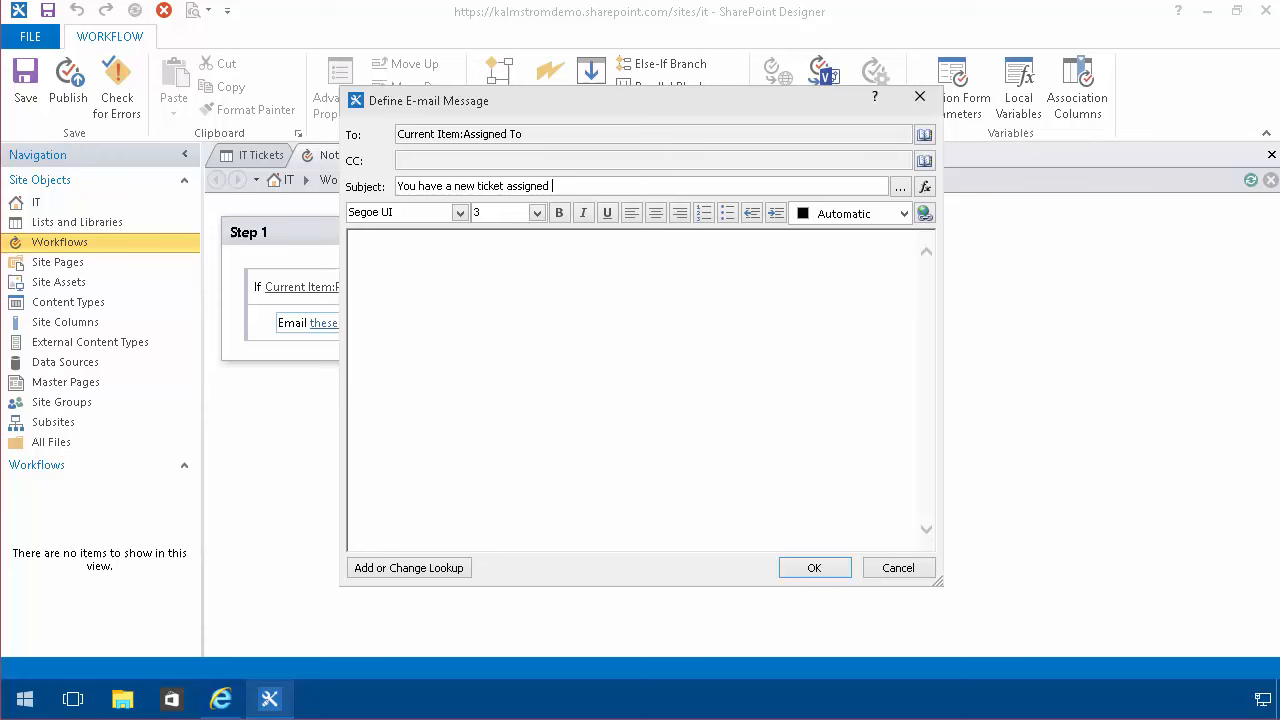
pyautogui.write('to you')
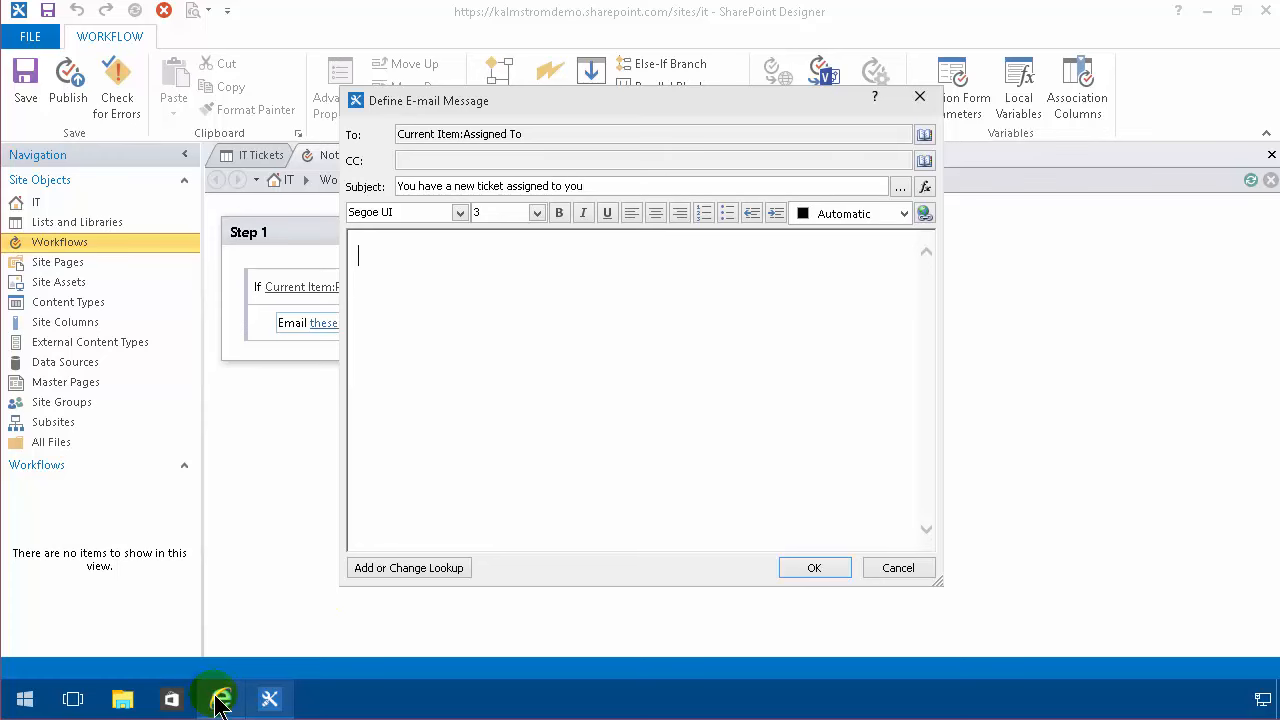
# Insert a 'Click here' hyperlink to the IT Tickets list in the email body and confirm the message.
pyautogui.click(220, 698)
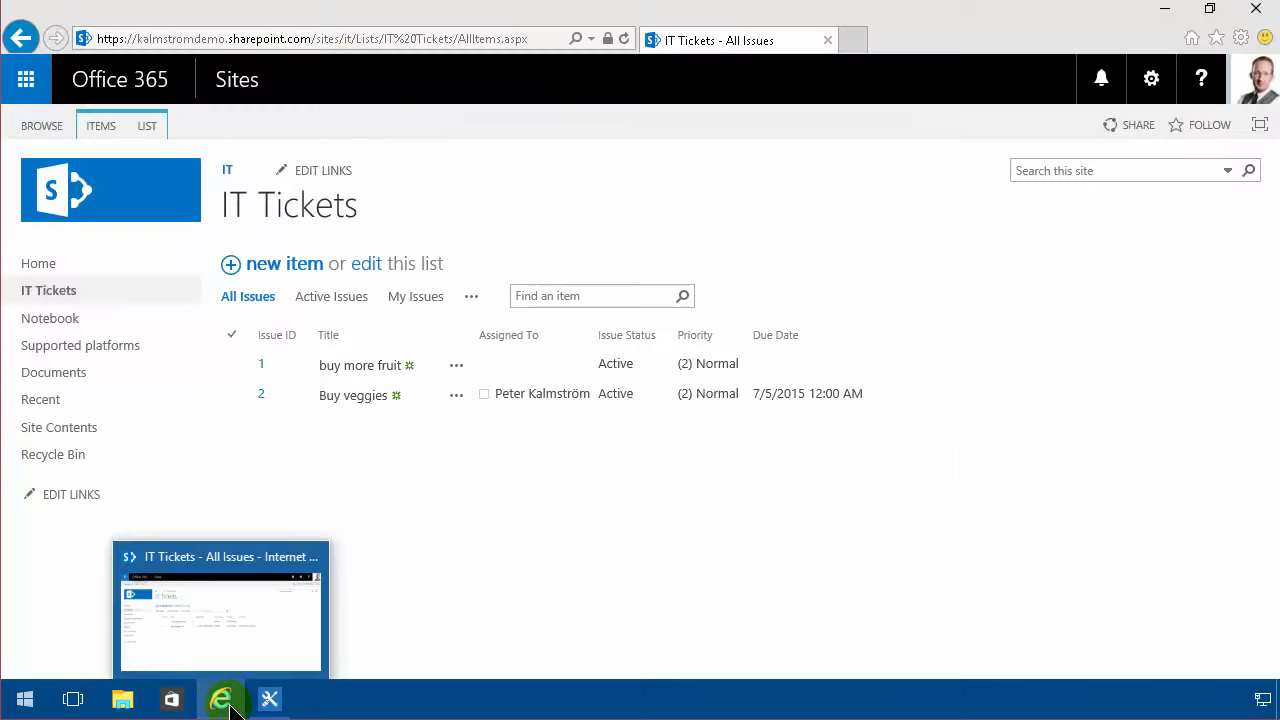
pyautogui.click(416, 296)
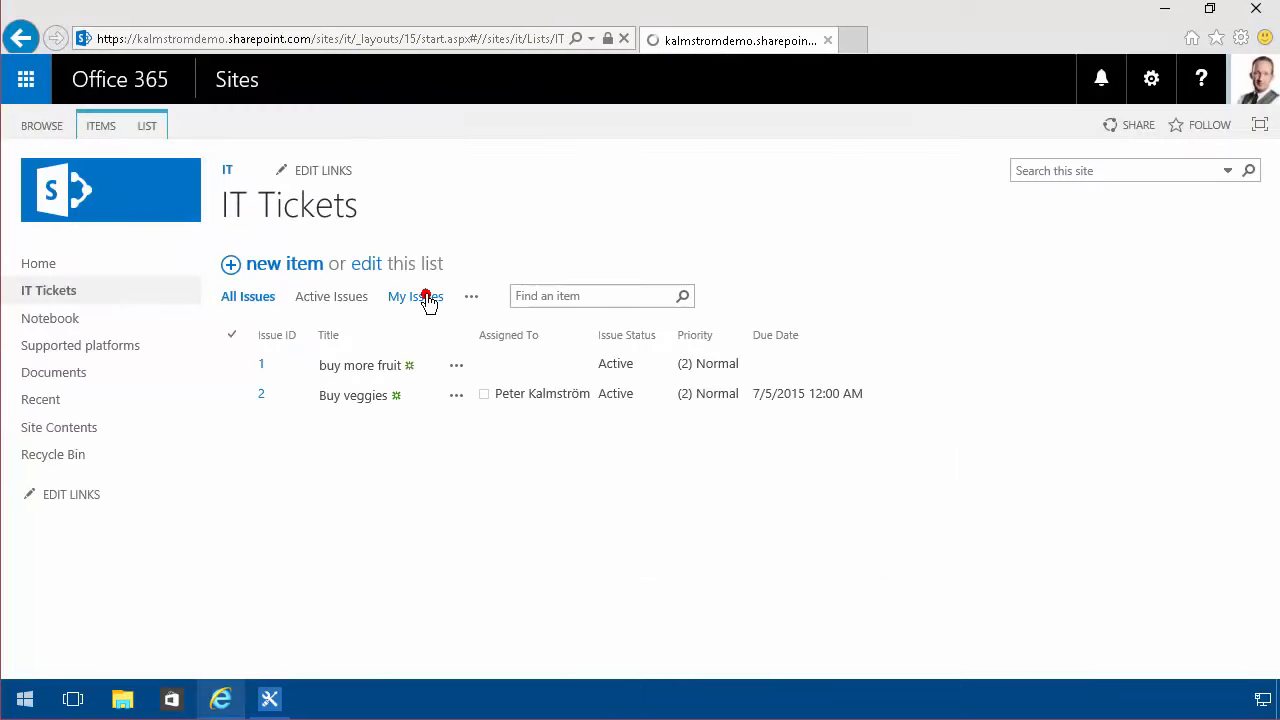
pyautogui.click(416, 296)
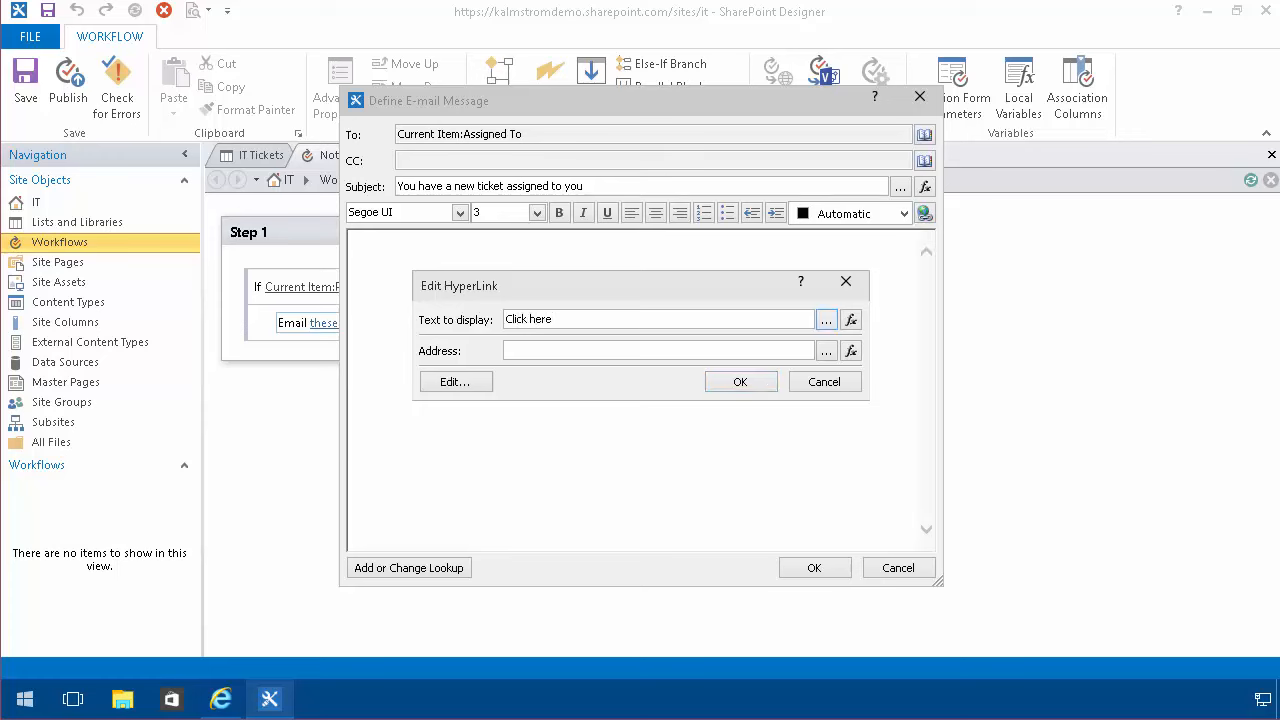
pyautogui.click(650, 350)
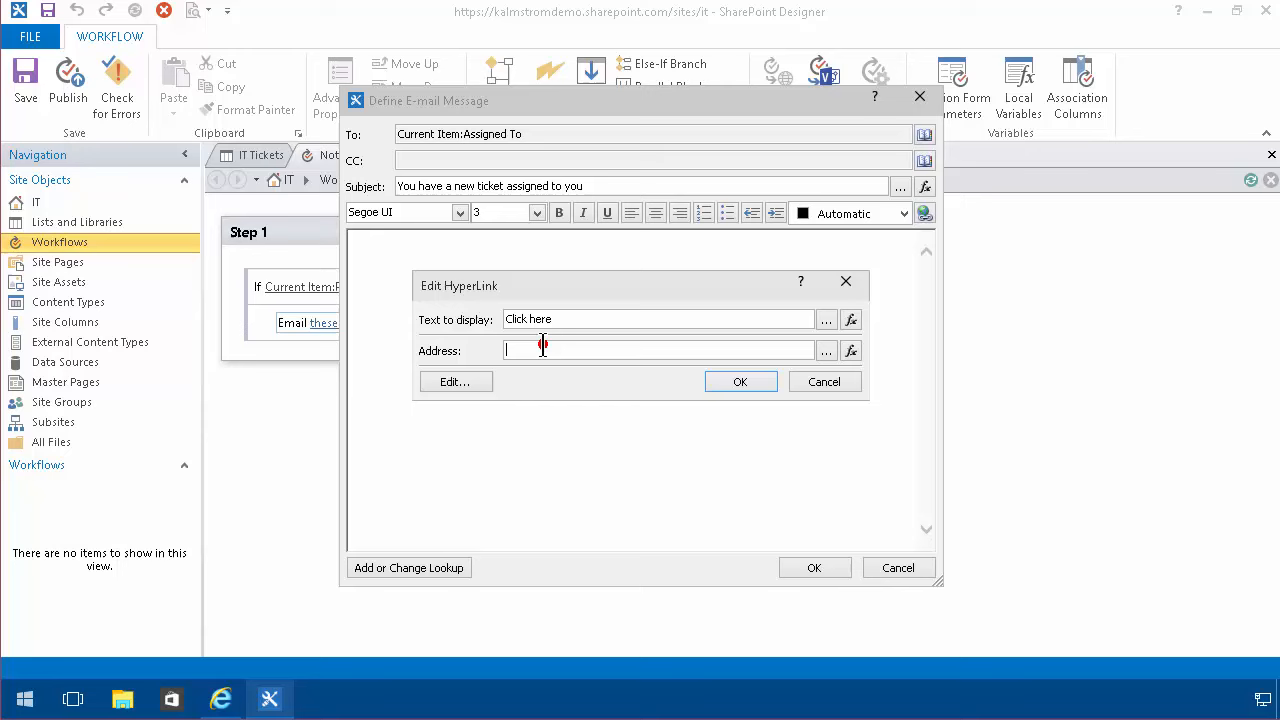
pyautogui.click(740, 380)
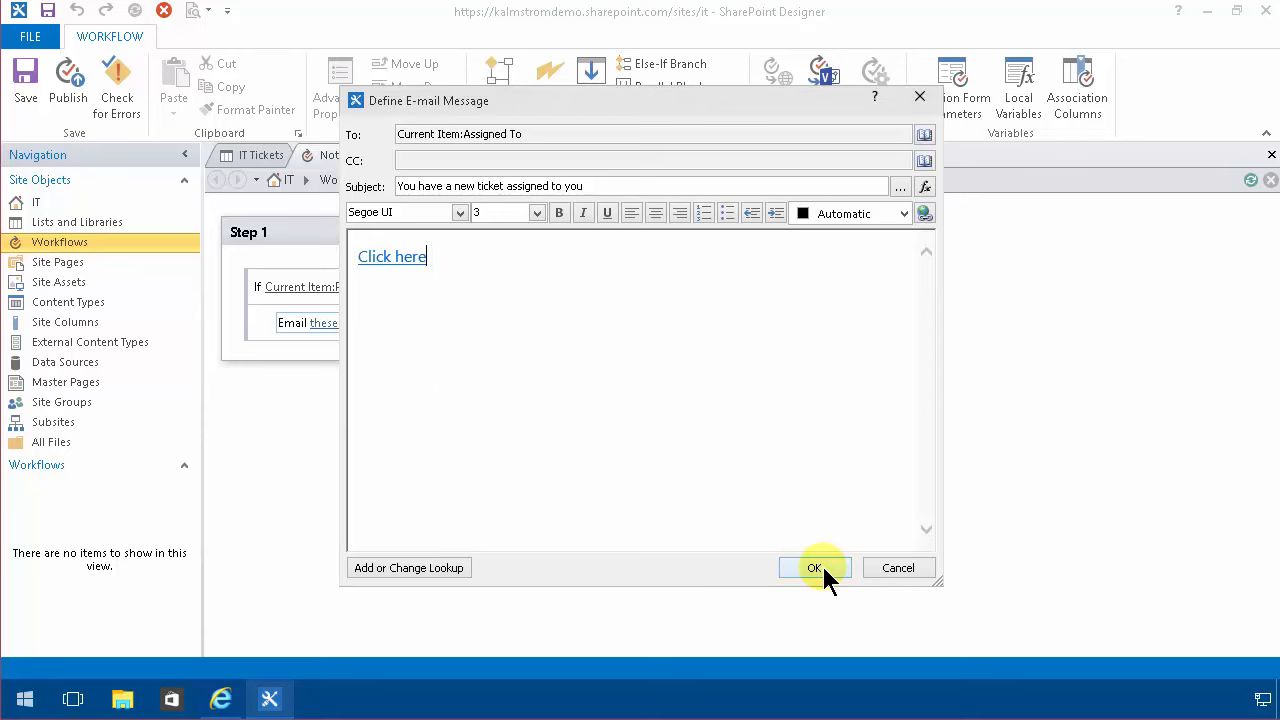
pyautogui.click(814, 568)
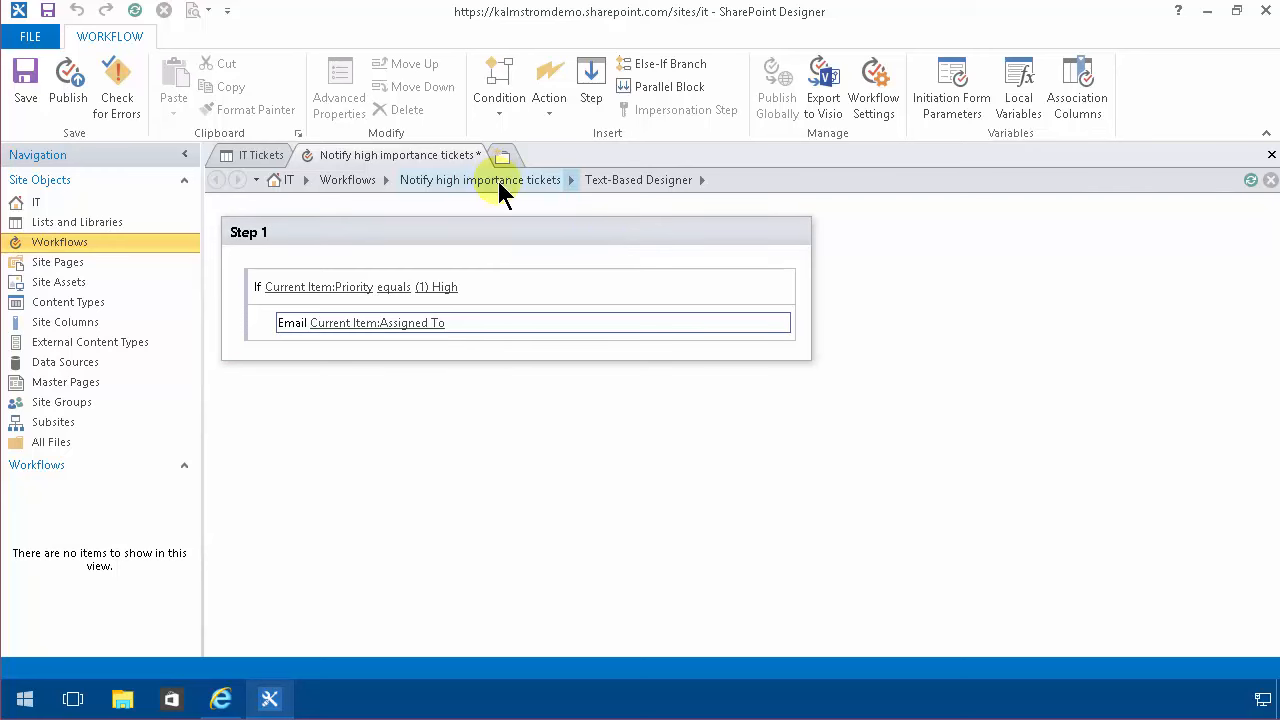
# Allow manual, on-creation and on-change starts in the workflow settings, then save and publish it.
pyautogui.click(480, 180)
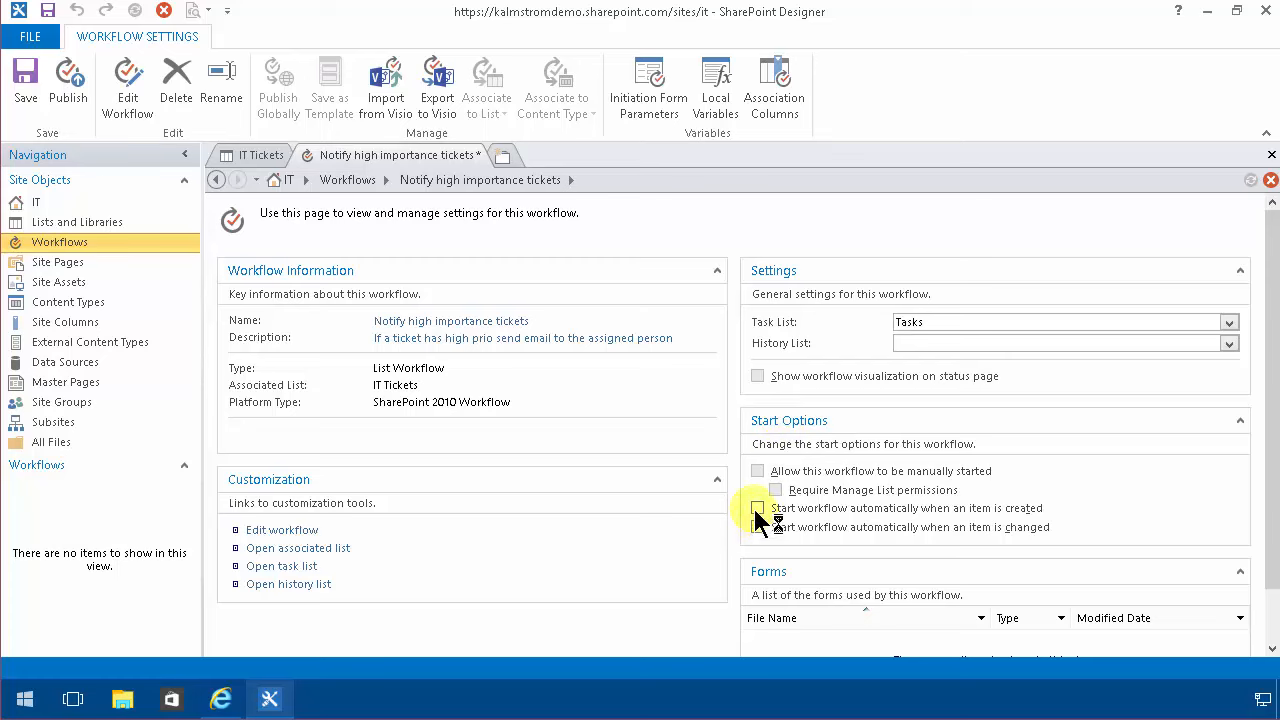
pyautogui.click(756, 470)
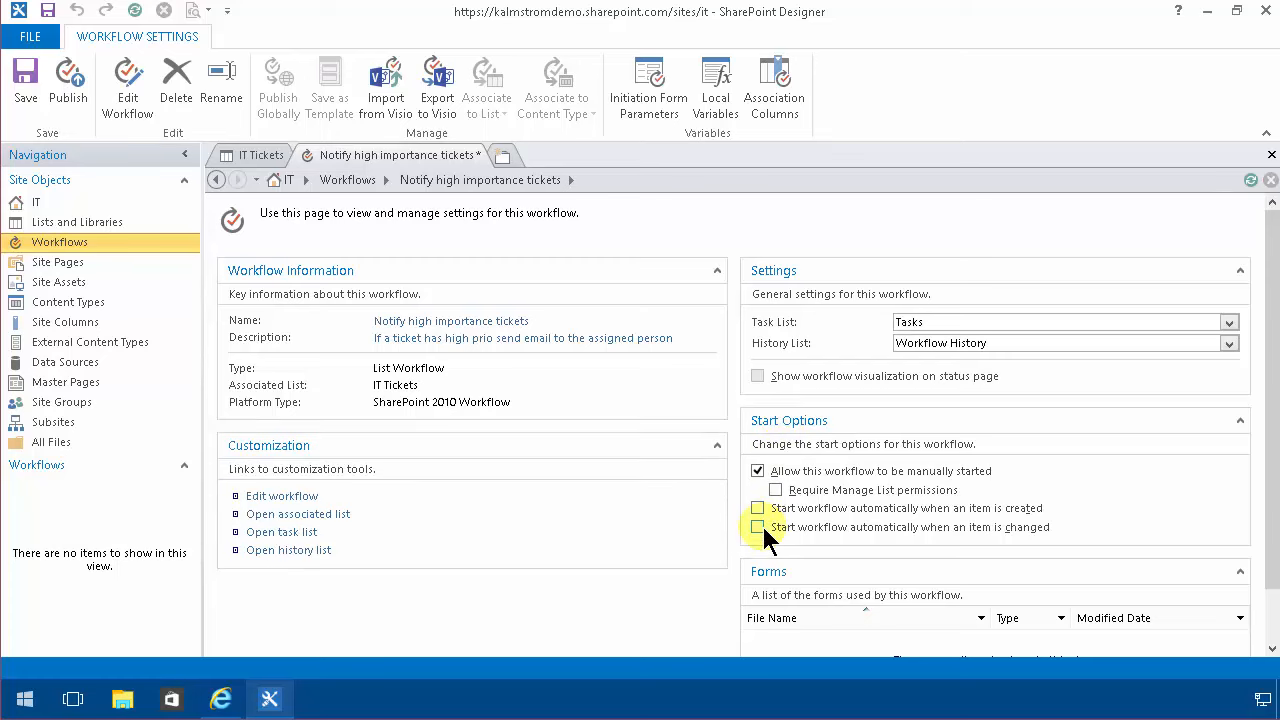
pyautogui.click(758, 508)
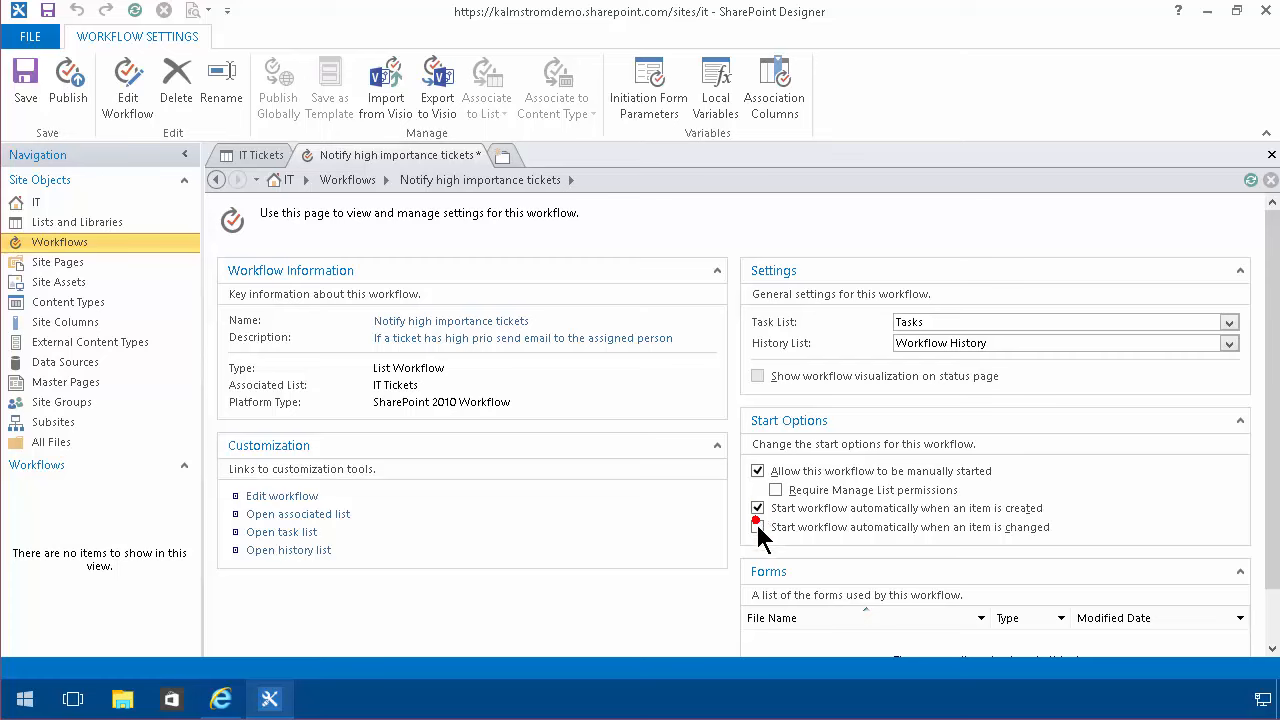
pyautogui.click(758, 528)
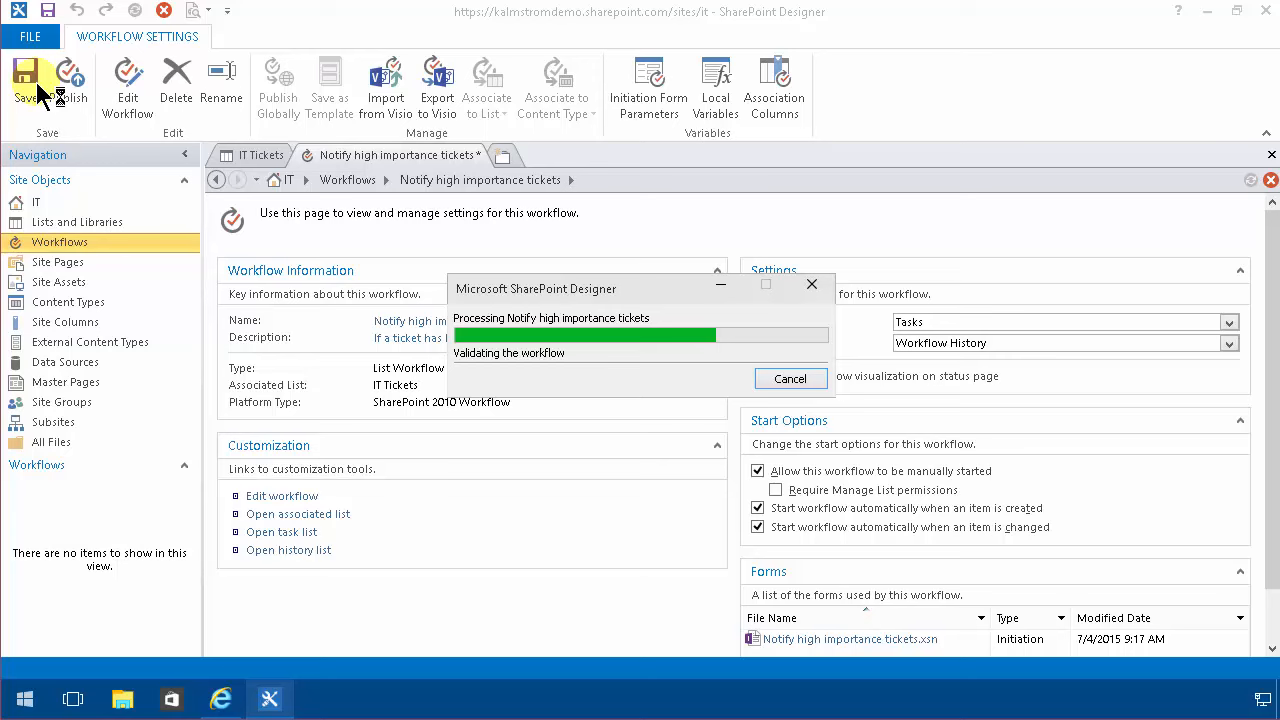
pyautogui.click(220, 698)
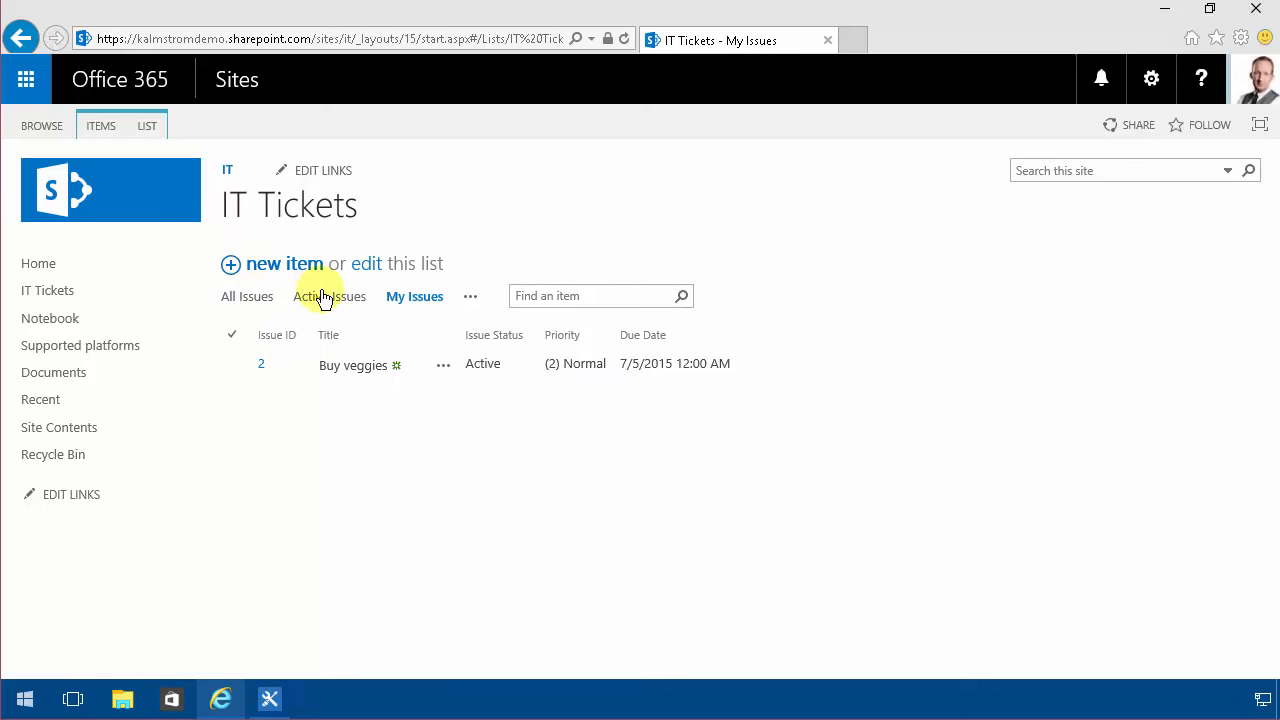
# Edit the Buy veggies ticket, set Priority to (1) High and save it.
pyautogui.click(448, 364)
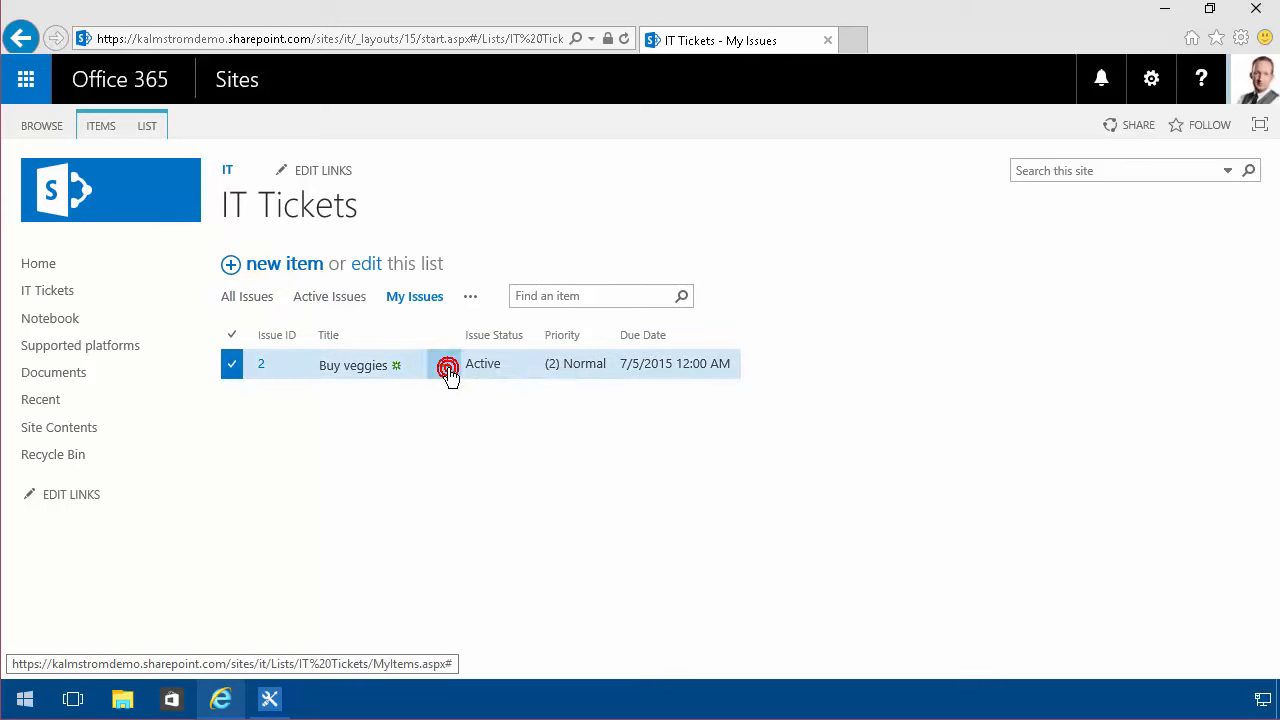
pyautogui.moveTo(570, 436)
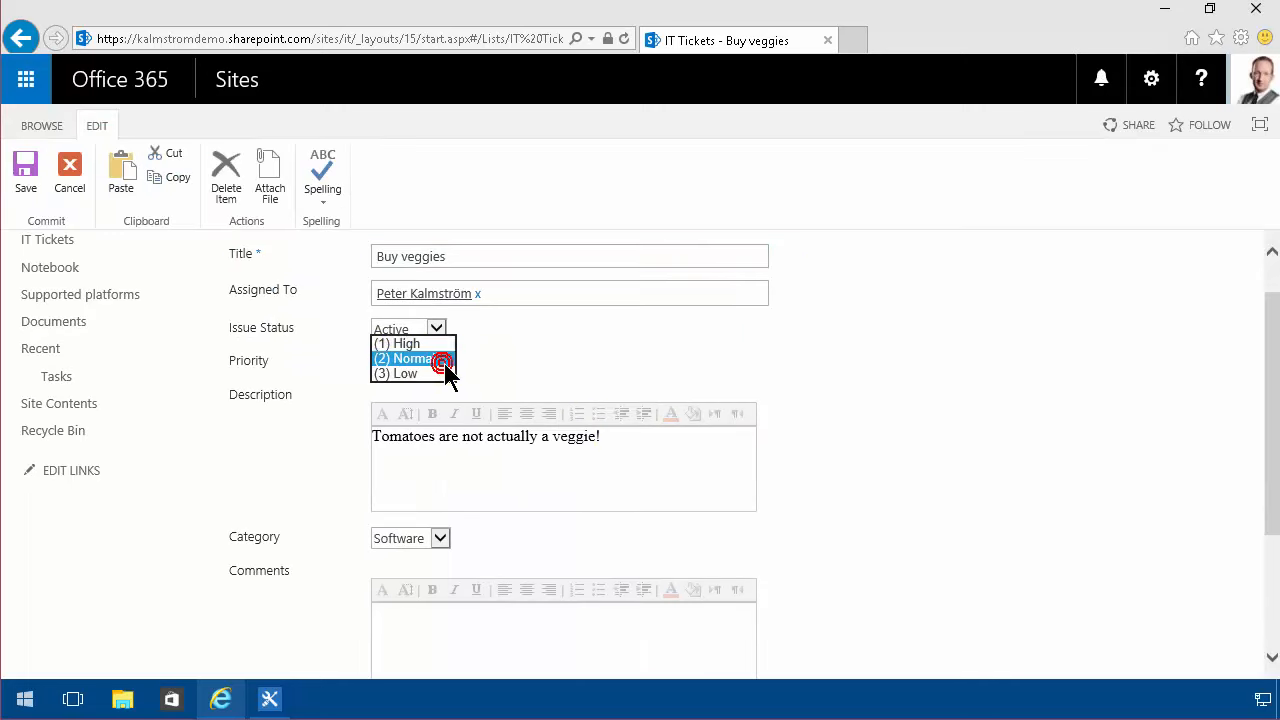
pyautogui.click(396, 344)
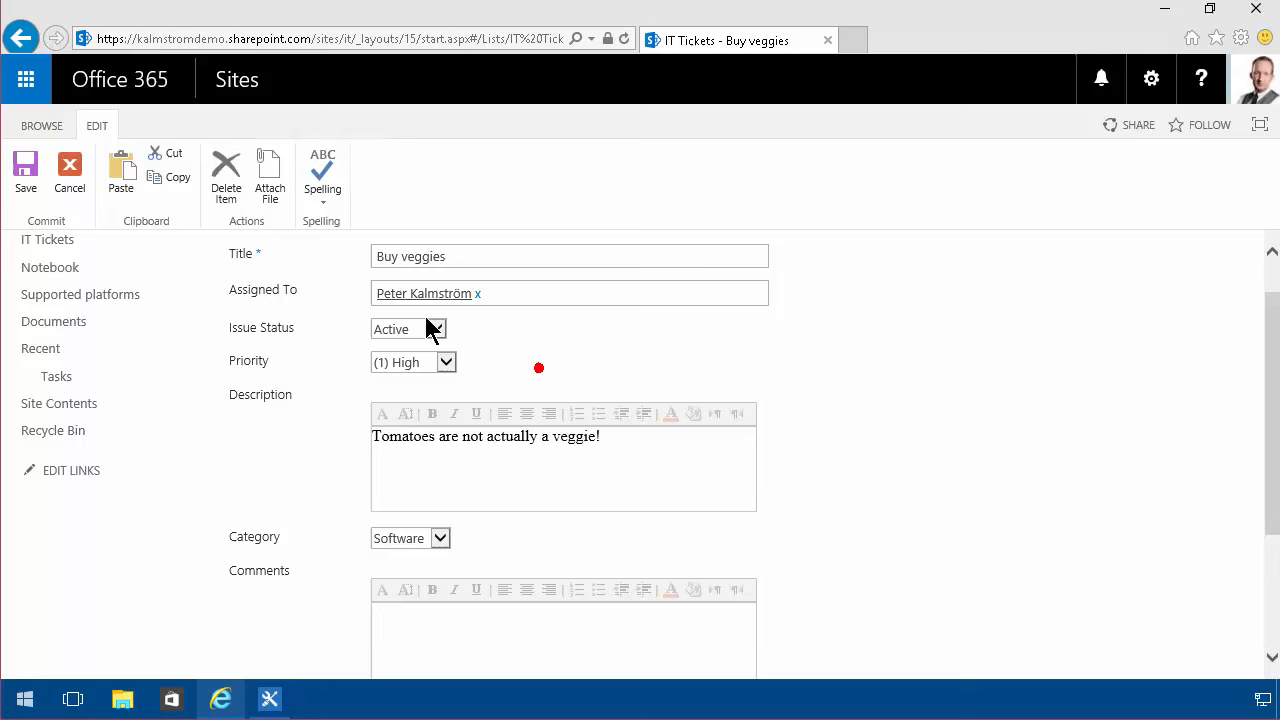
pyautogui.click(26, 170)
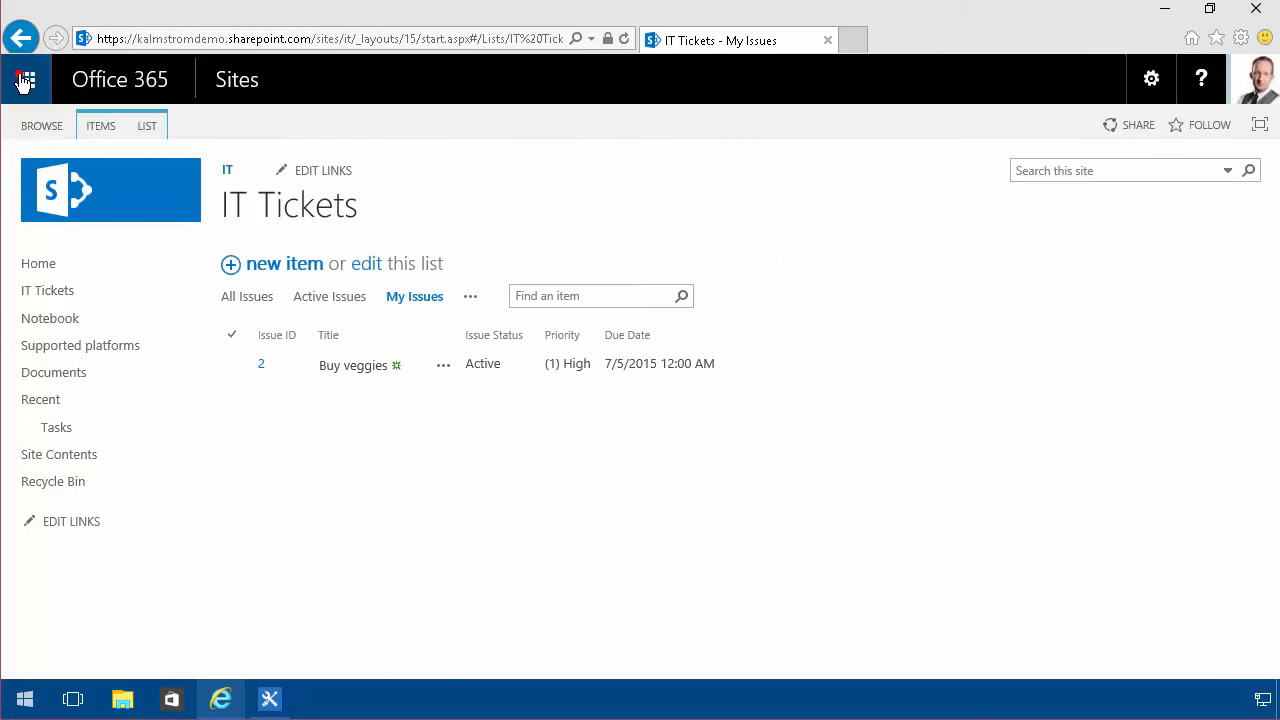
pyautogui.click(24, 80)
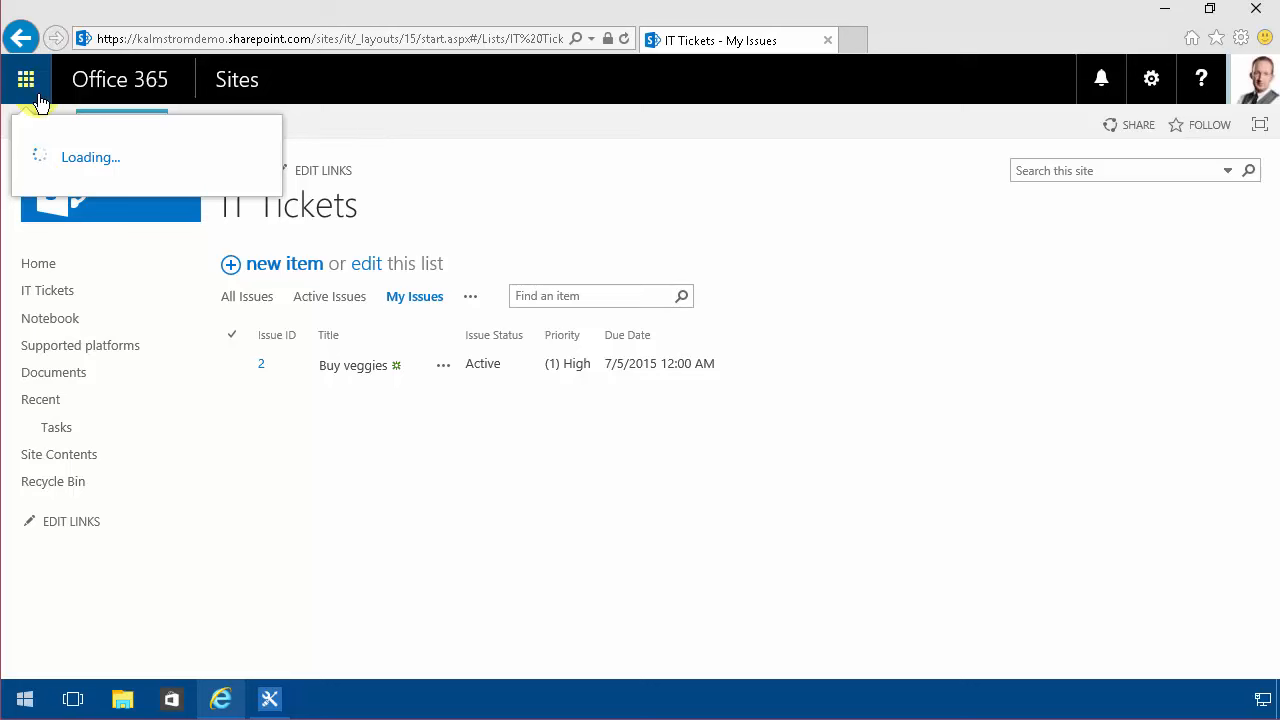
# Check the workflows run on Buy veggies and read the new ticket assignment email in Outlook.
pyautogui.click(26, 80)
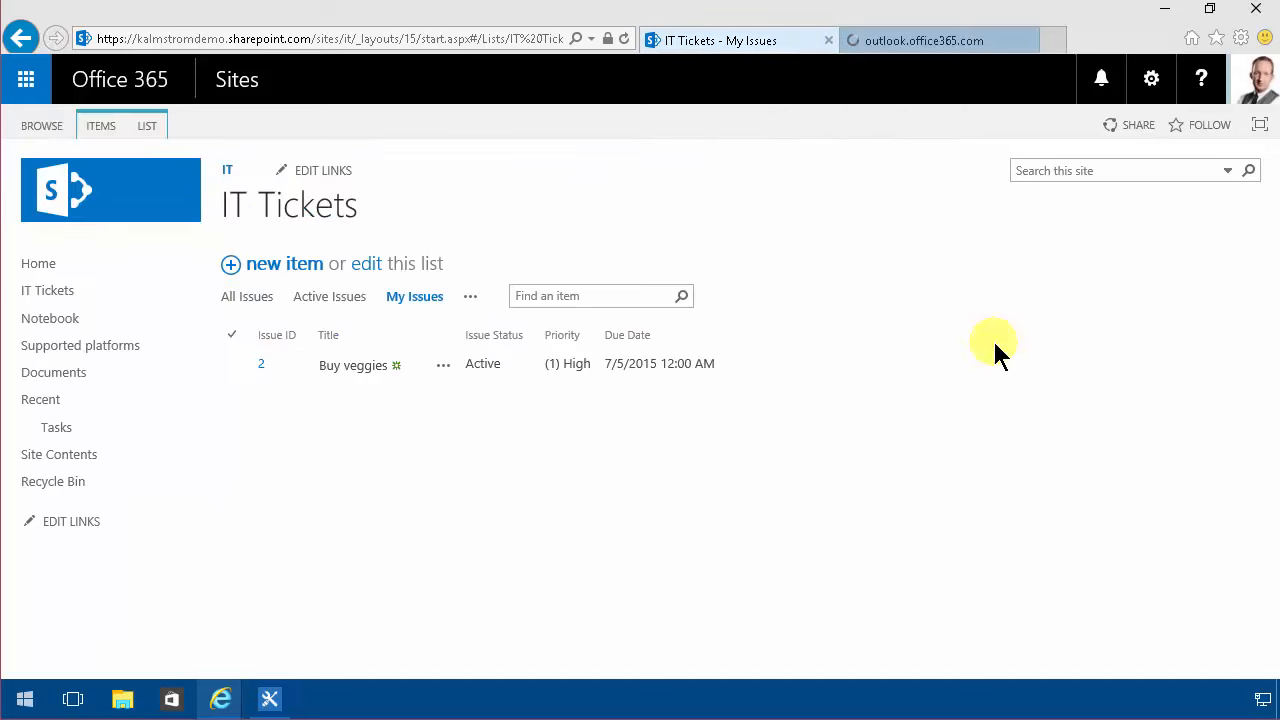
pyautogui.click(444, 364)
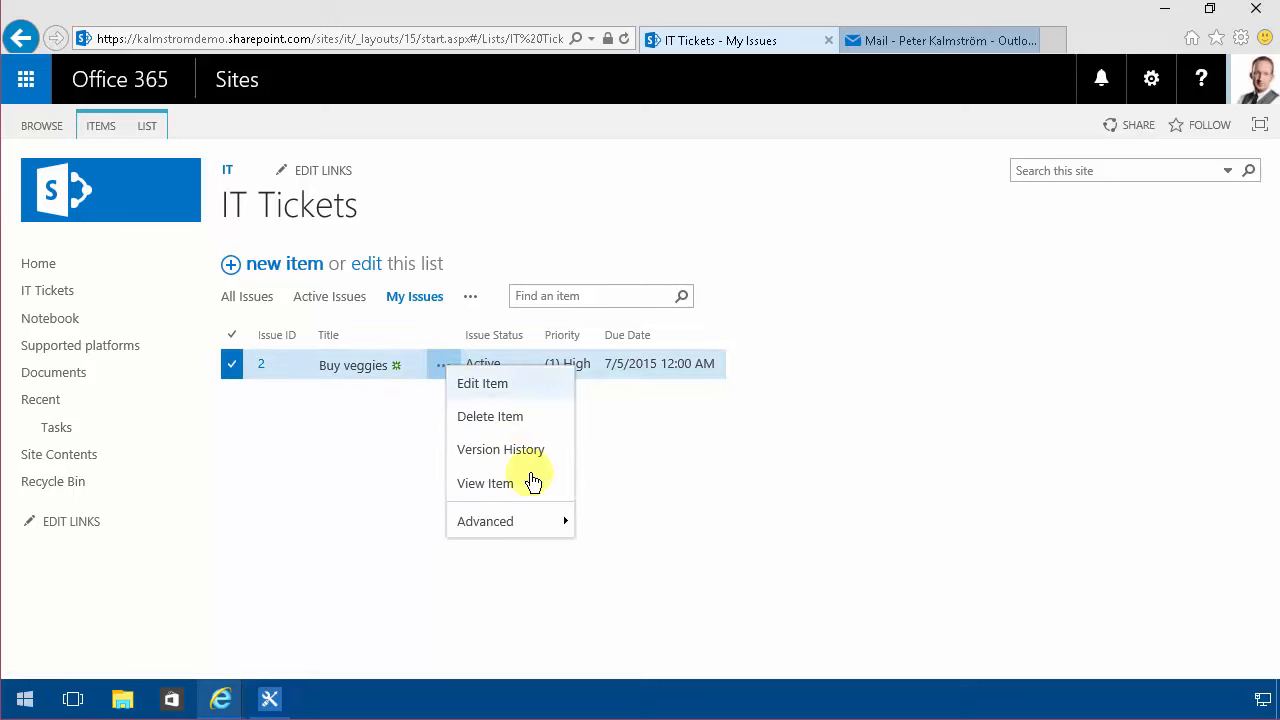
pyautogui.moveTo(484, 520)
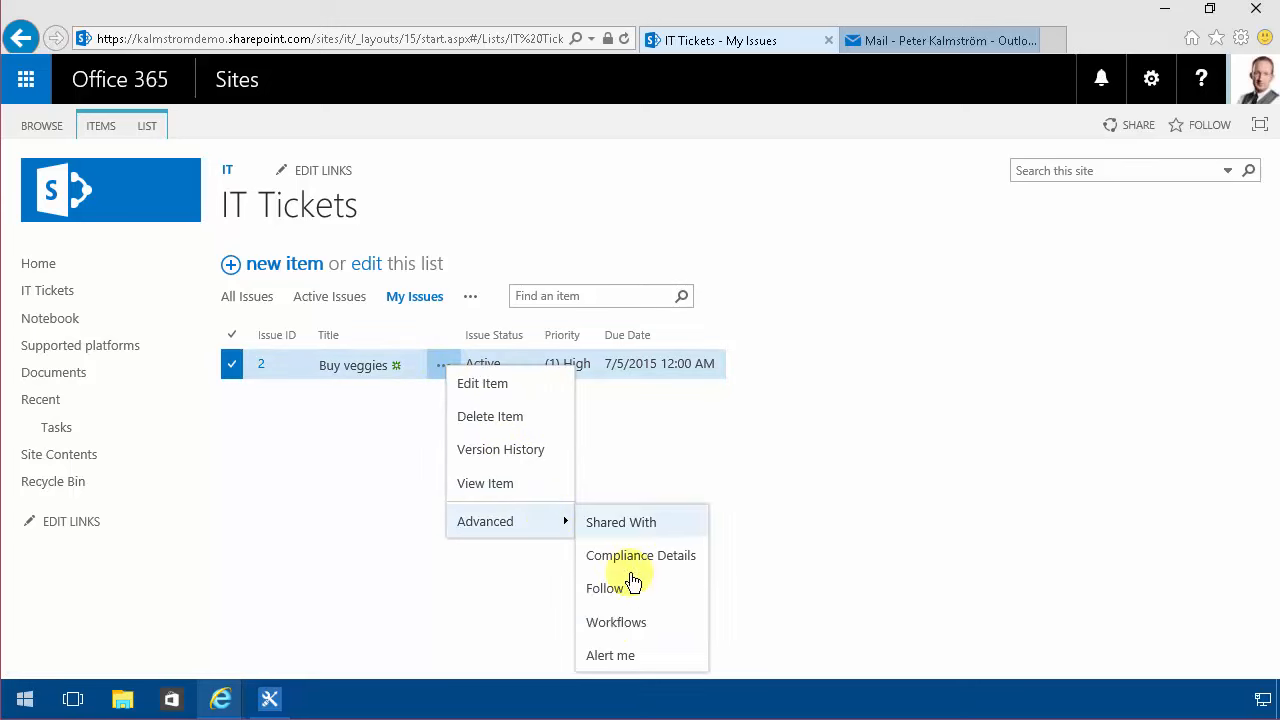
pyautogui.click(632, 616)
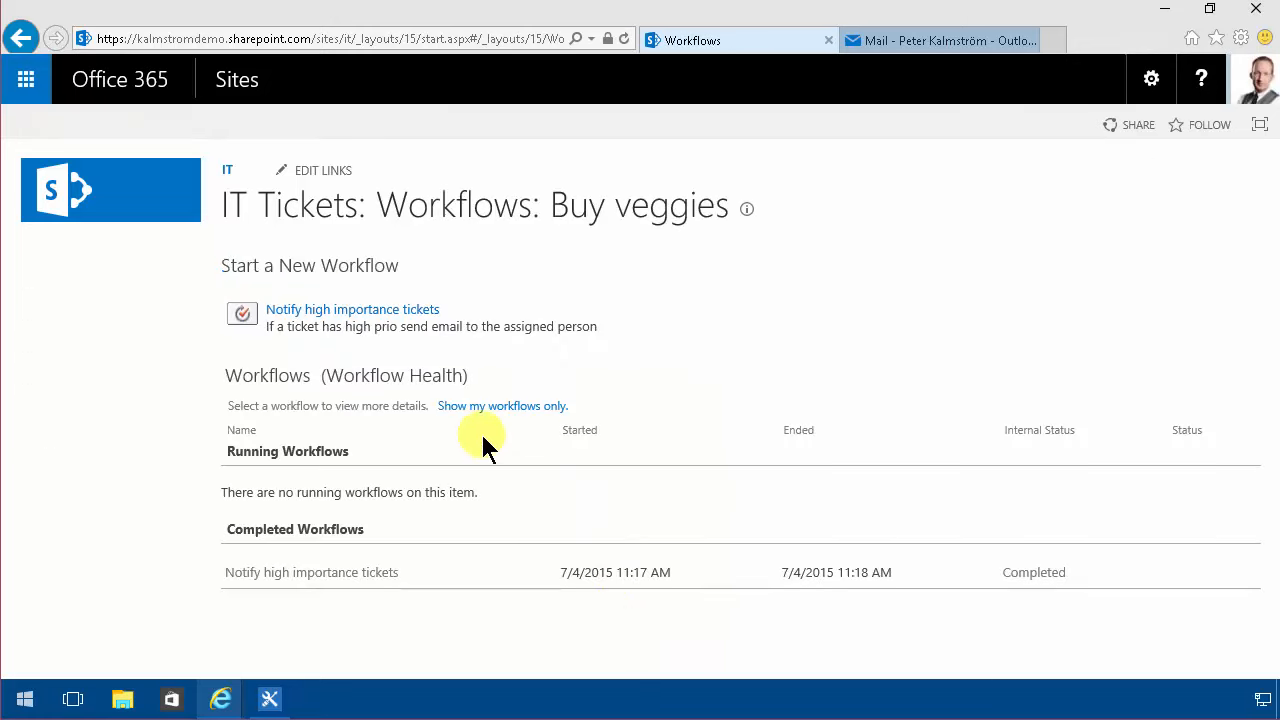
pyautogui.click(904, 40)
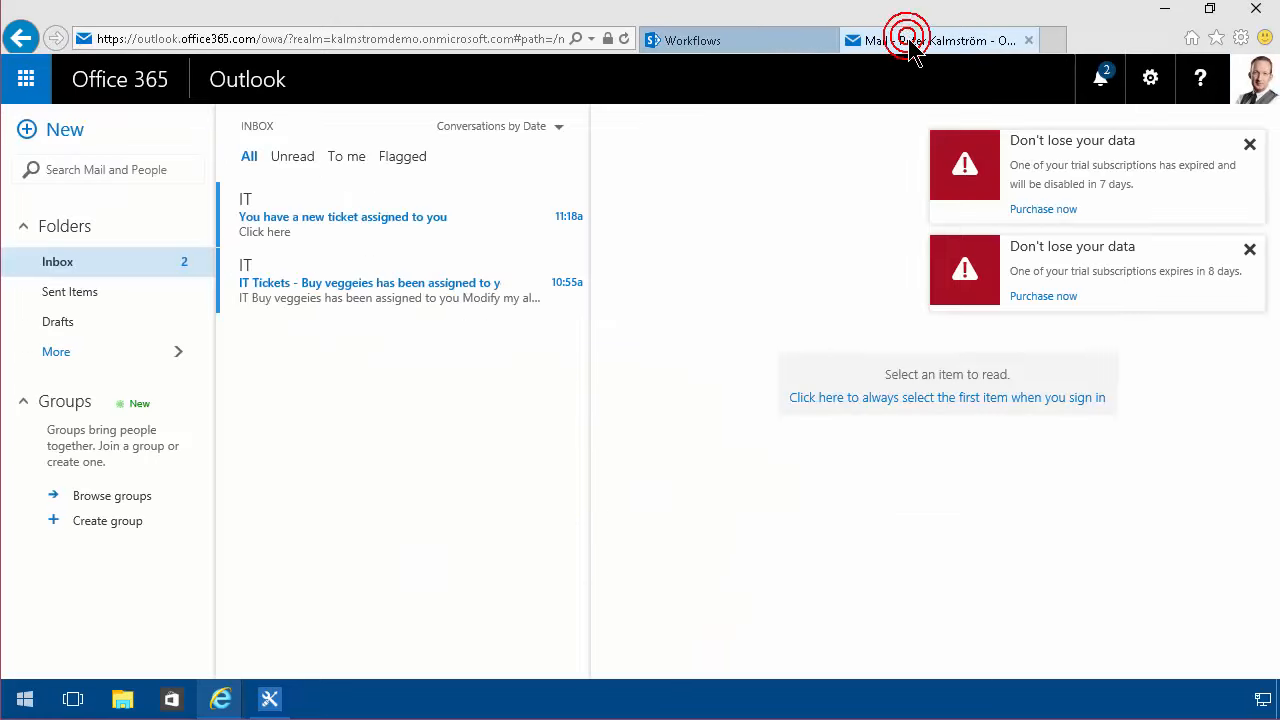
pyautogui.click(344, 216)
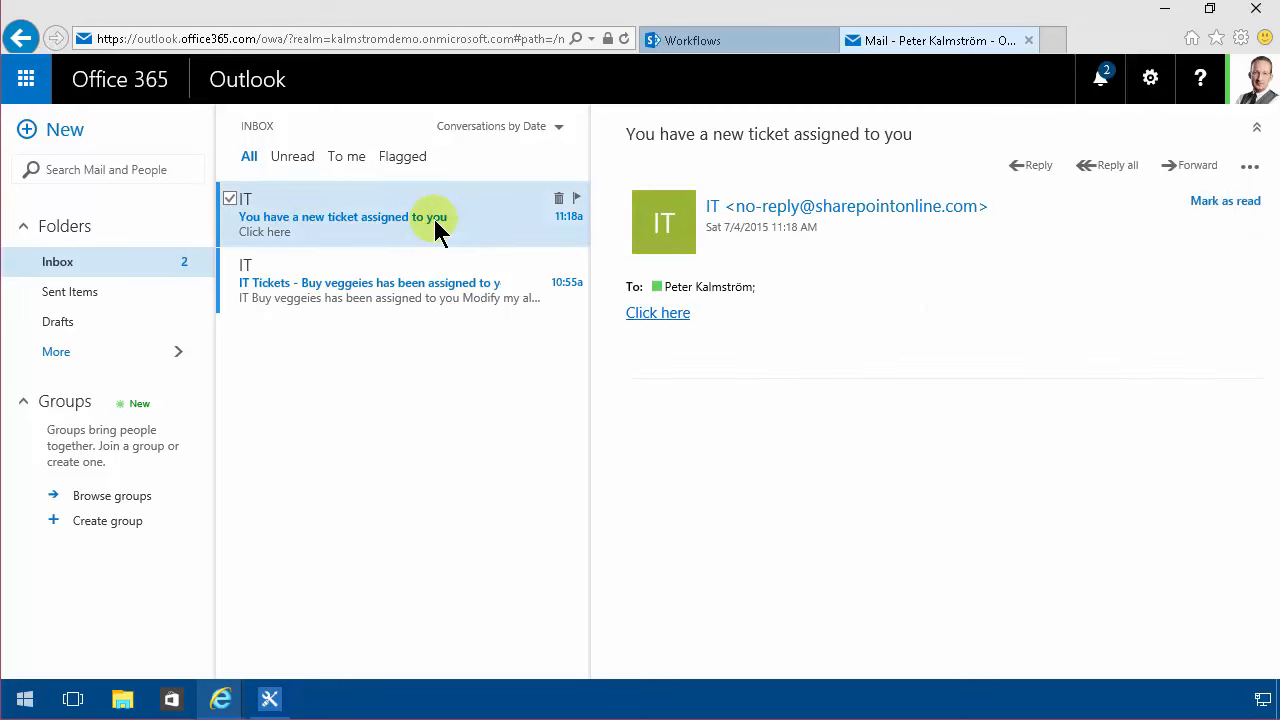
pyautogui.moveTo(740, 40)
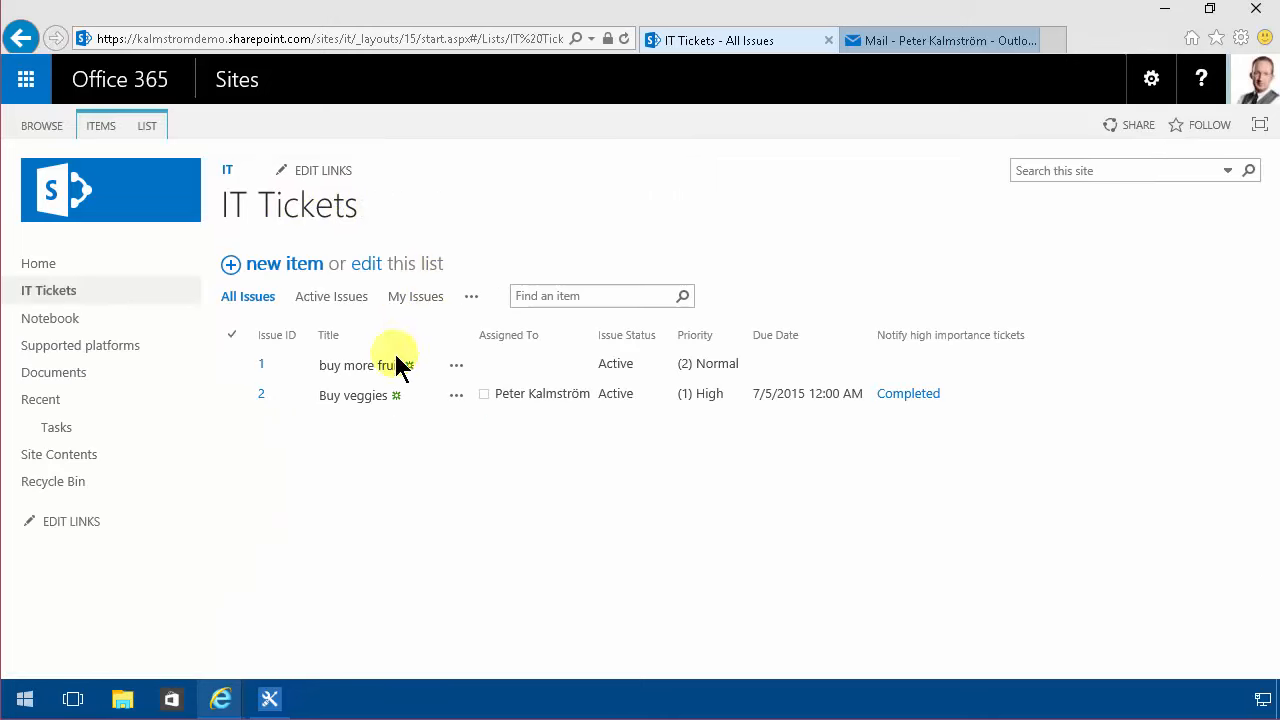
# Confirm the Notify high importance tickets workflow completed on Buy veggies, then return to the email.
pyautogui.click(456, 394)
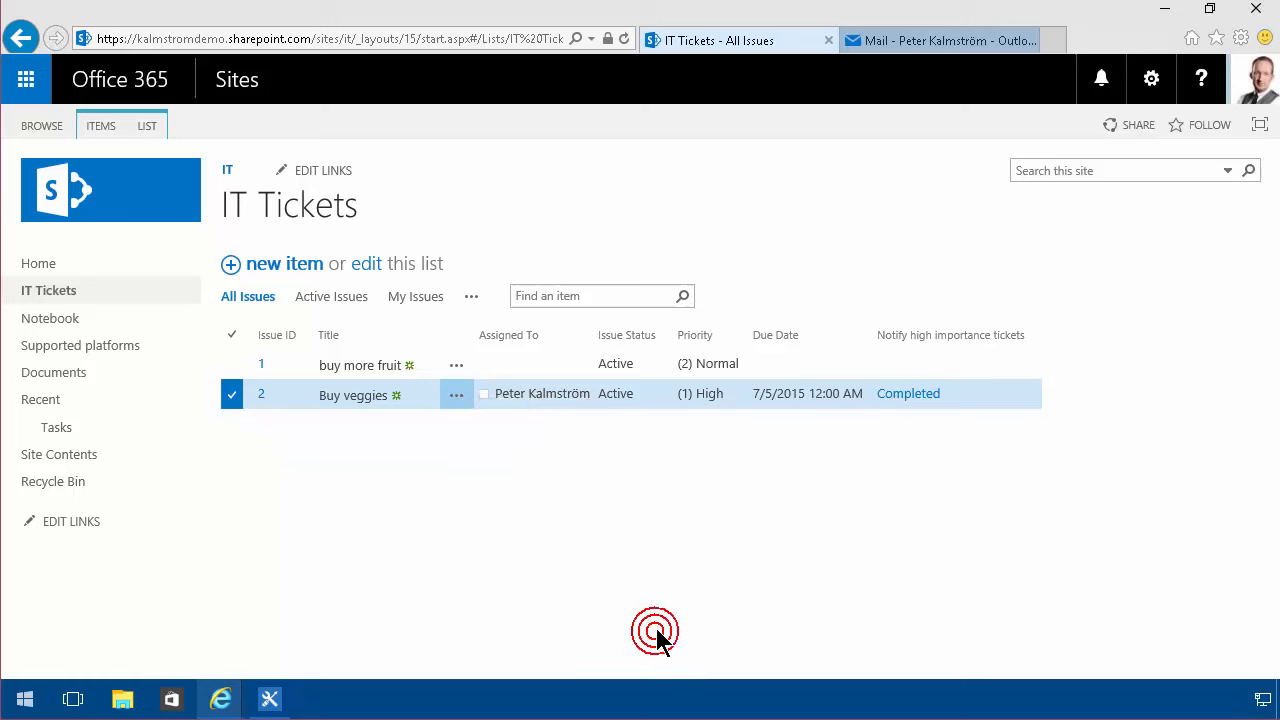
pyautogui.click(908, 392)
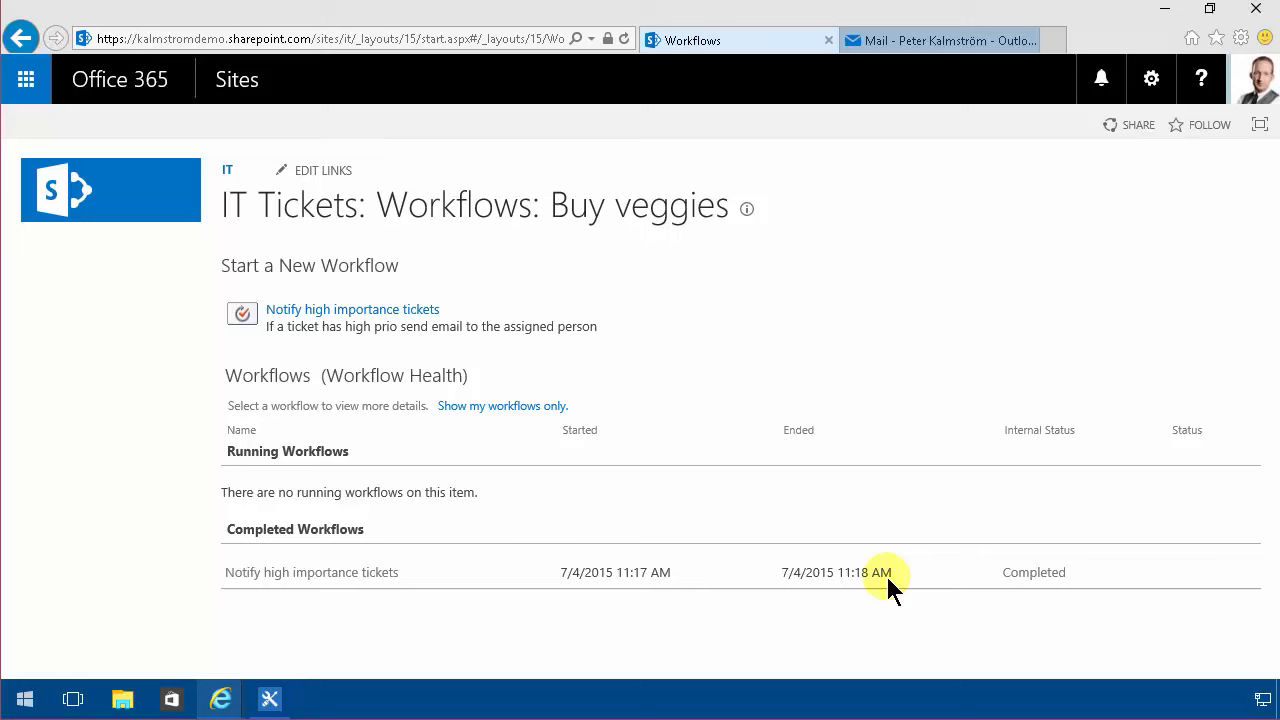
pyautogui.moveTo(460, 590)
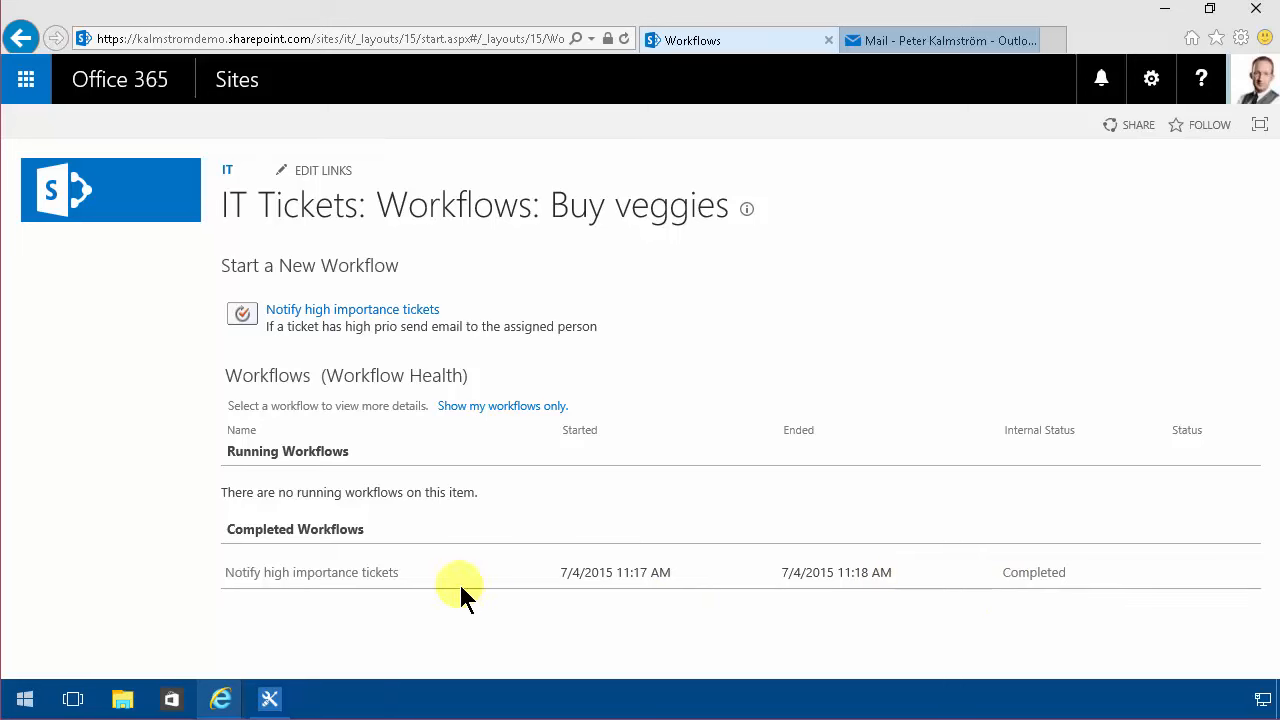
pyautogui.click(940, 40)
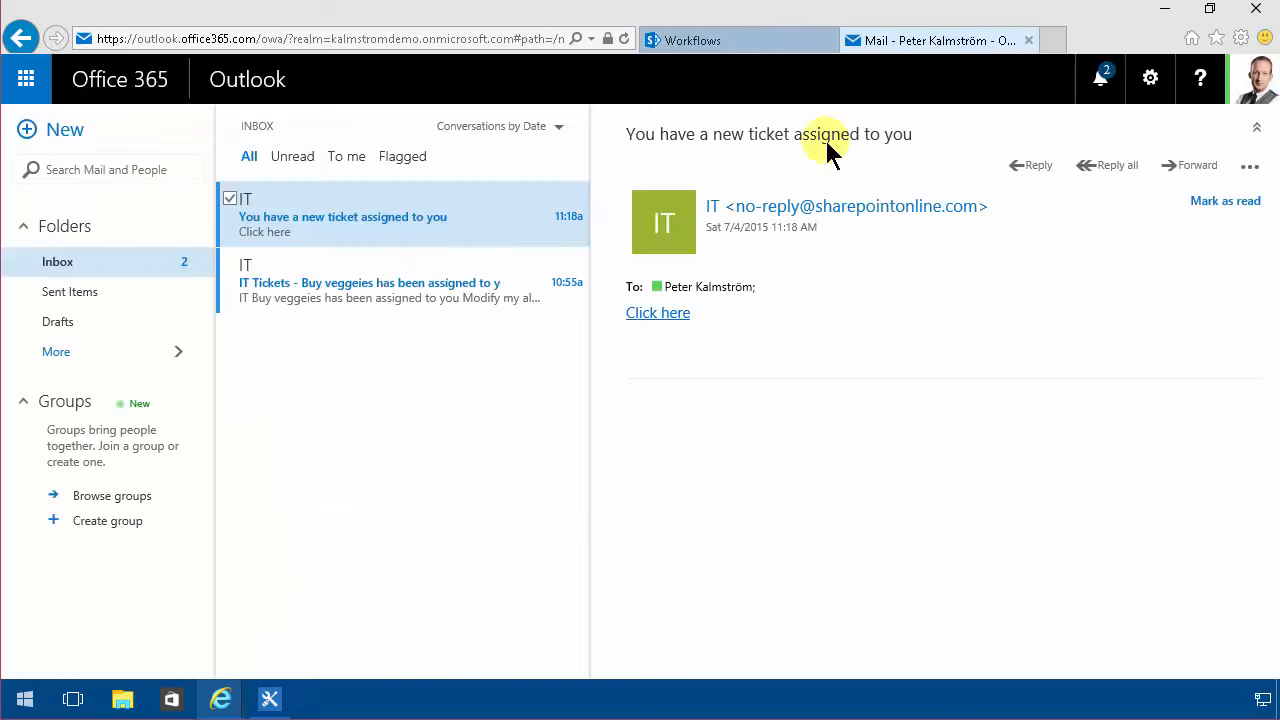
pyautogui.moveTo(850, 224)
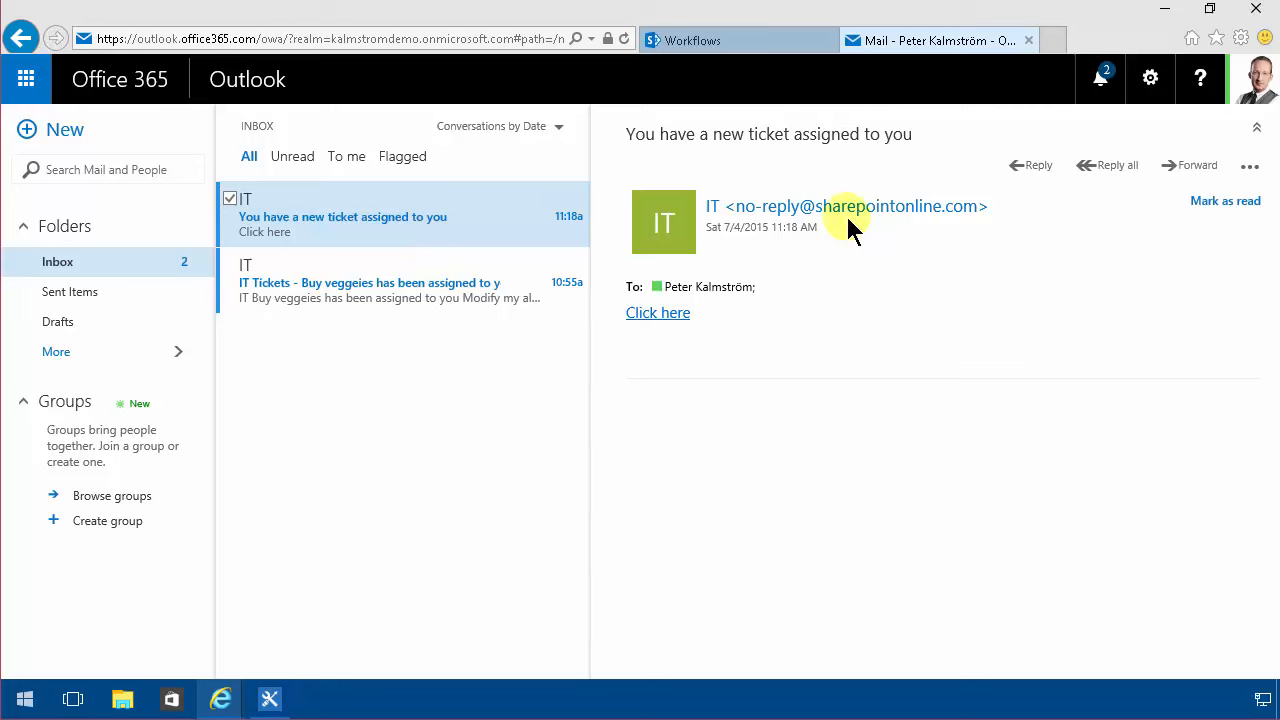
pyautogui.moveTo(800, 258)
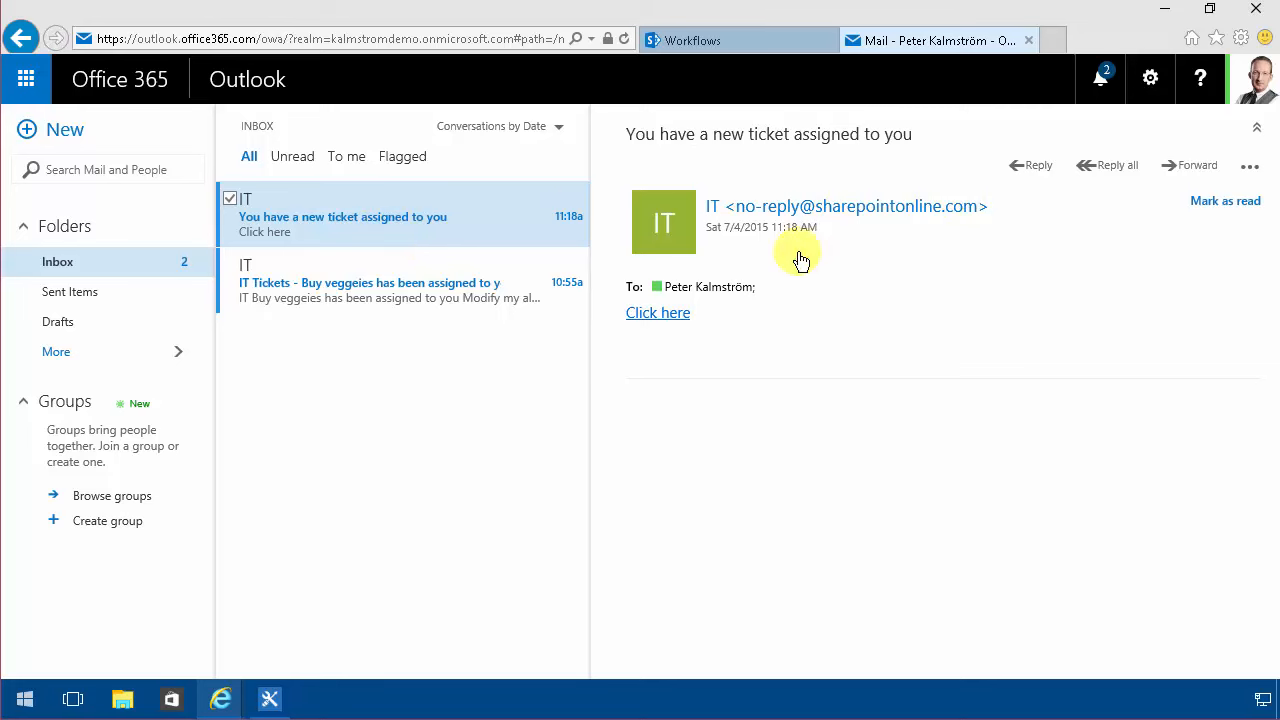
pyautogui.moveTo(696, 324)
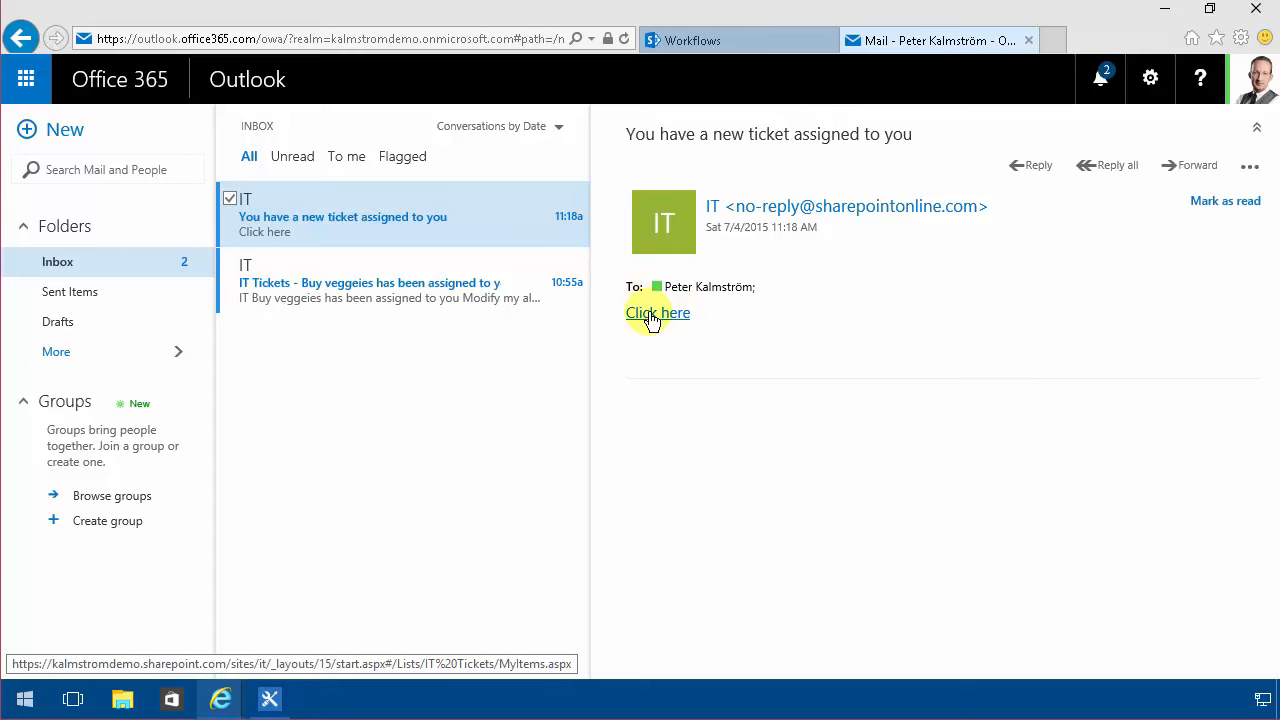
# Follow the email's Click here link to the IT Tickets My Issues view, then return to Outlook.
pyautogui.click(656, 312)
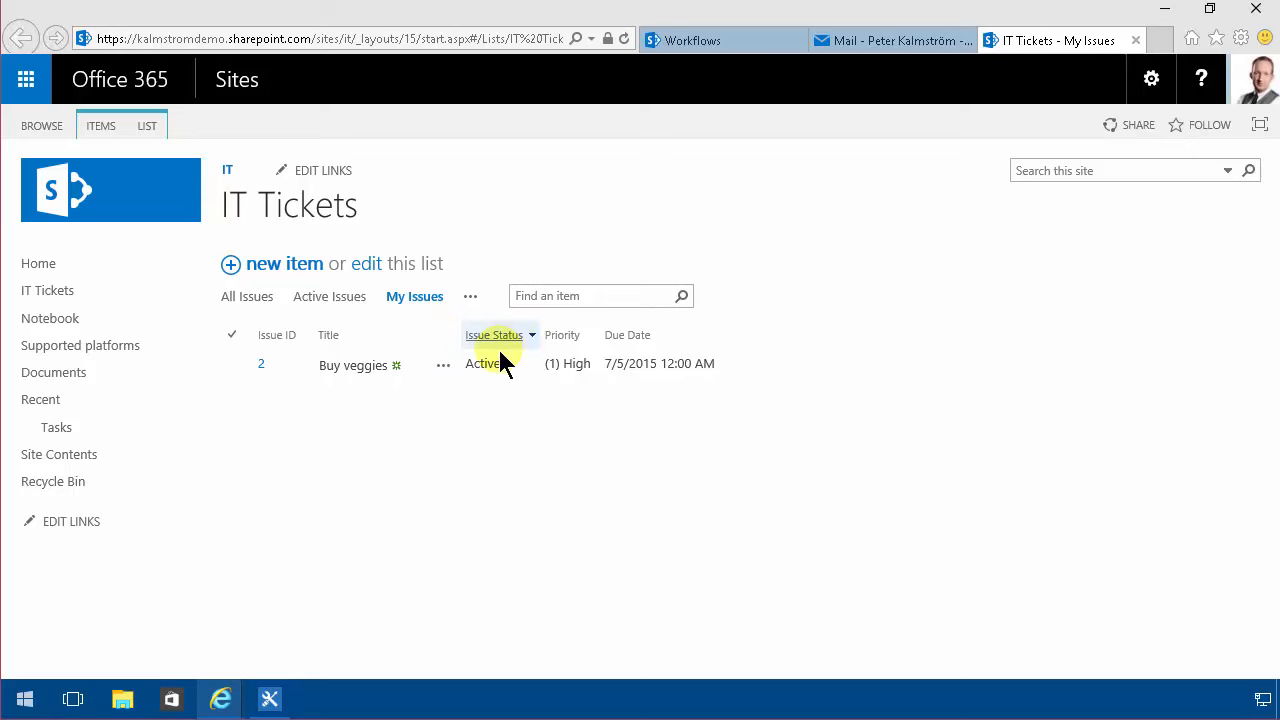
pyautogui.click(890, 40)
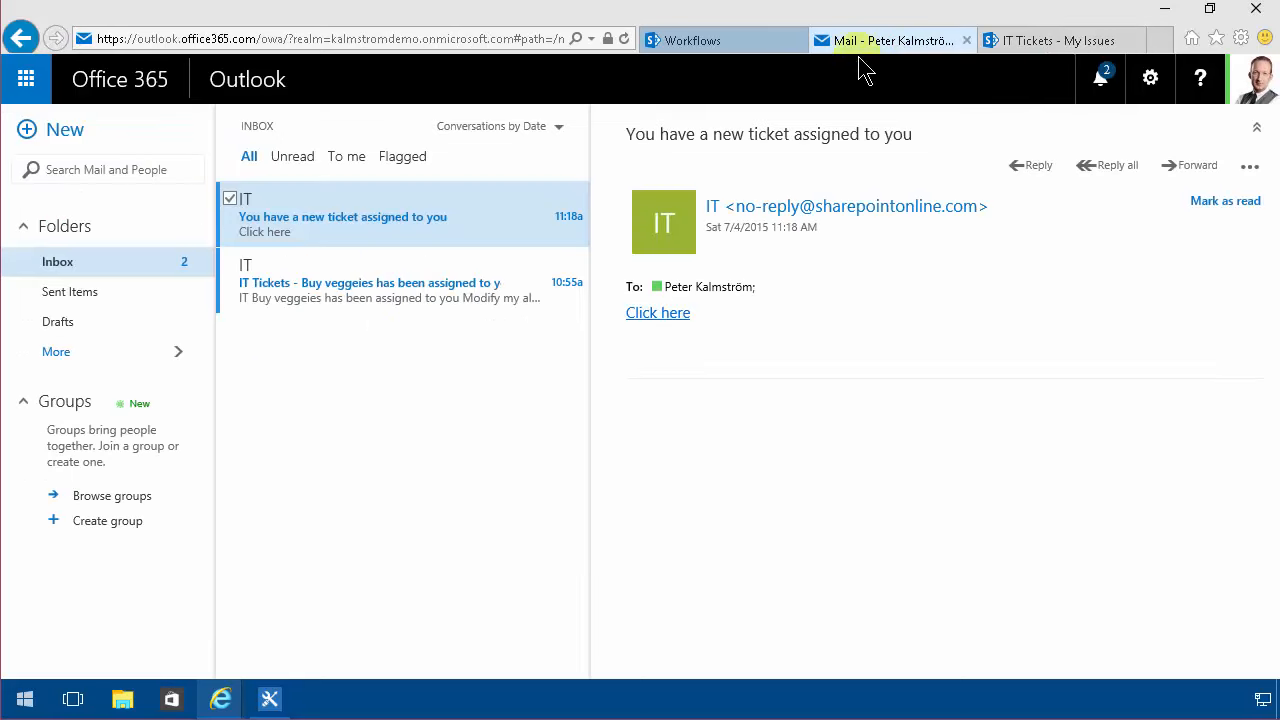
# Return to SharePoint Designer's Workflows list showing Notify high importance tickets.
pyautogui.click(712, 40)
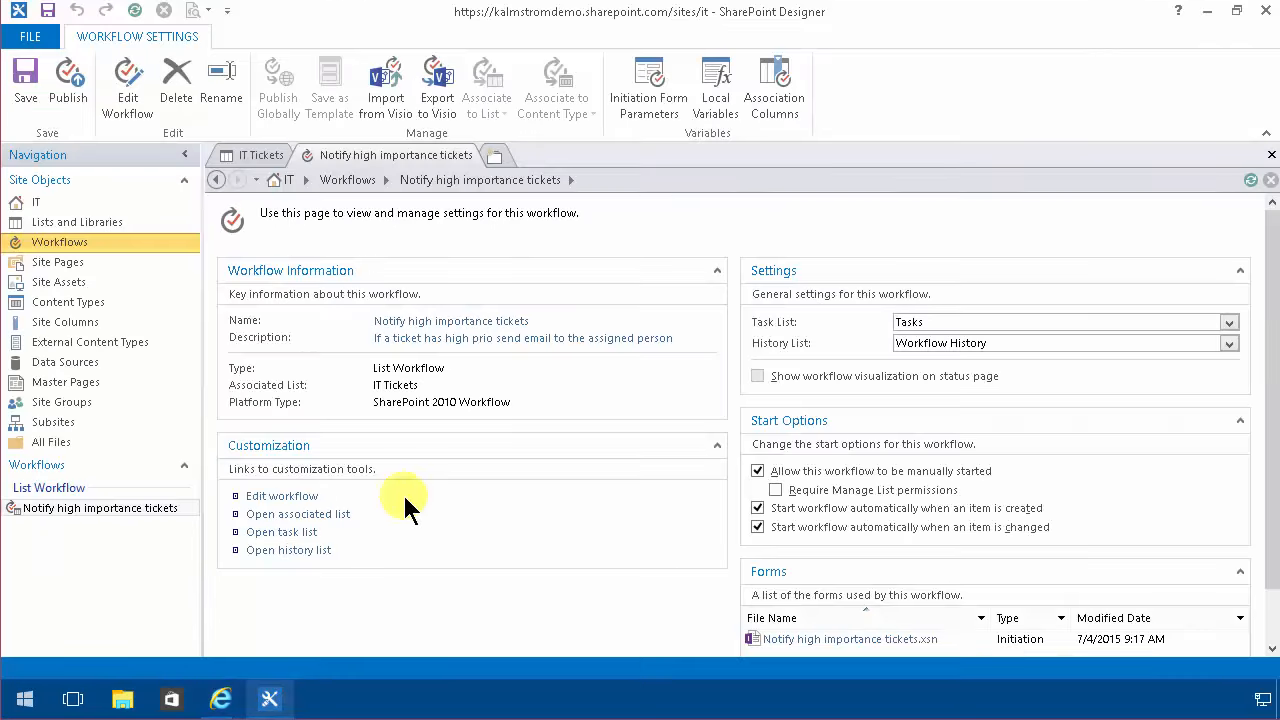
pyautogui.click(348, 180)
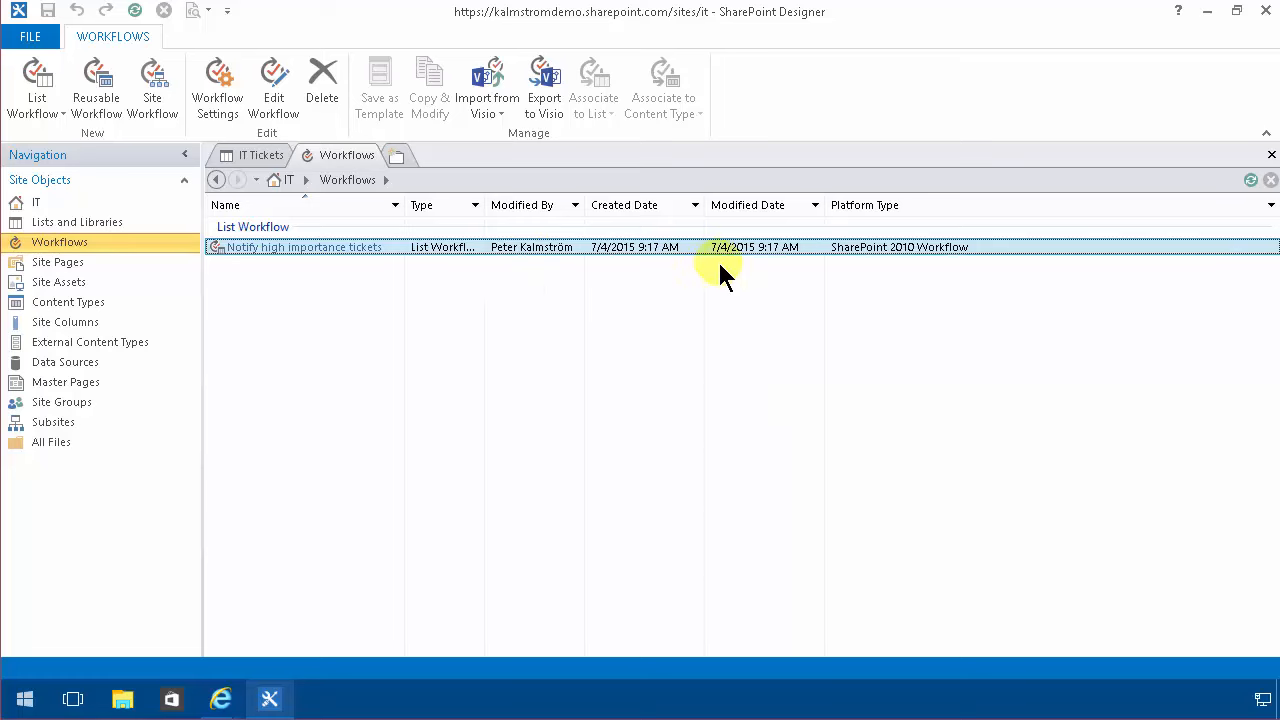
pyautogui.moveTo(936, 290)
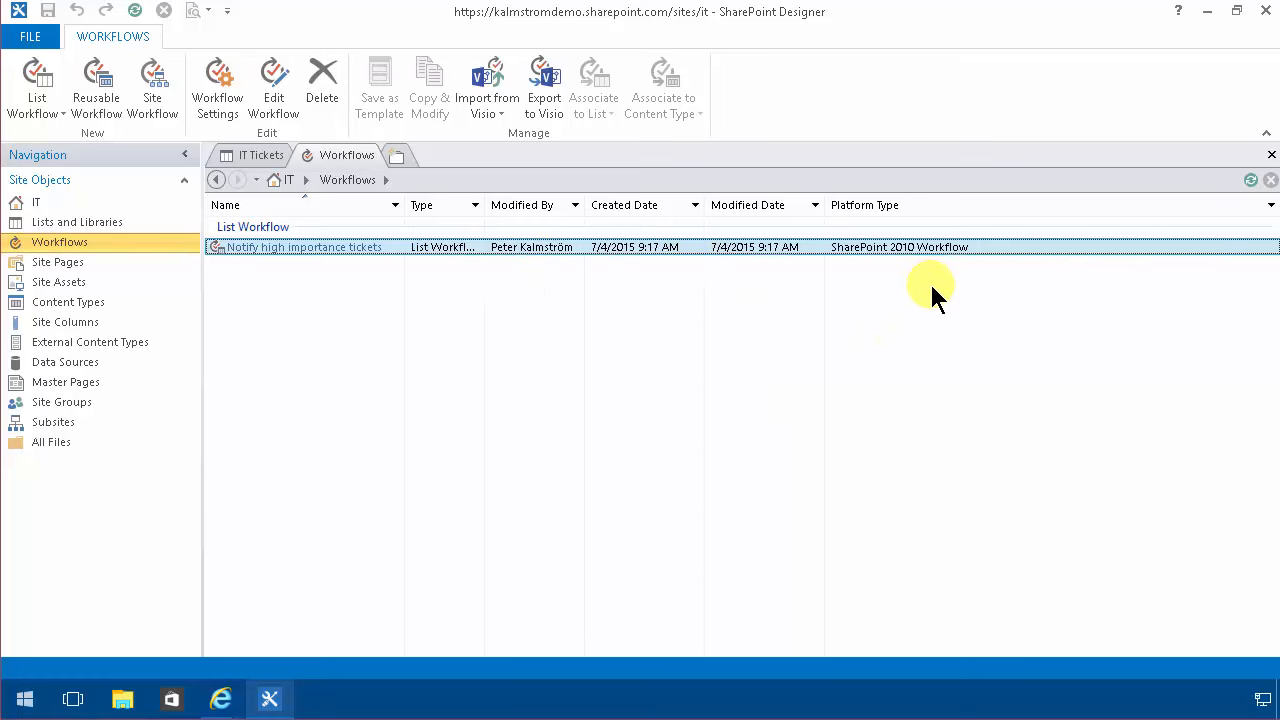